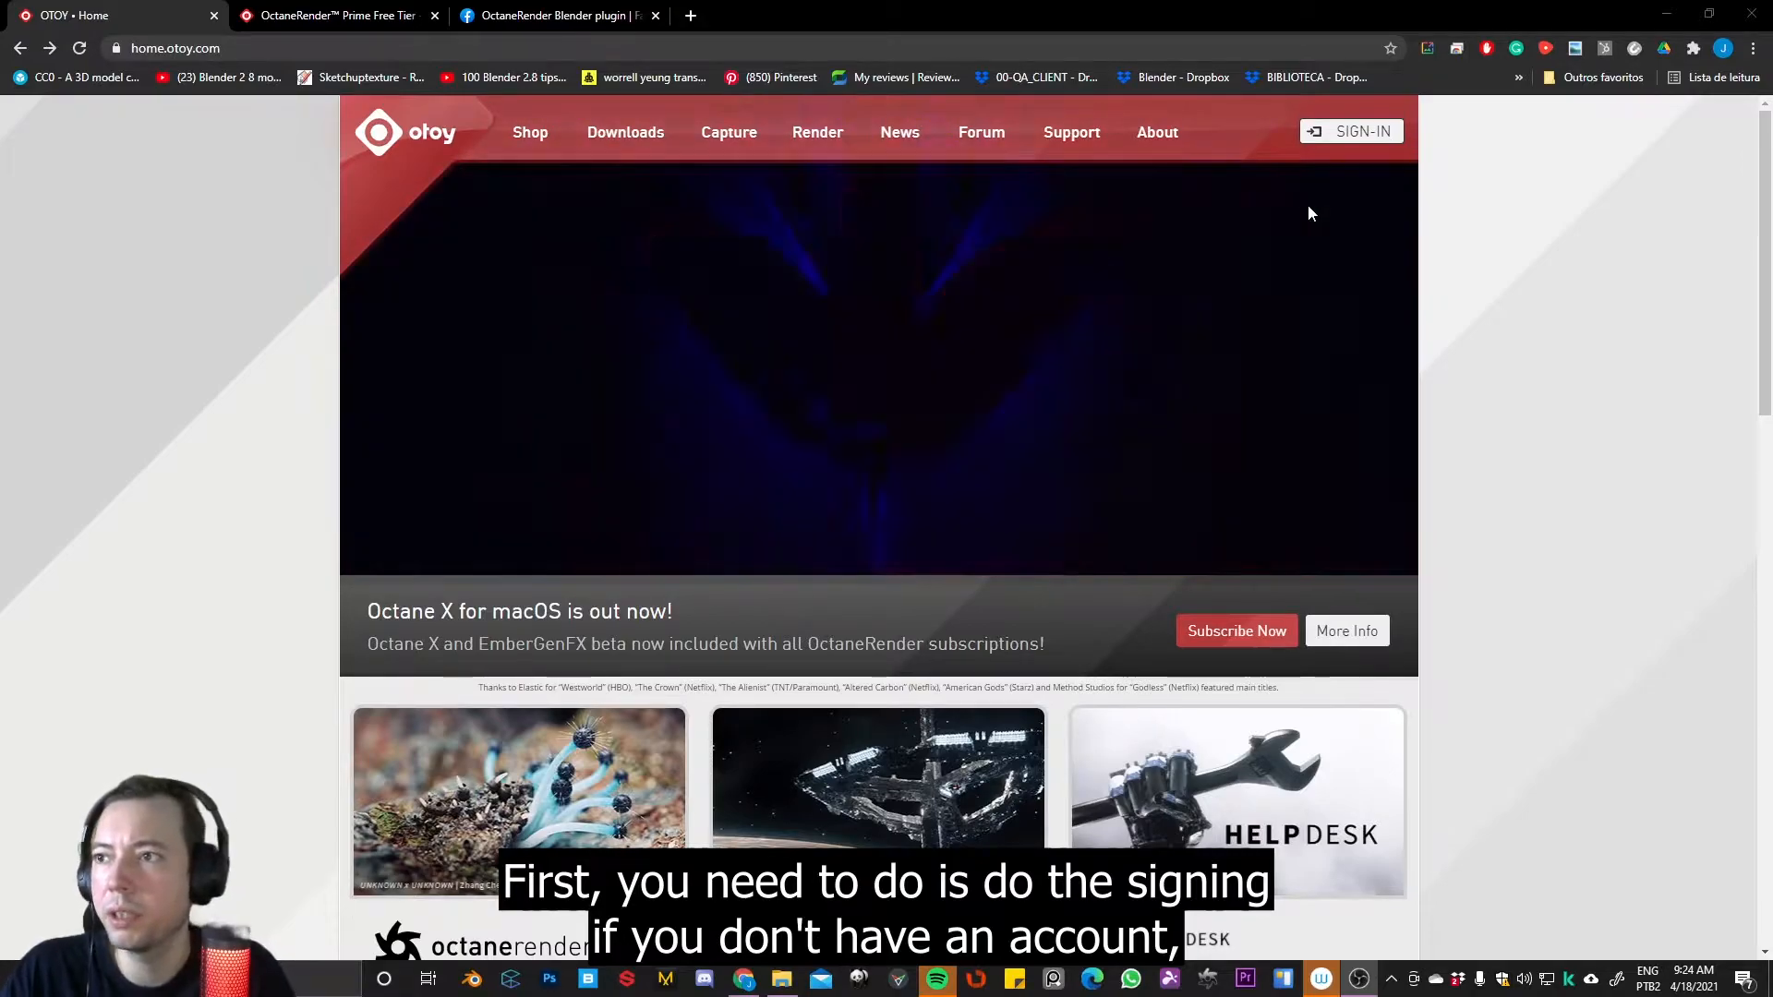
Reach the OTOY account Log In page via SIGN-IN in the homepage header
click(1352, 132)
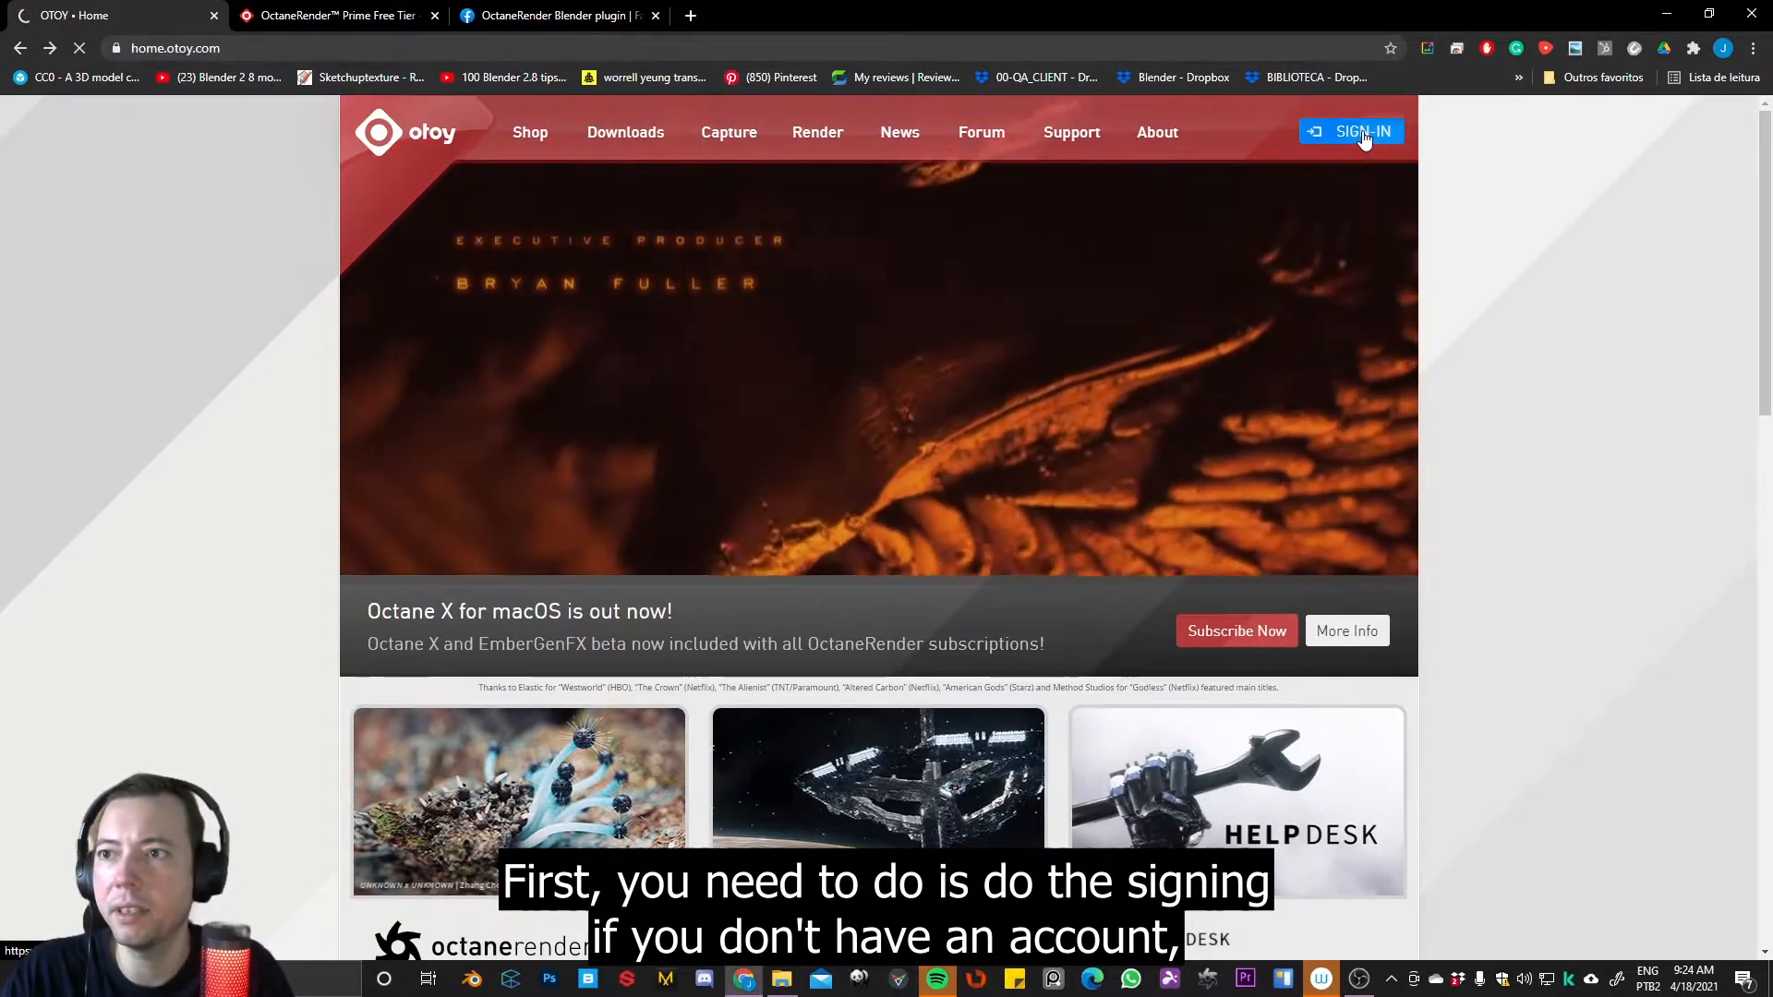
click(1361, 131)
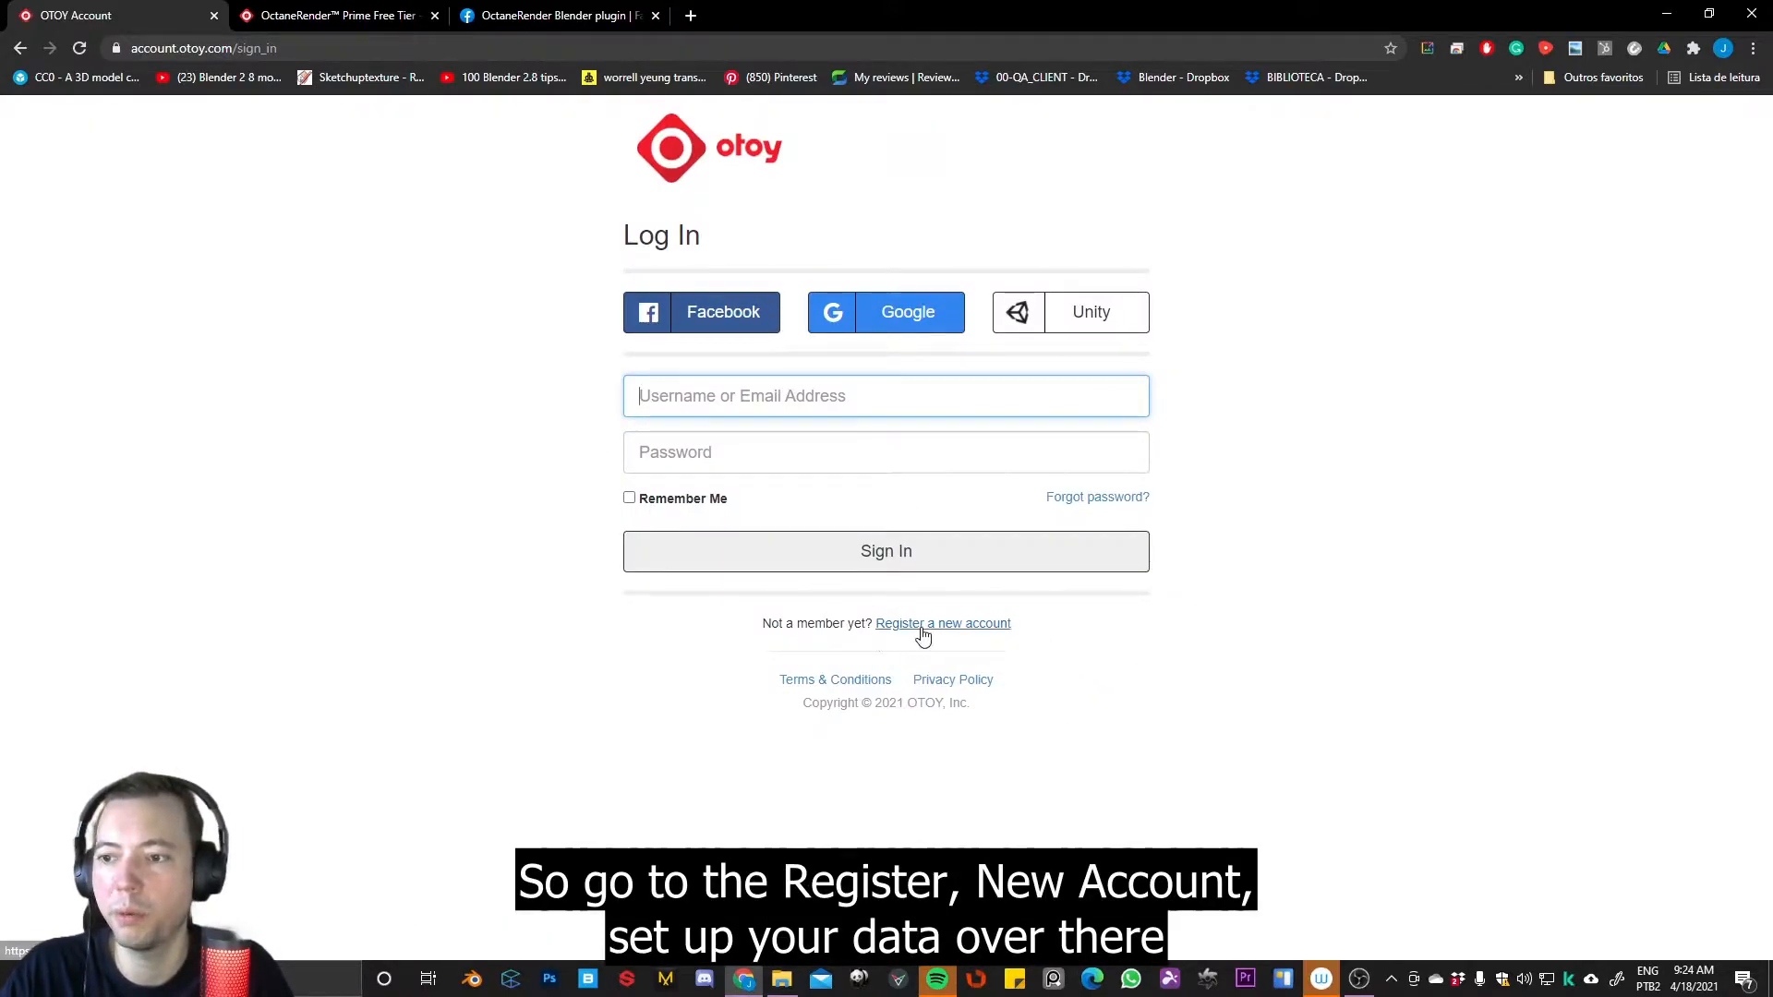
mouse_move(1022, 643)
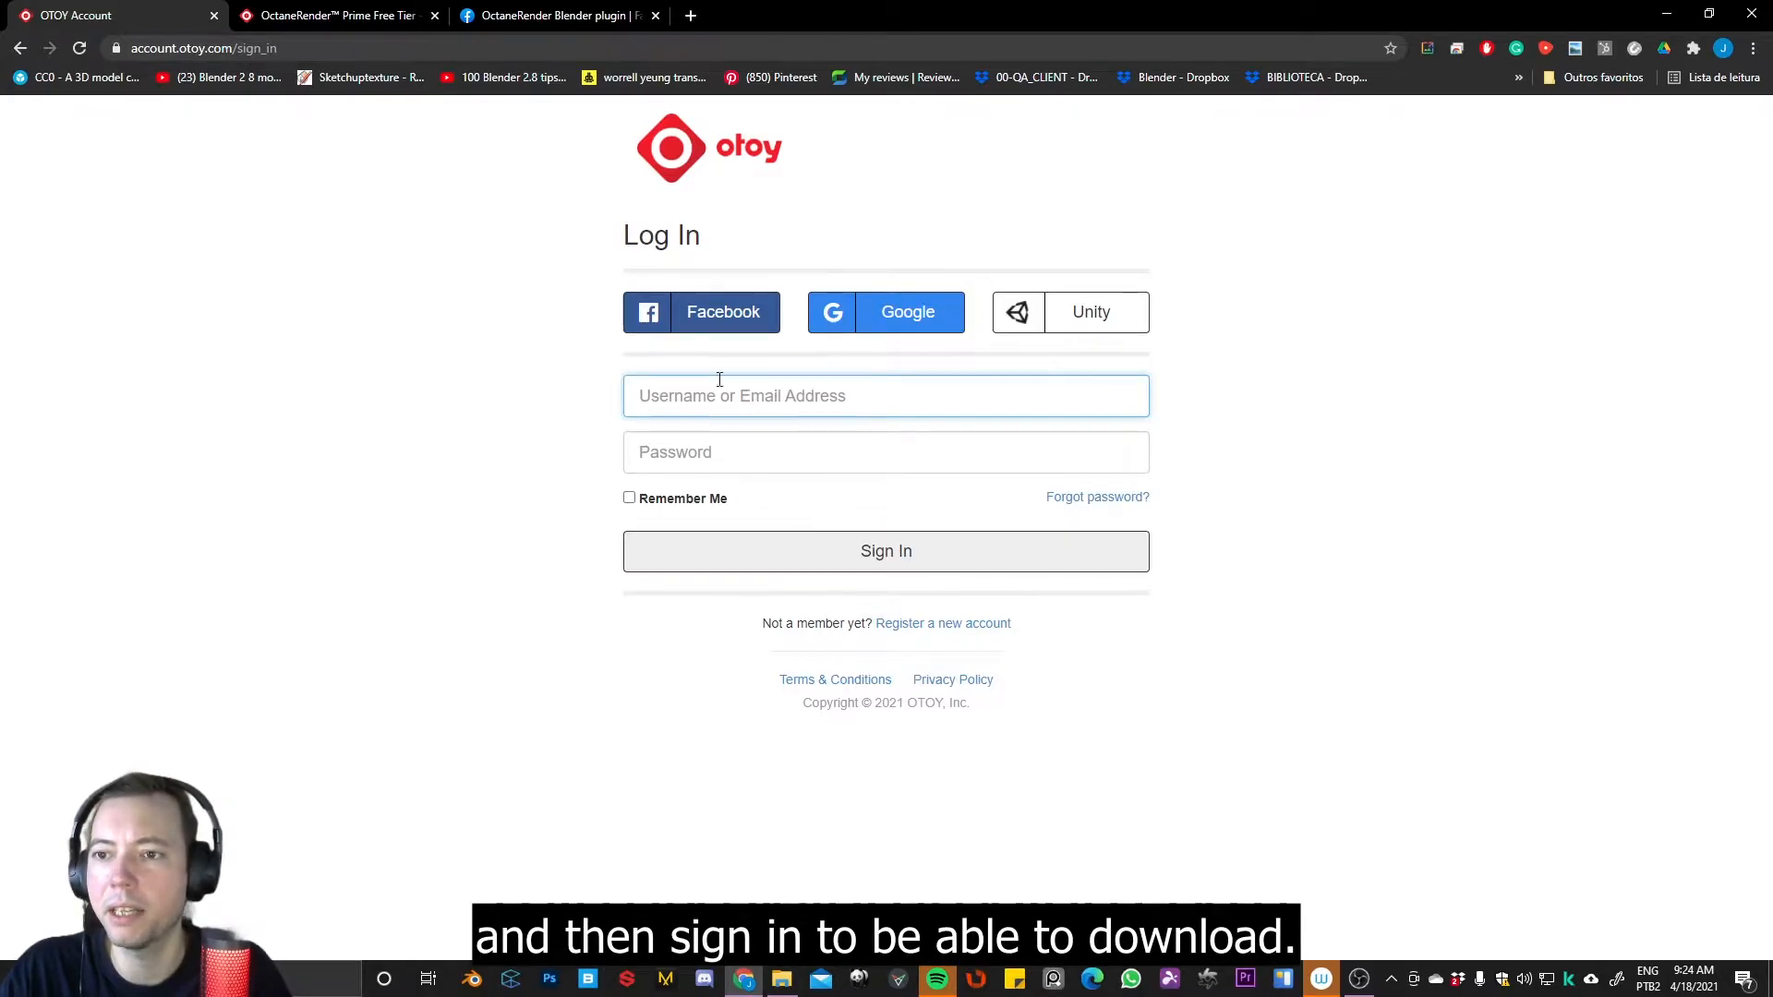
mouse_move(445, 122)
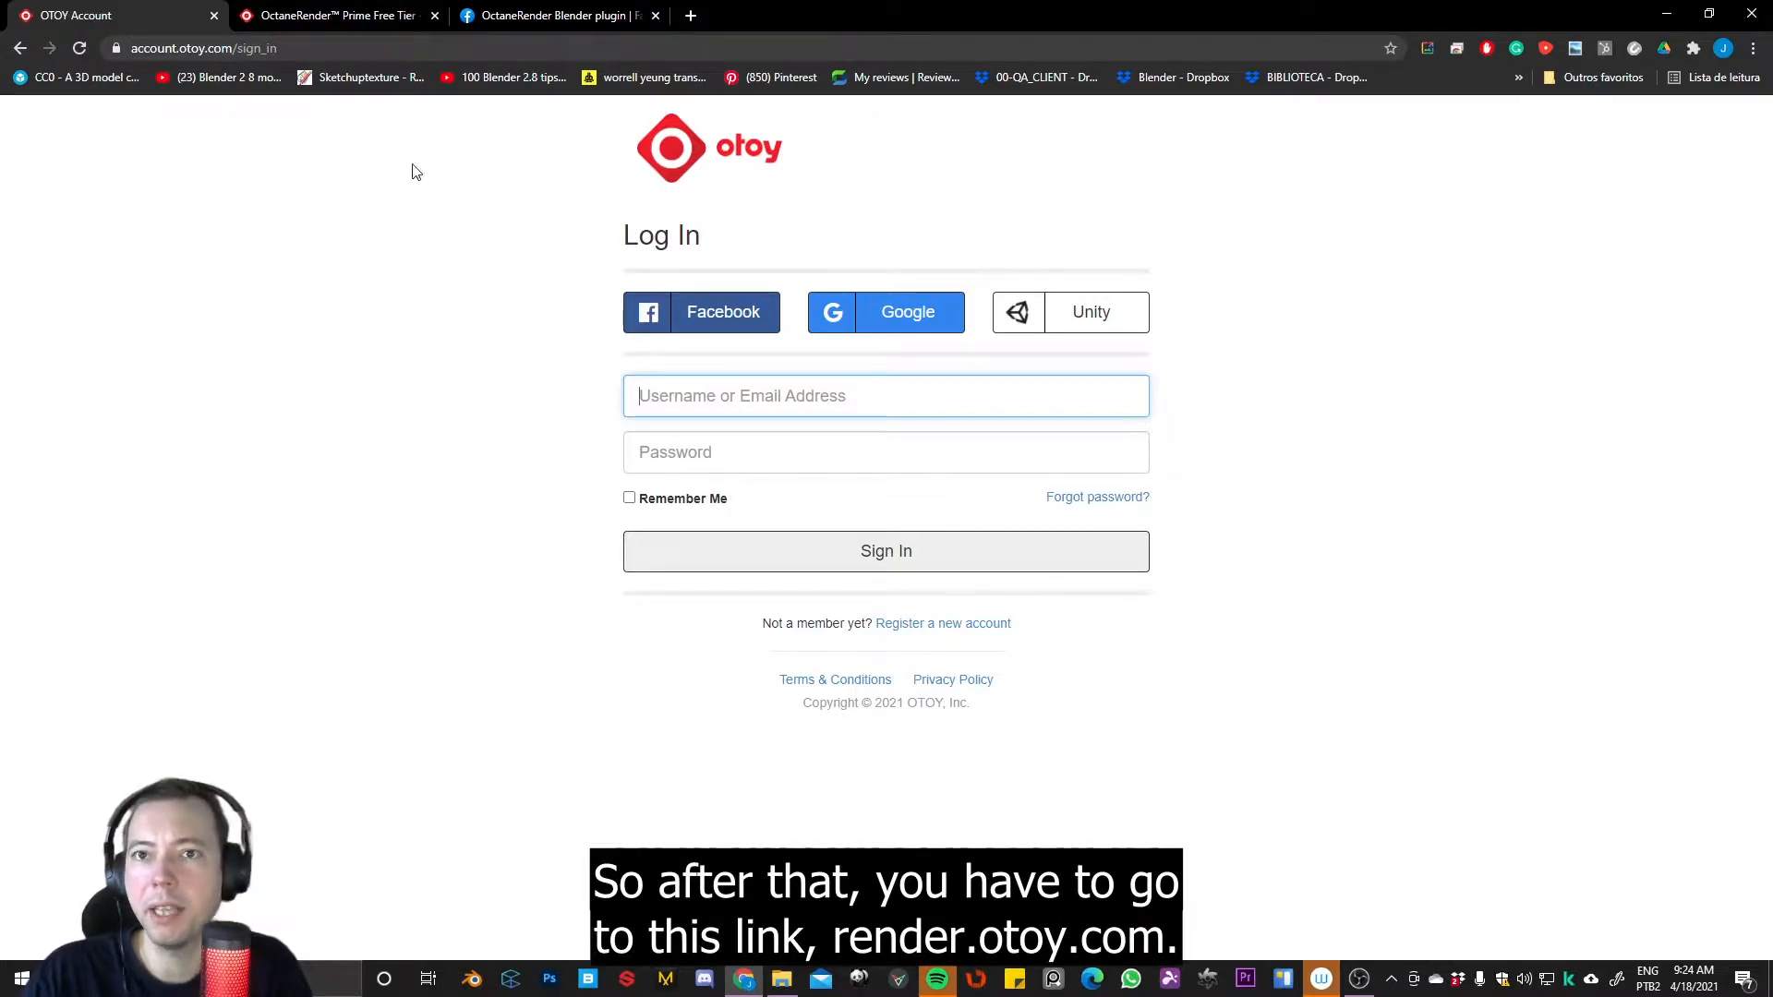
Show the OctaneRender Prime Free Tier tab and select its full web address
click(335, 15)
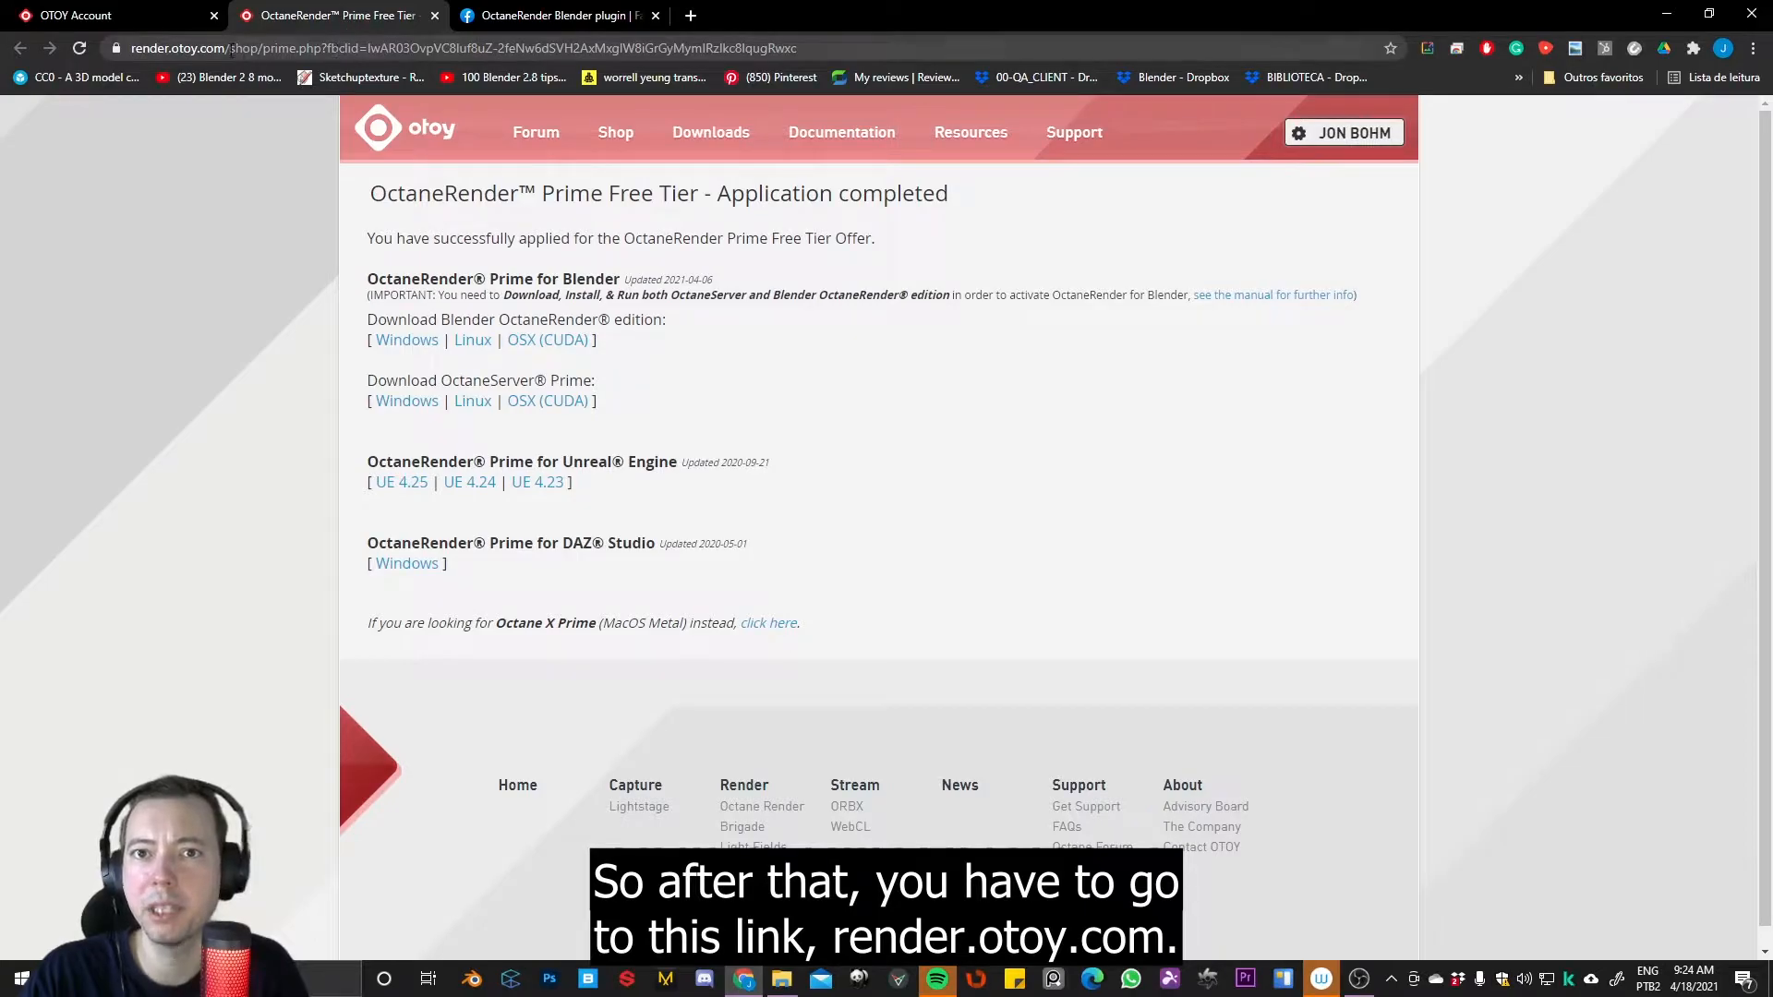
click(452, 48)
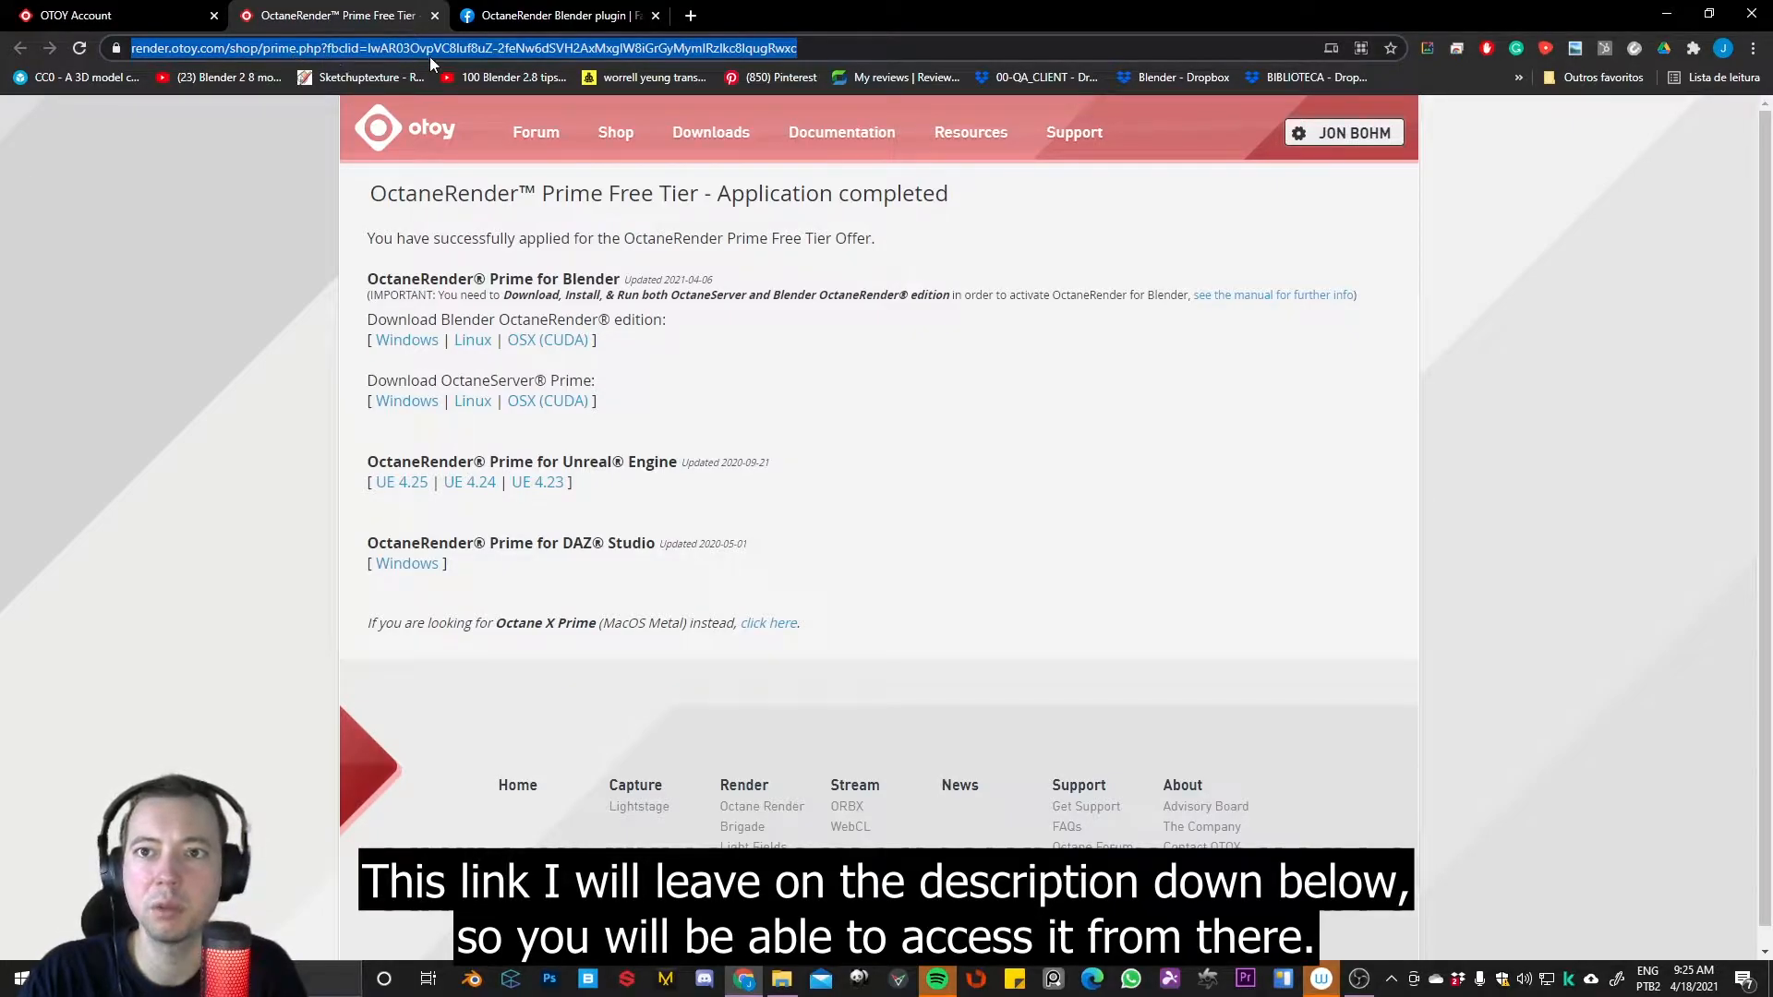
mouse_move(511, 78)
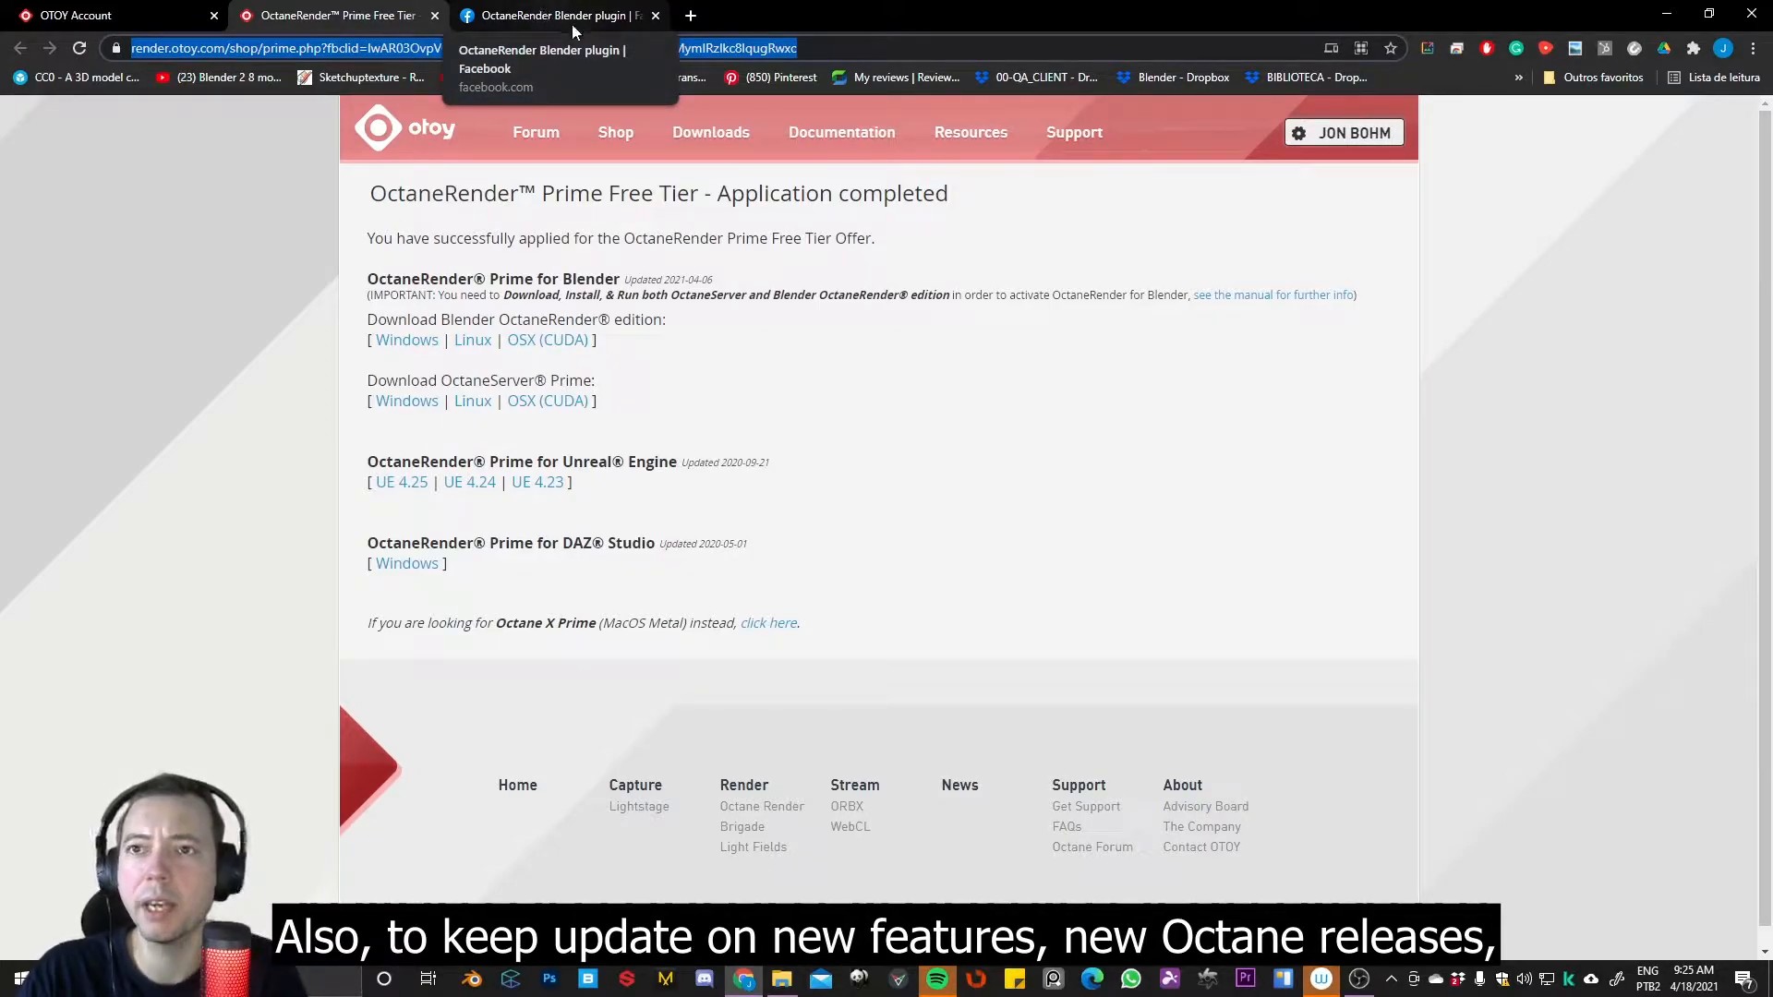
Browse the OctaneRender Blender plugin Facebook group feed for free tier posts
click(554, 15)
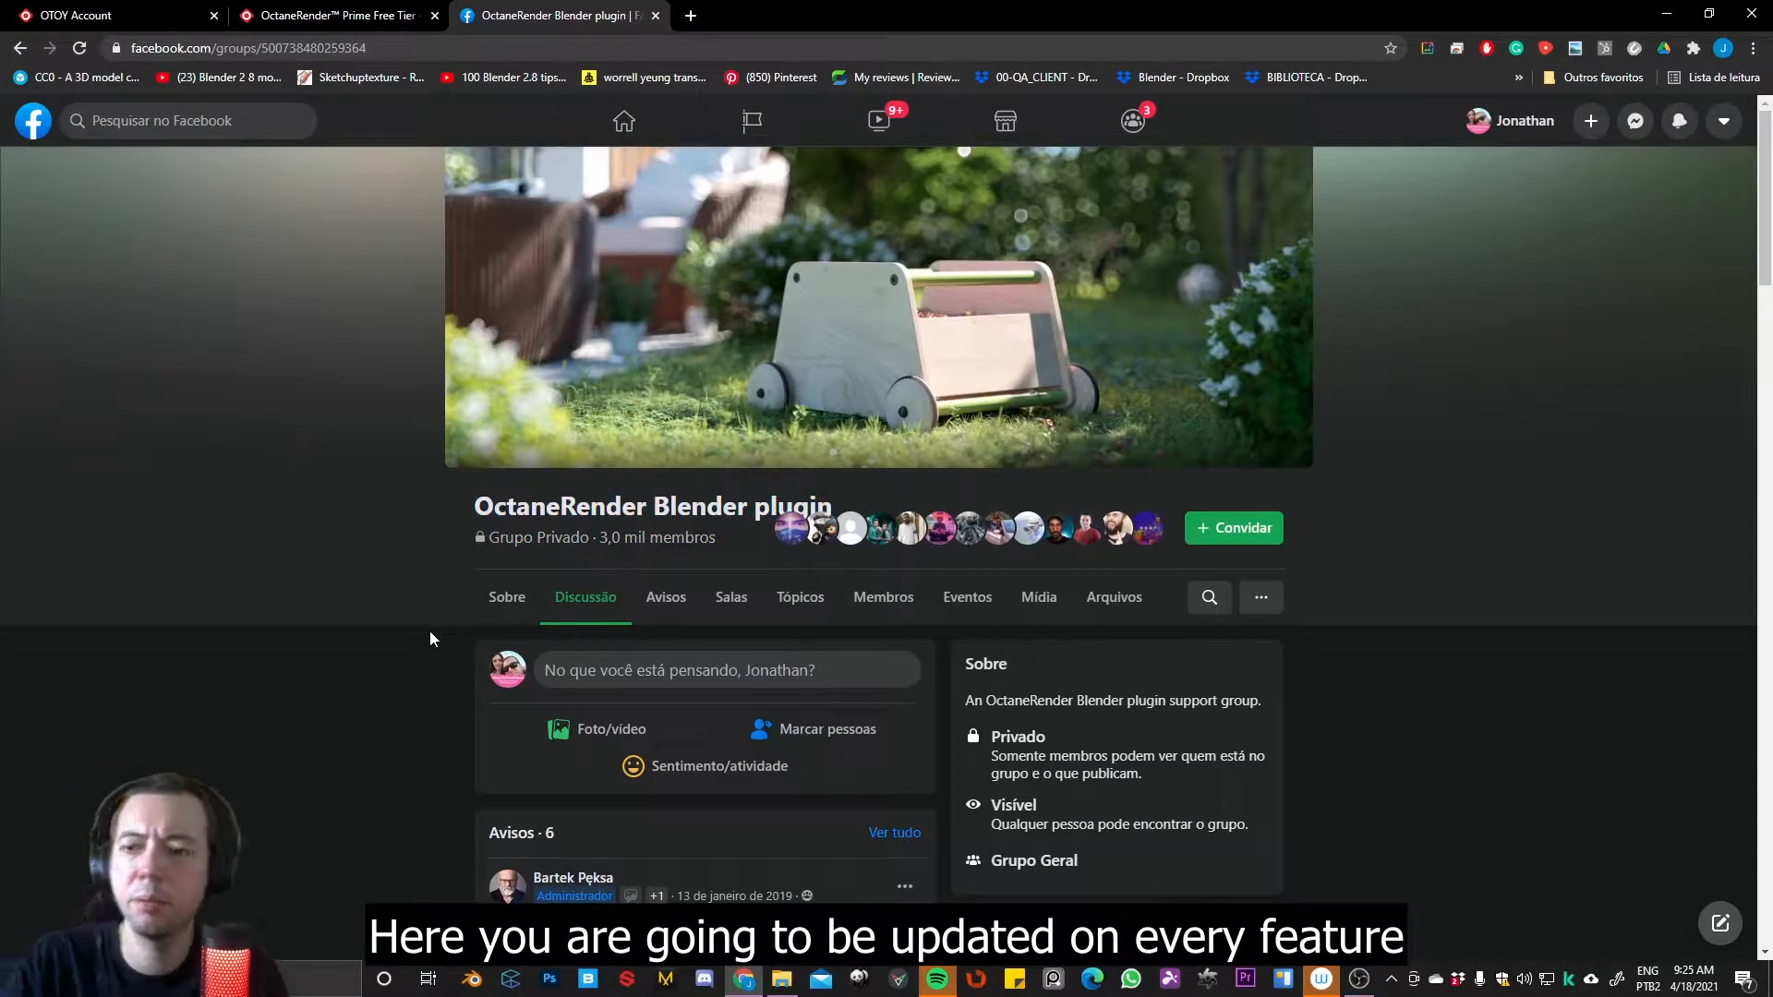
mouse_move(506, 597)
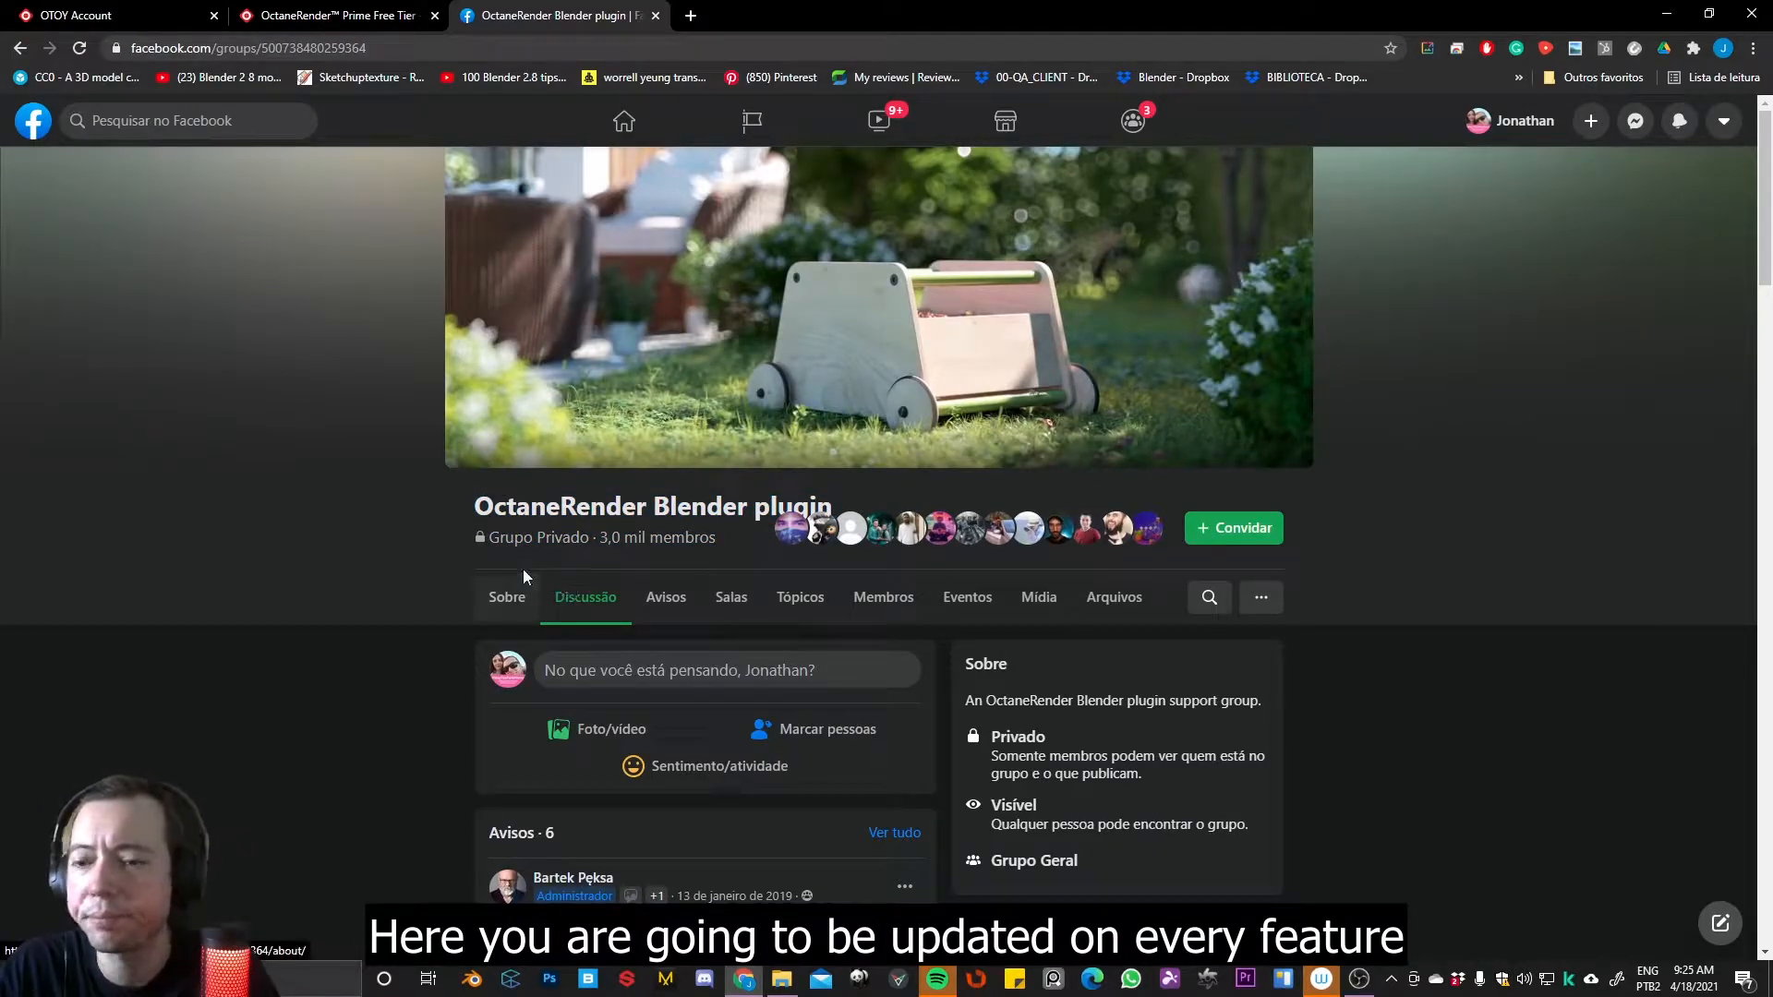
mouse_move(395, 642)
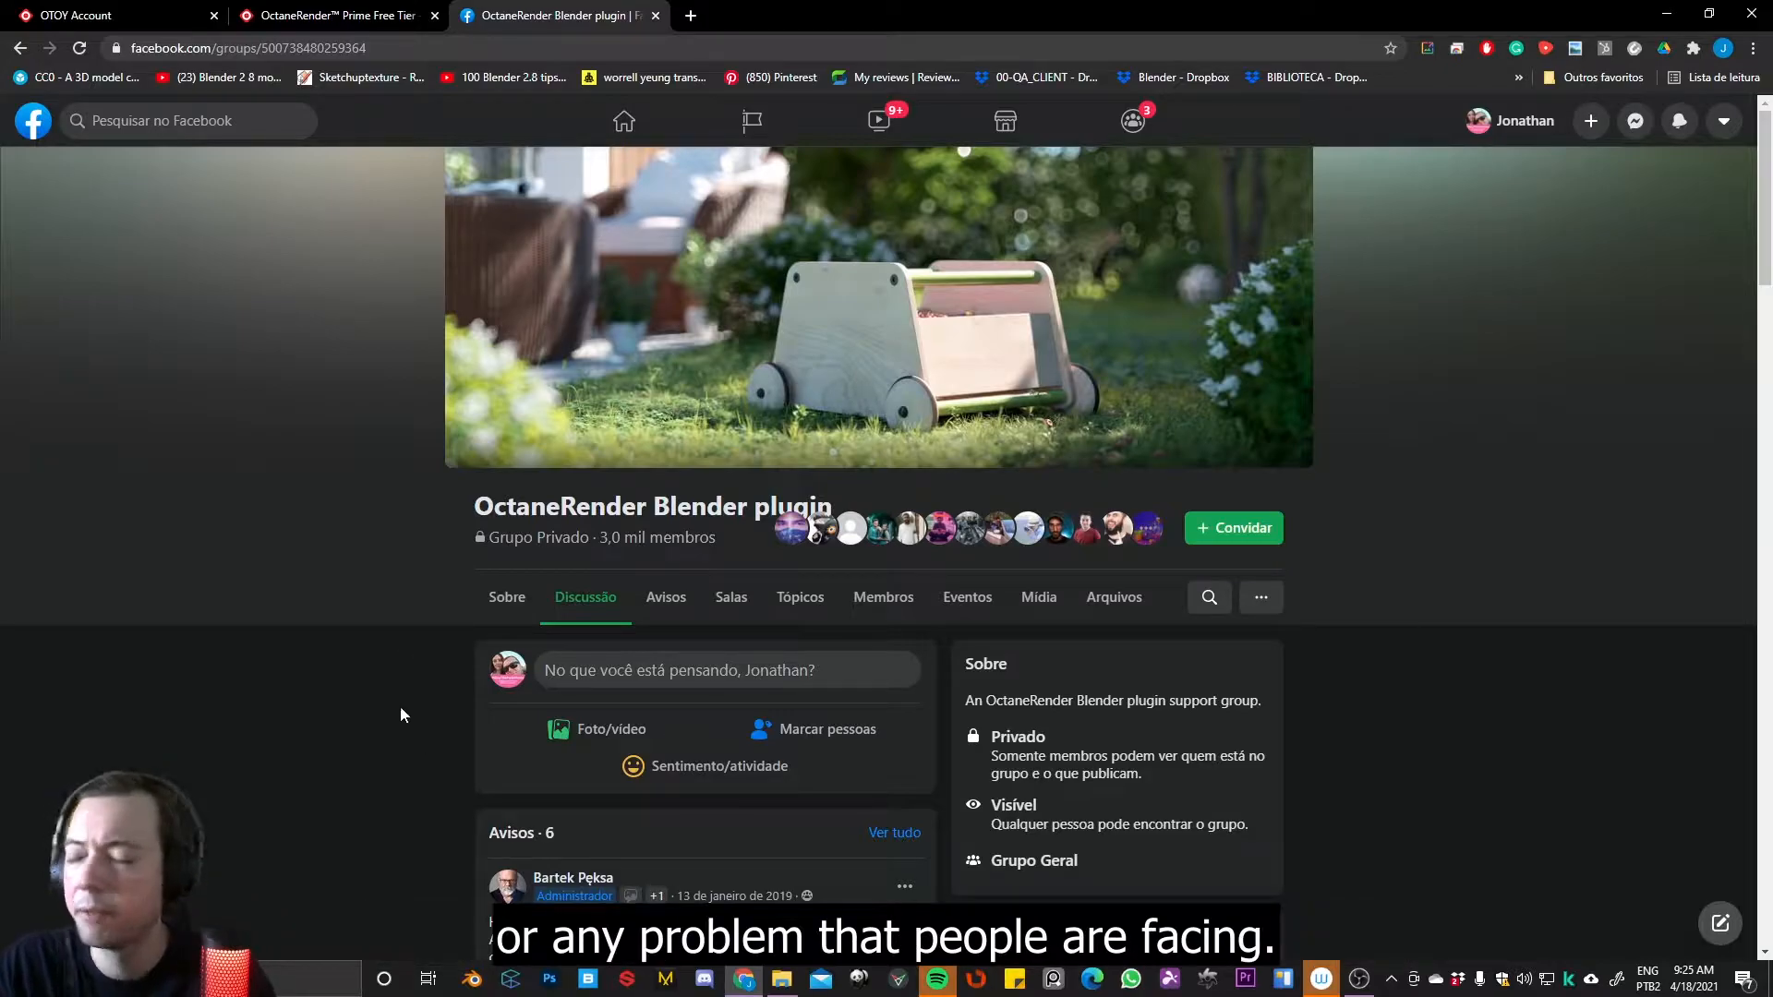
scroll(down, 3)
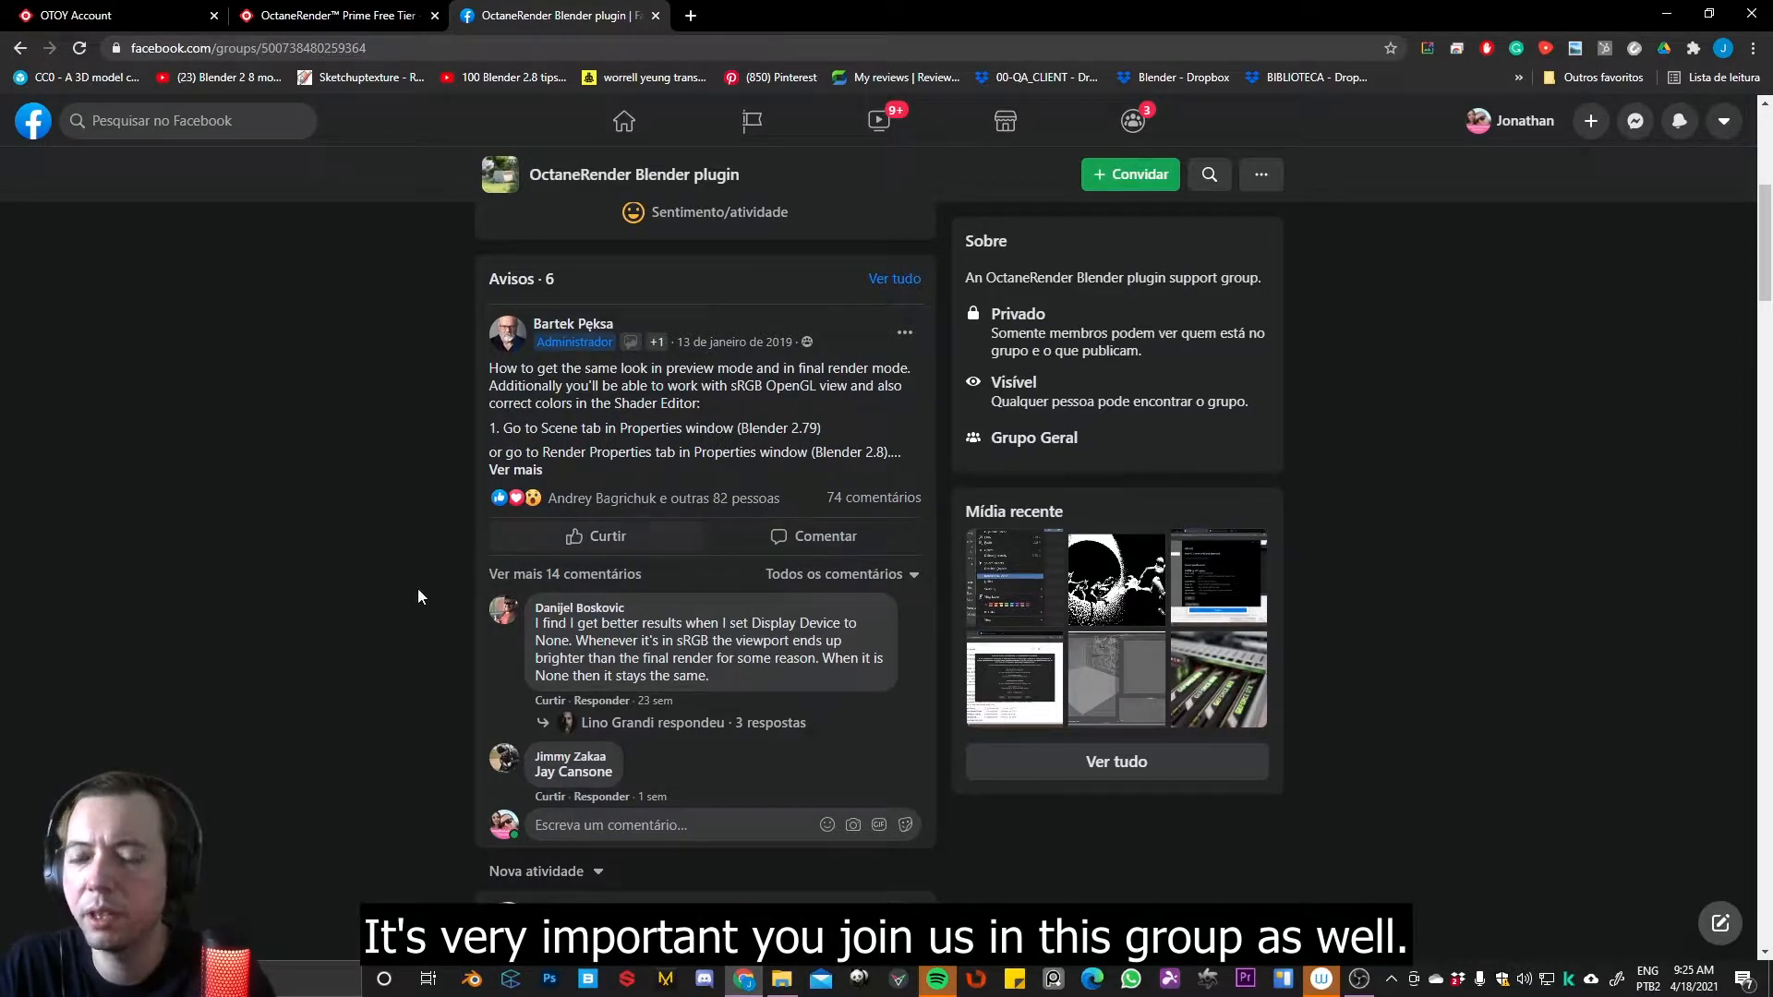
mouse_move(375, 672)
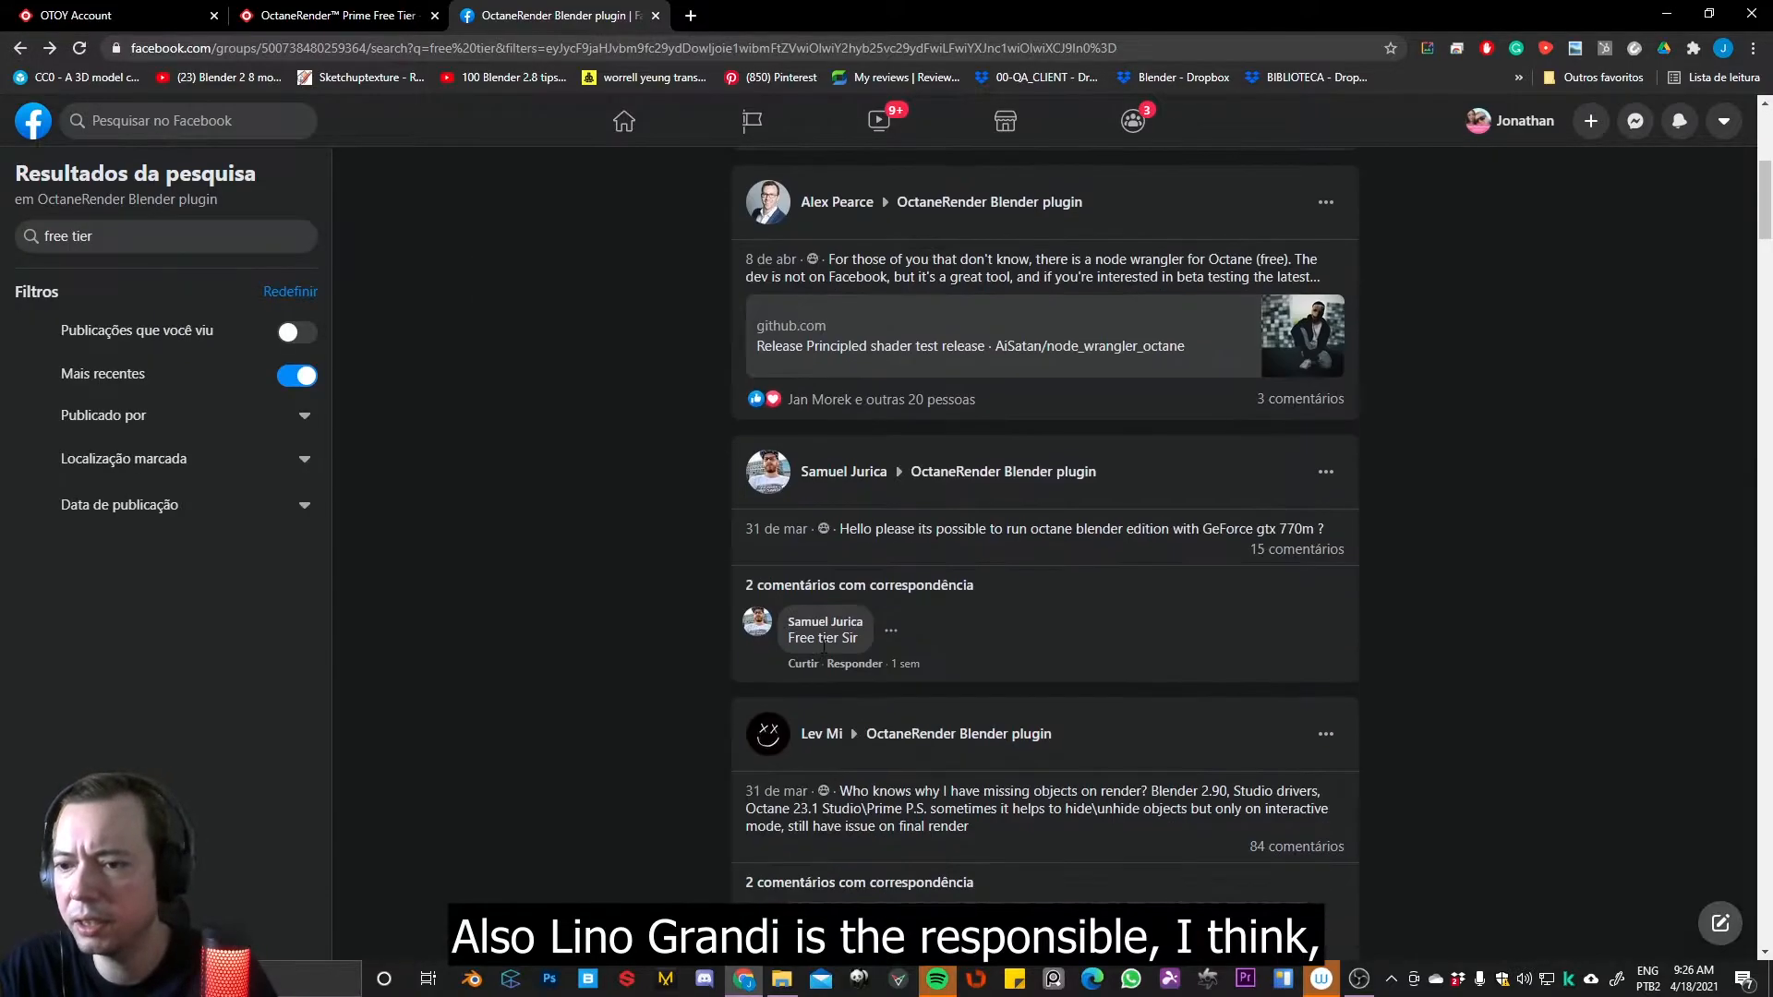
scroll(down, 3)
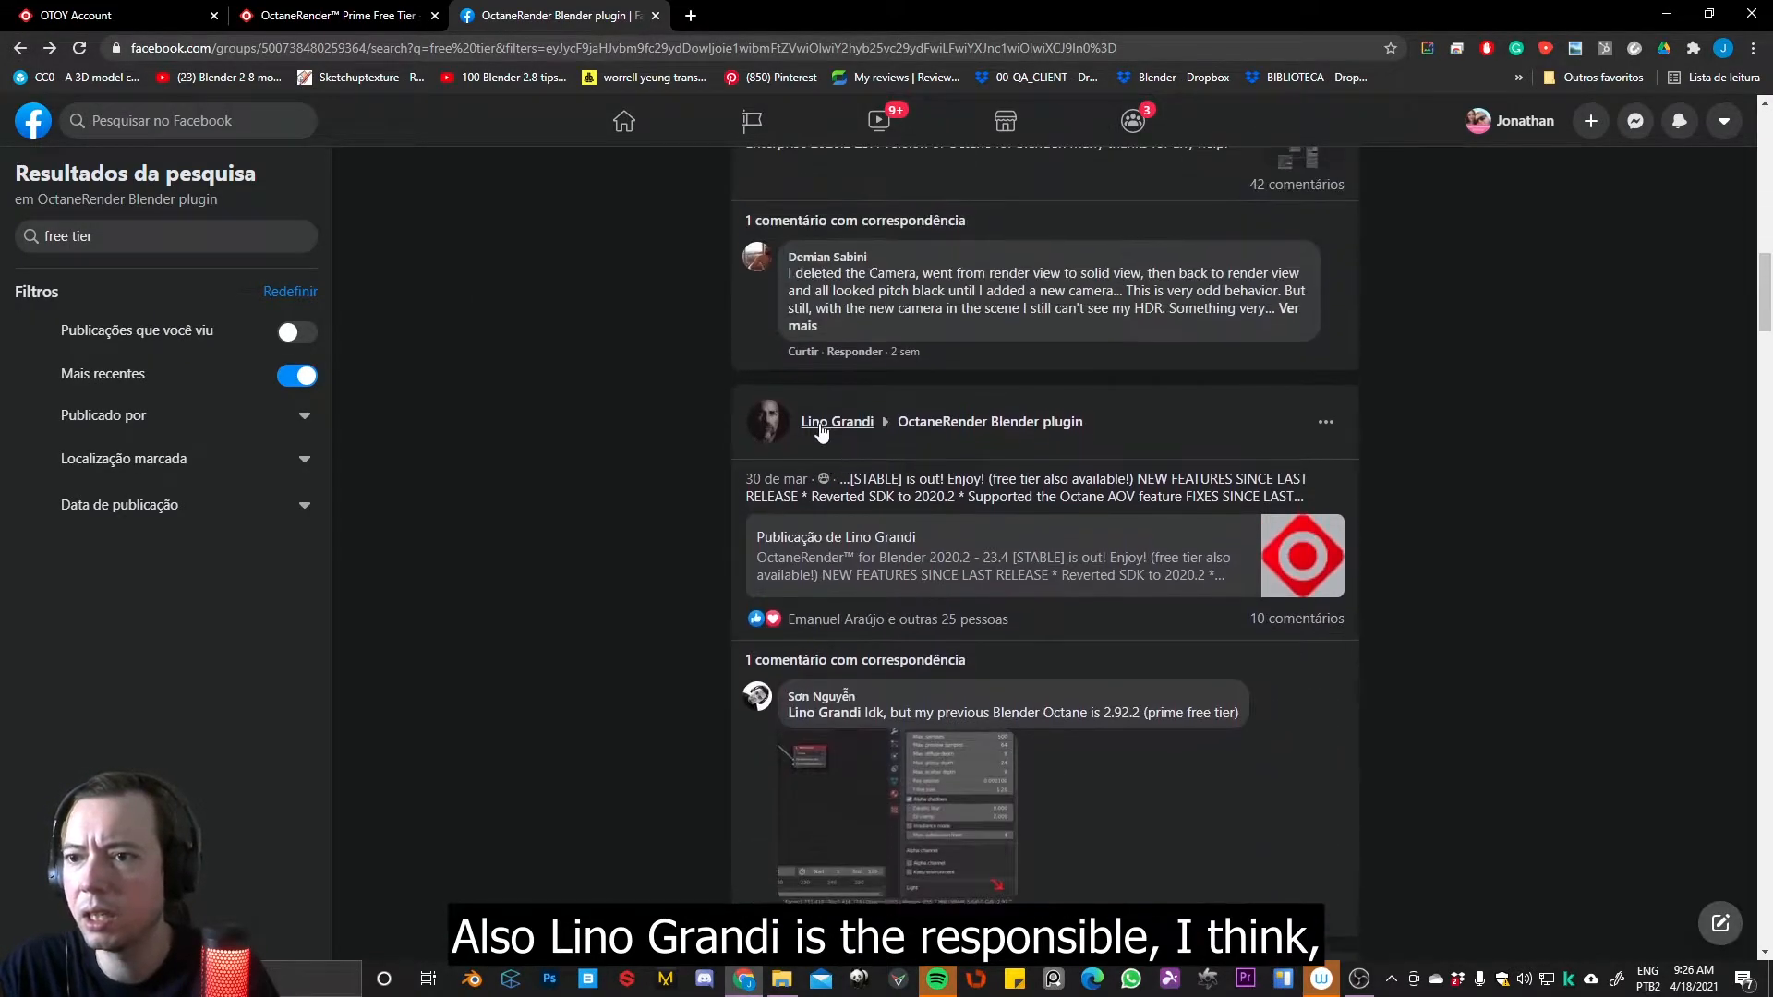
mouse_move(1081, 605)
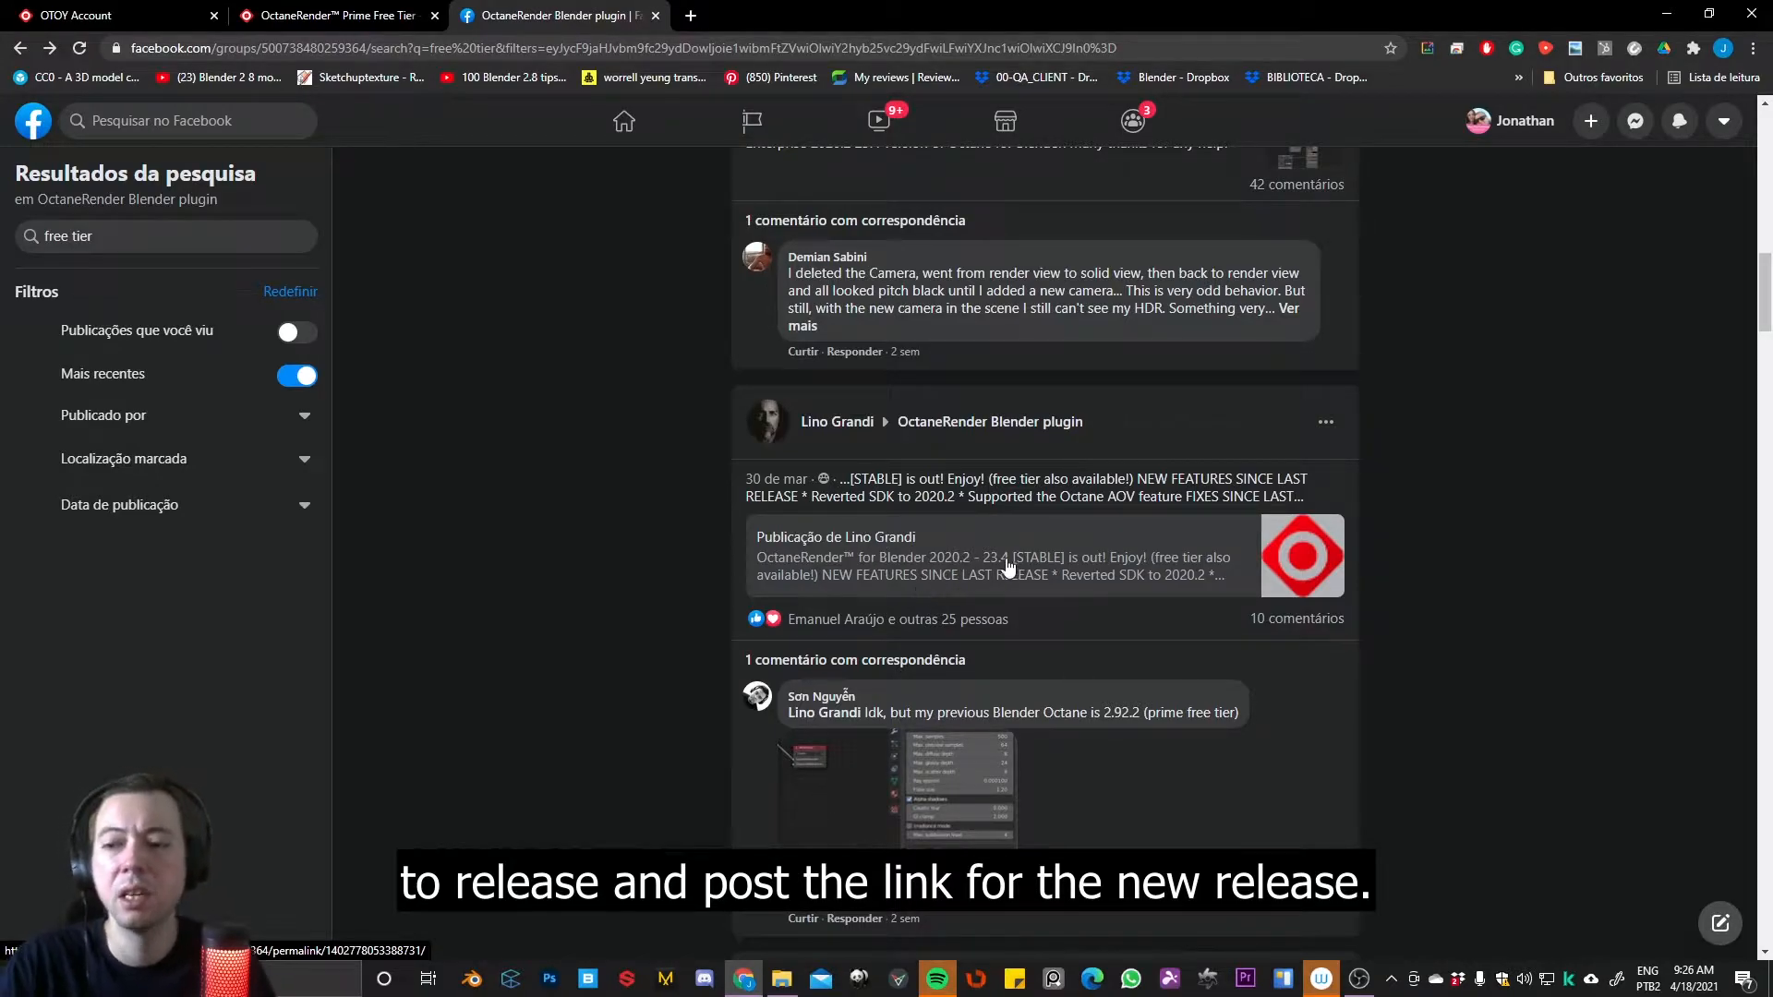
mouse_move(1012, 650)
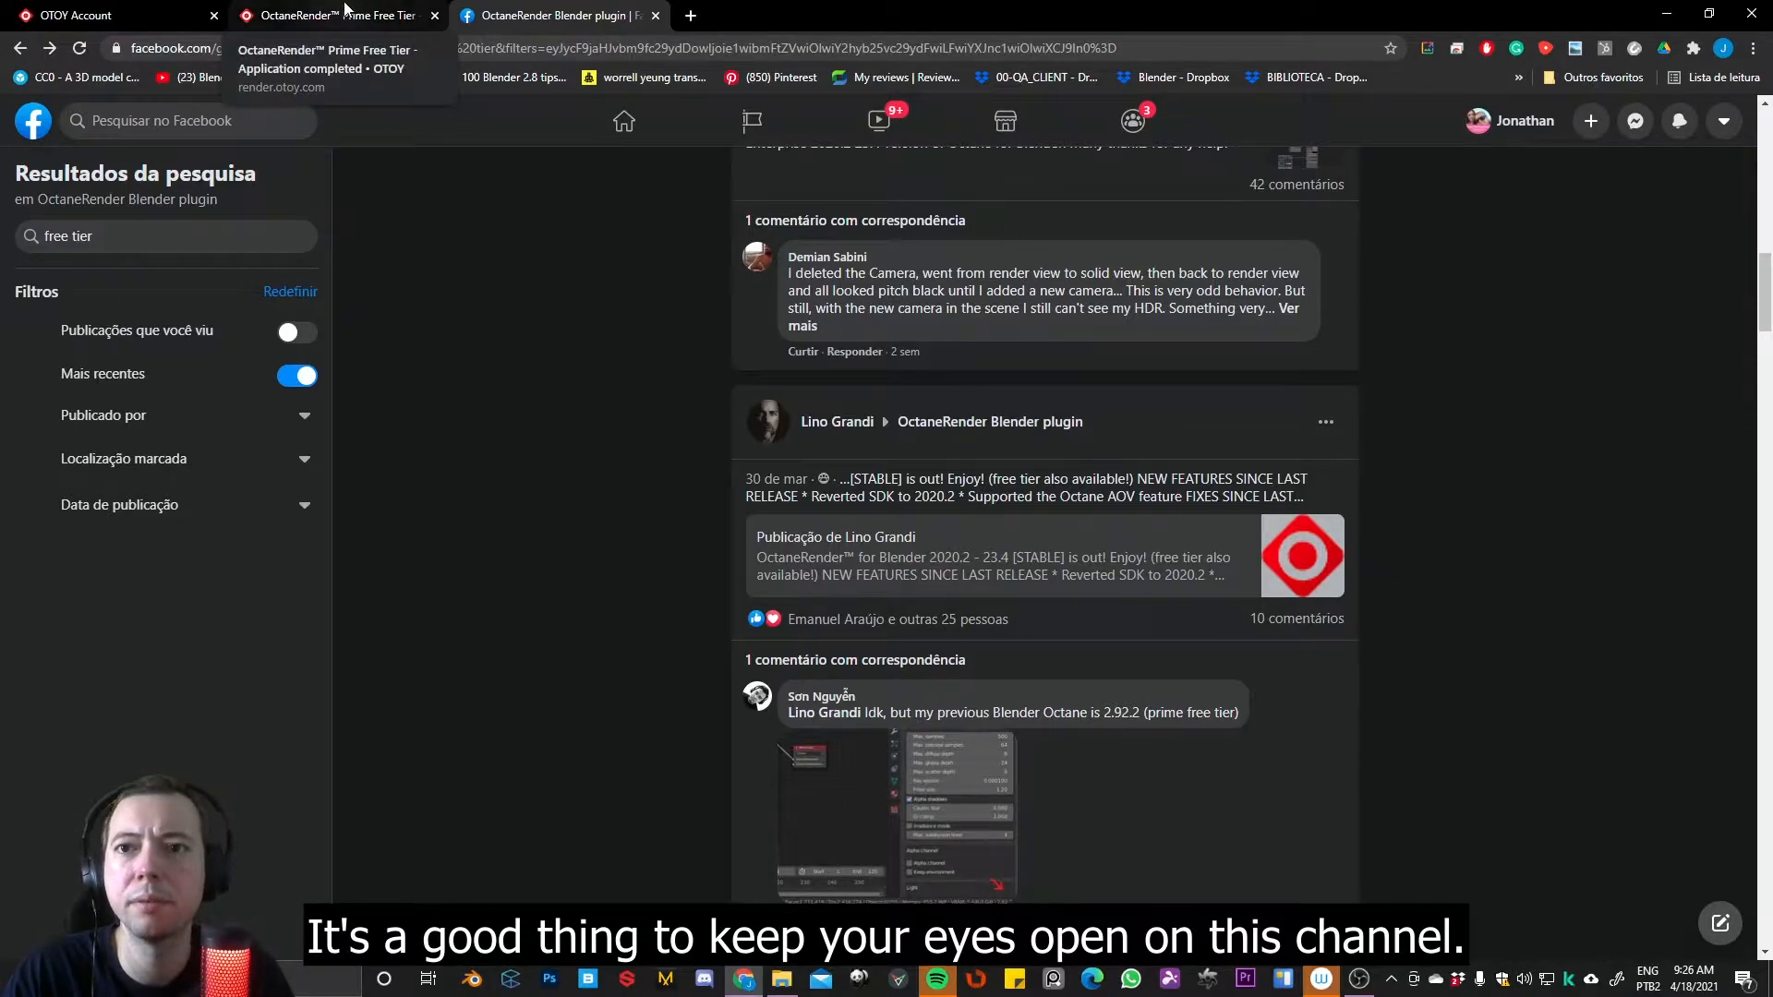
Download the Windows Blender OctaneRender edition from the Prime Free Tier page
click(335, 14)
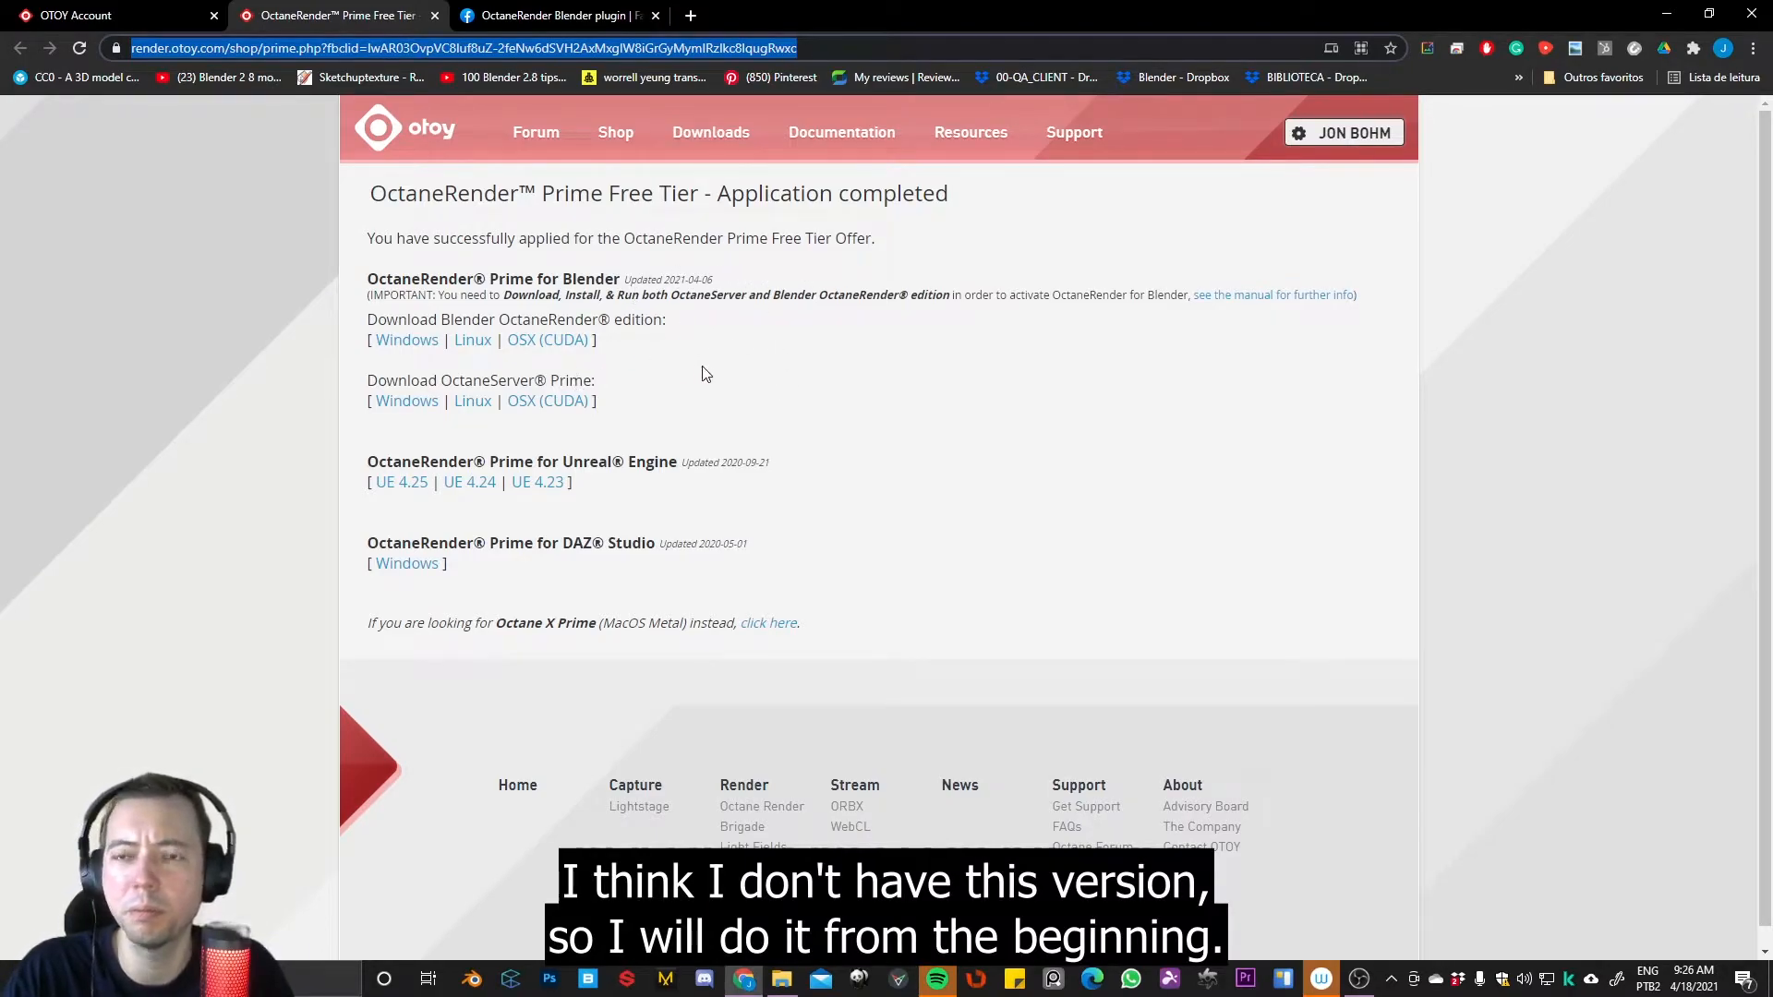
mouse_move(490, 366)
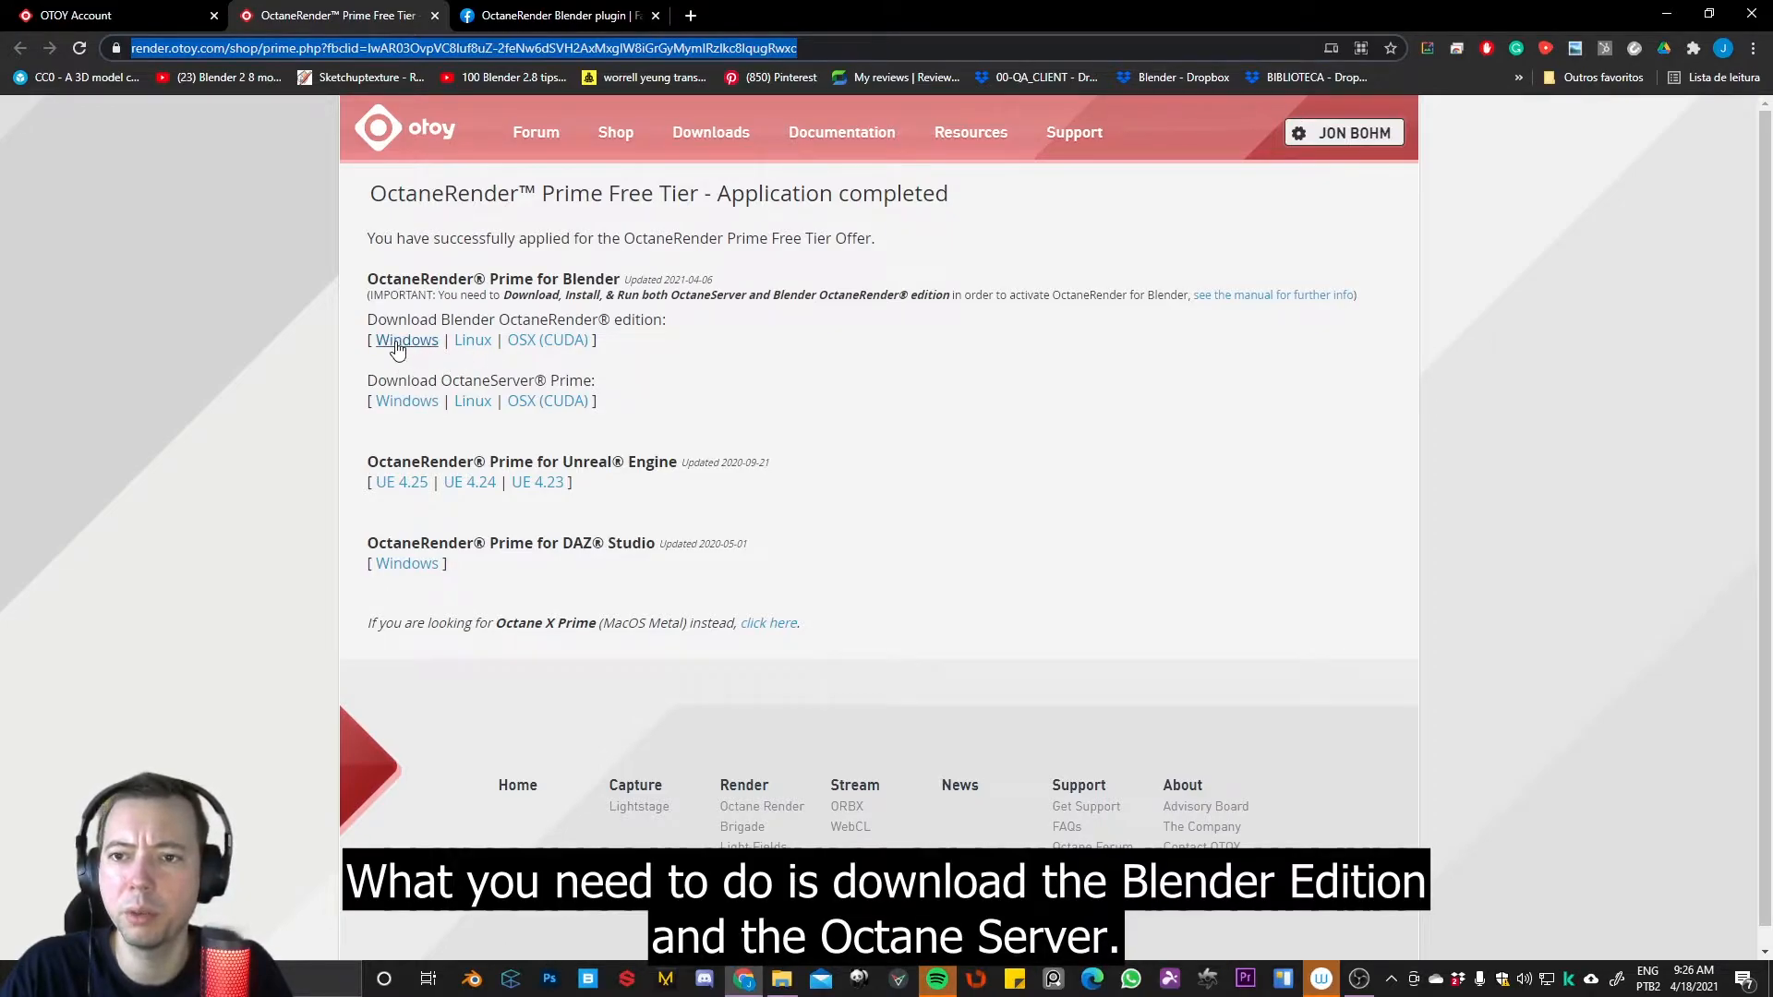
click(406, 340)
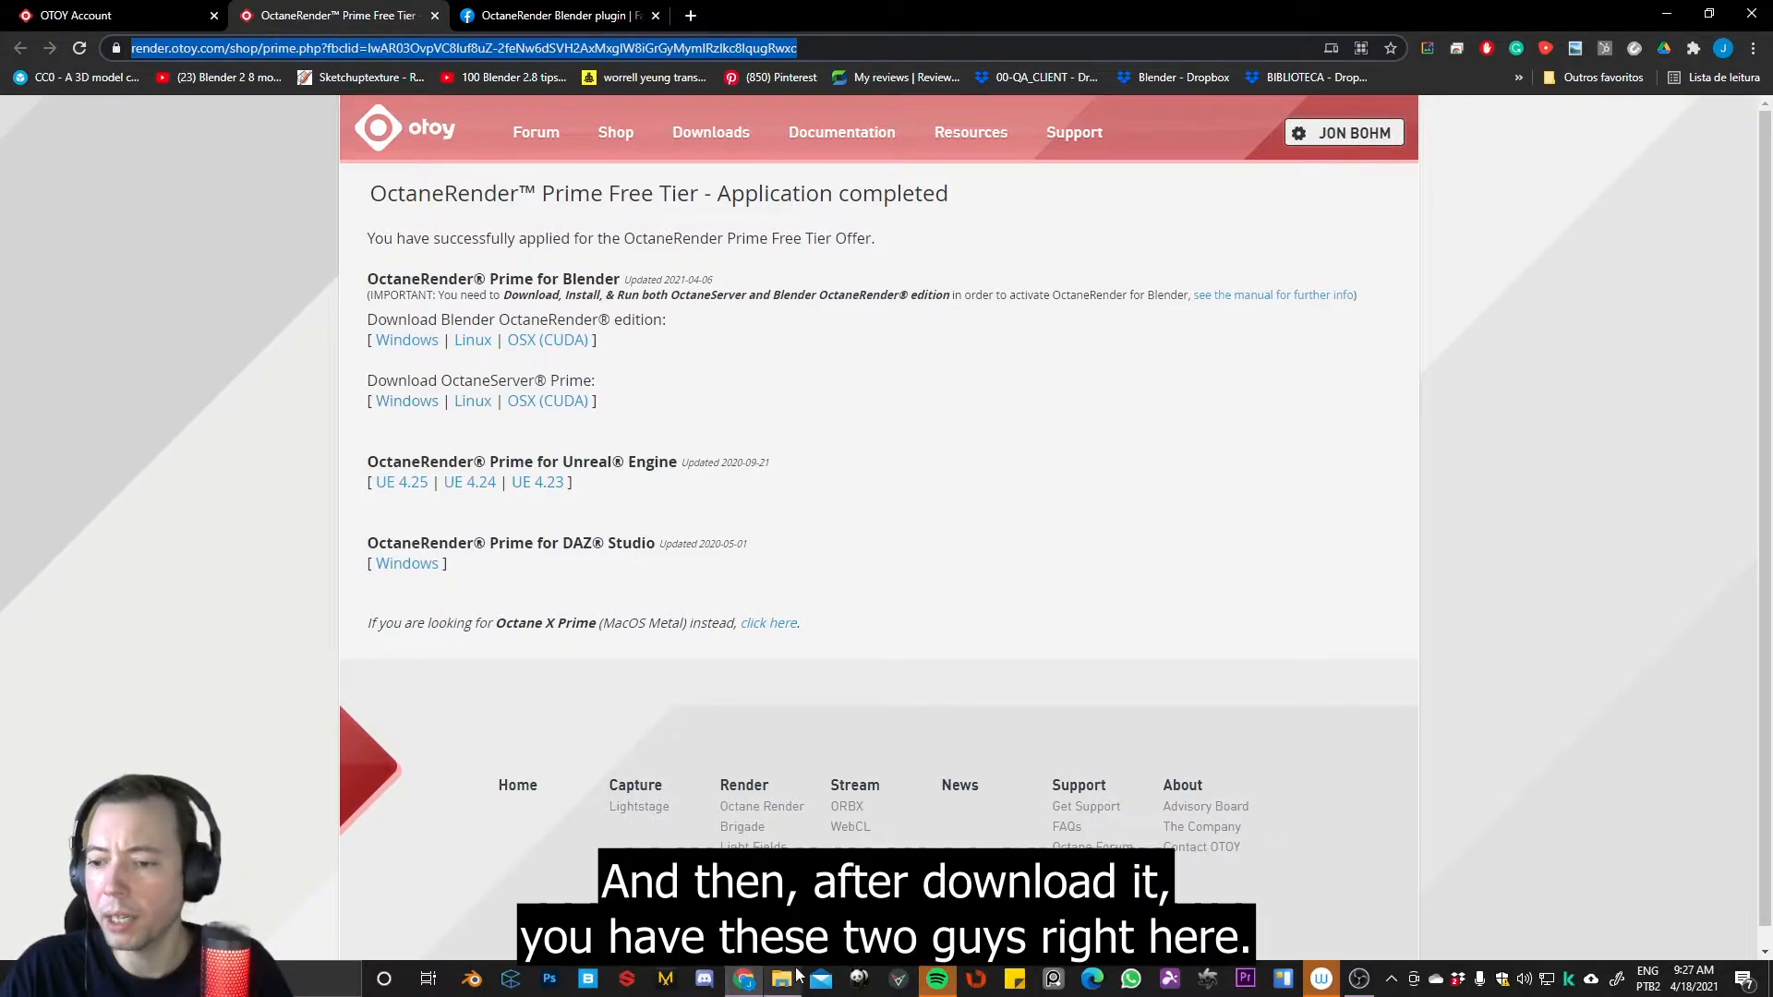
Run Blender_Octane_Edition_2020.2_23.4_stable from the Downloads Octane folder
click(779, 979)
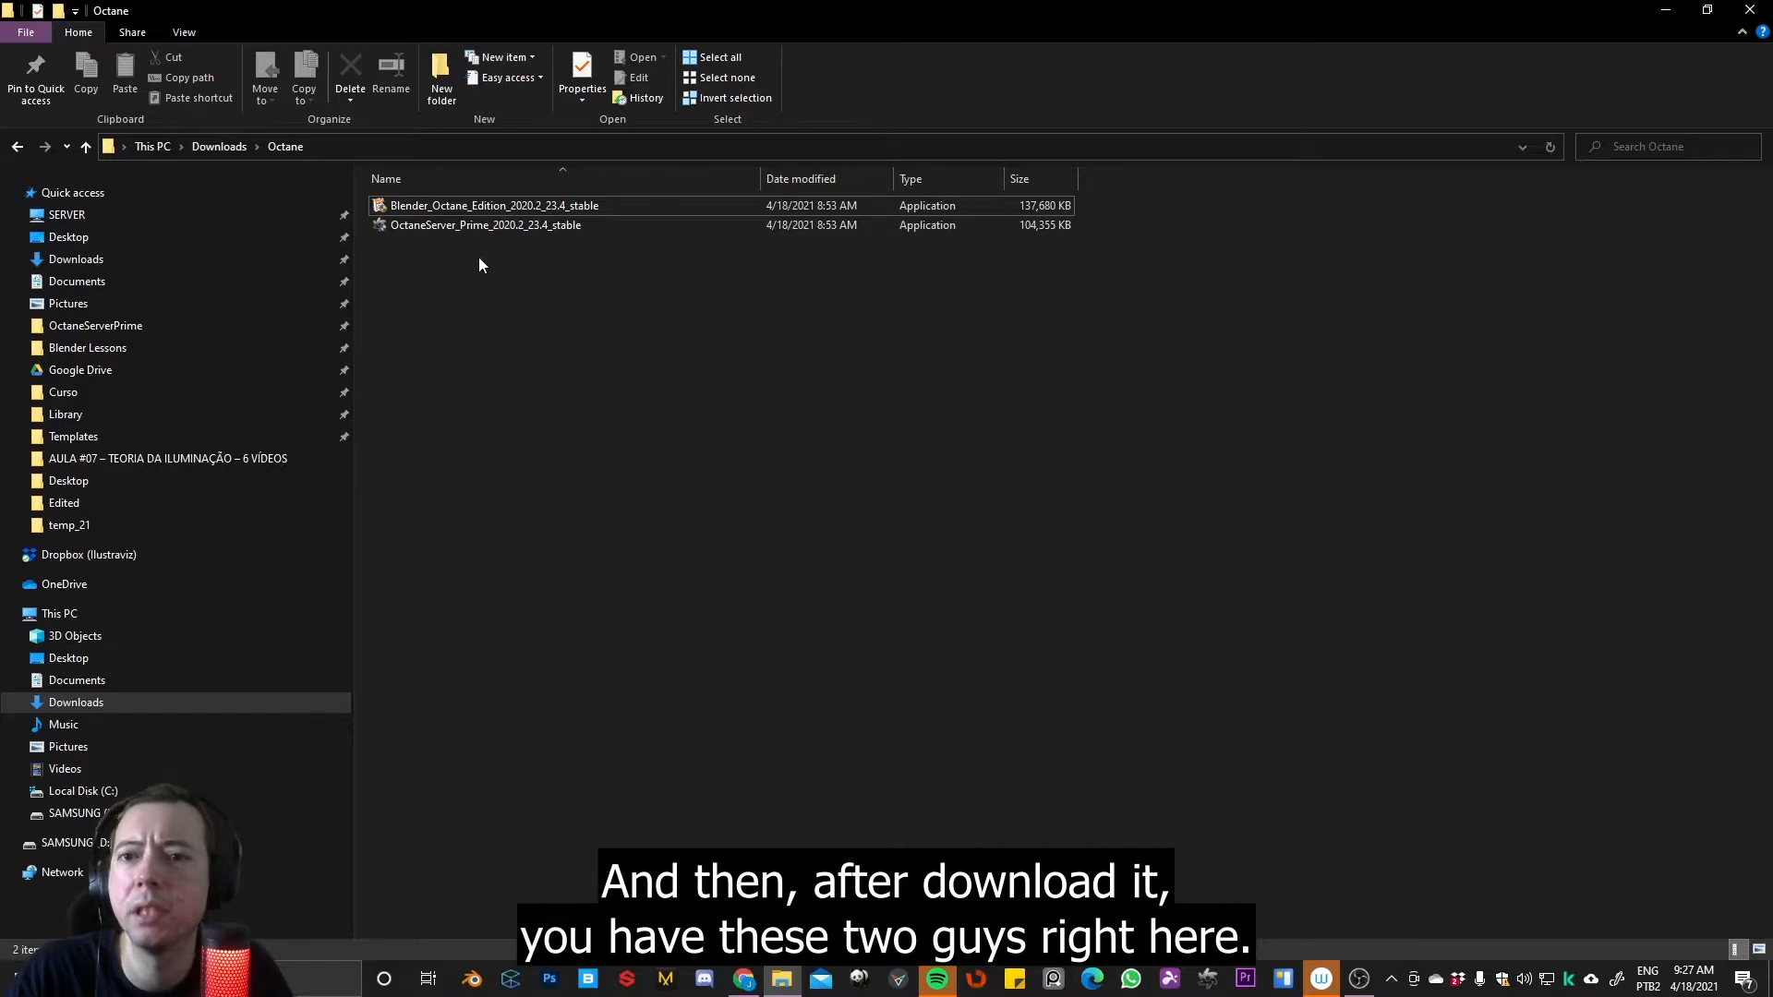
click(485, 226)
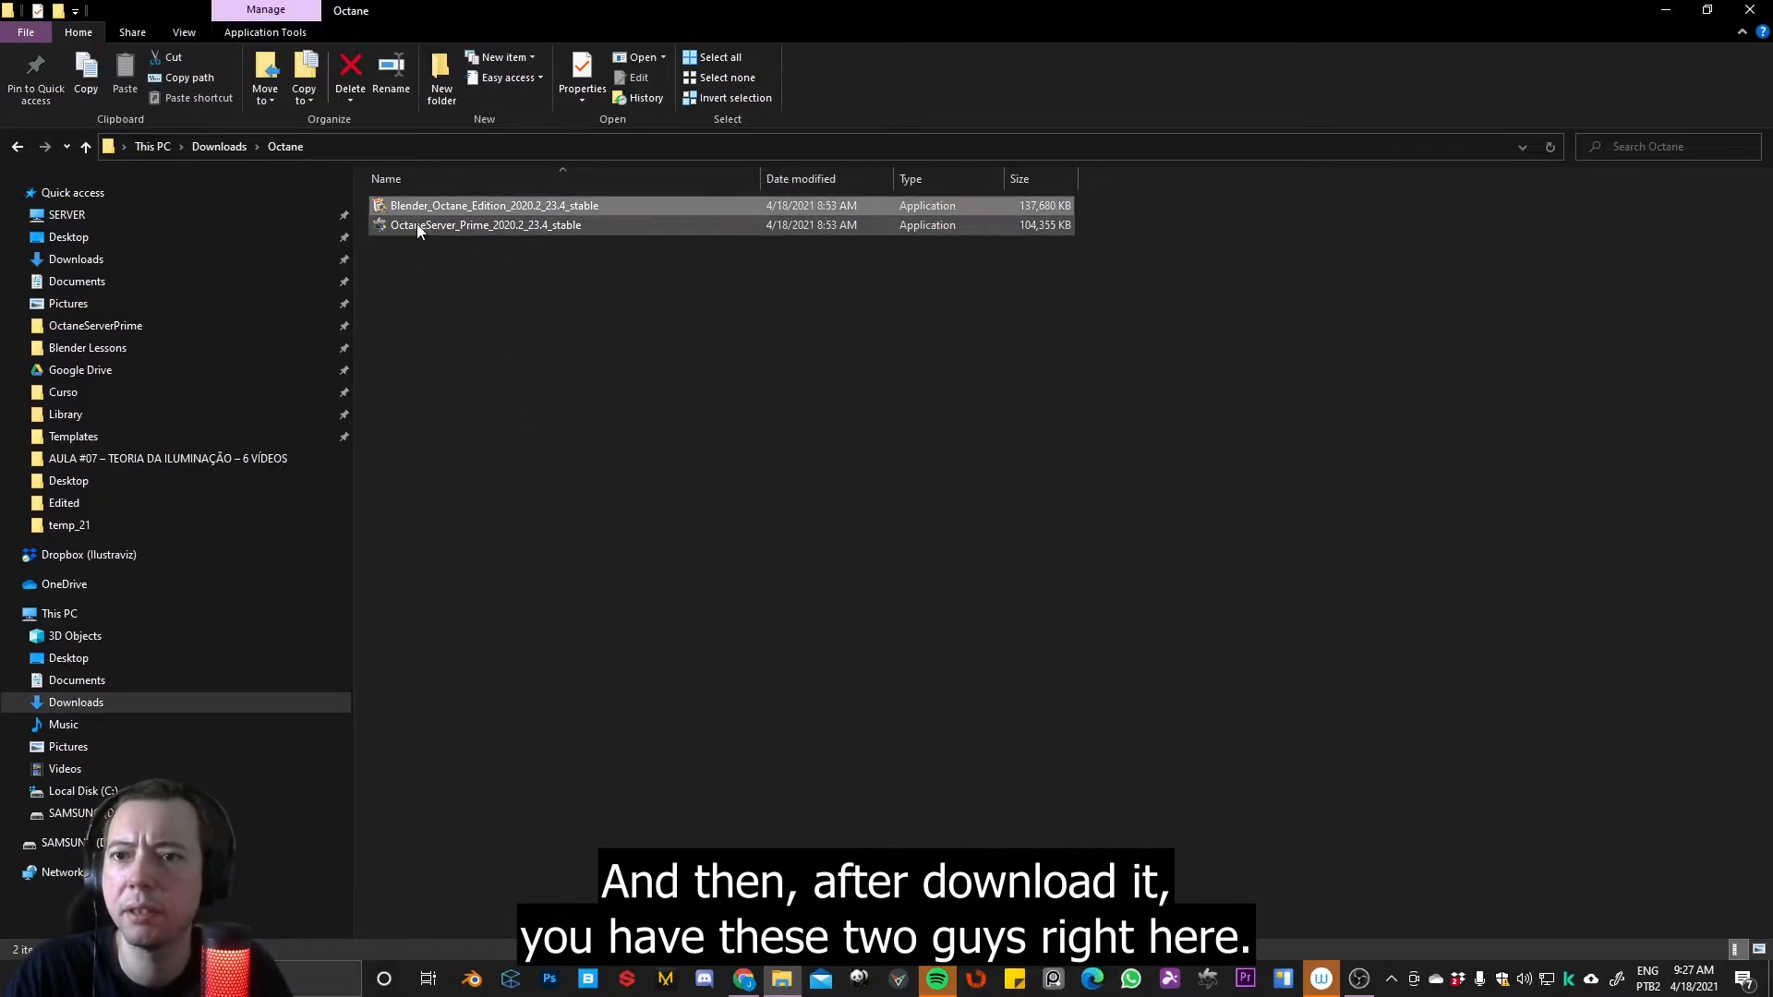
click(495, 205)
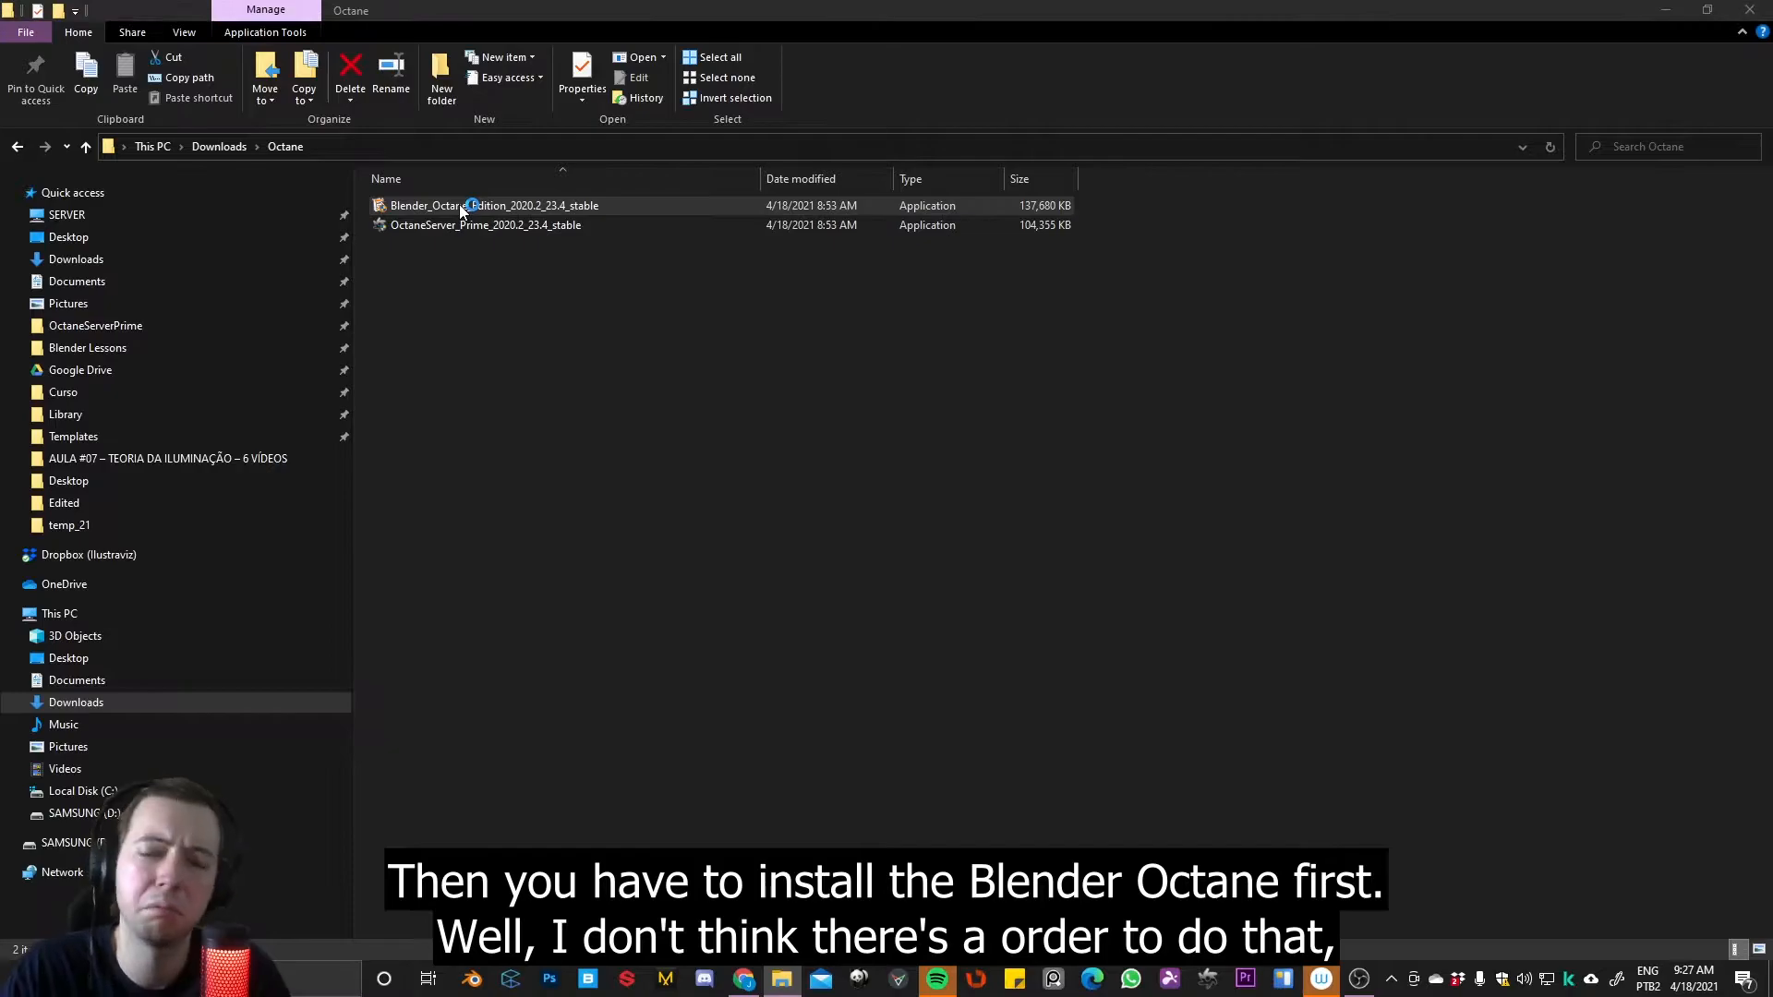
double_click(495, 205)
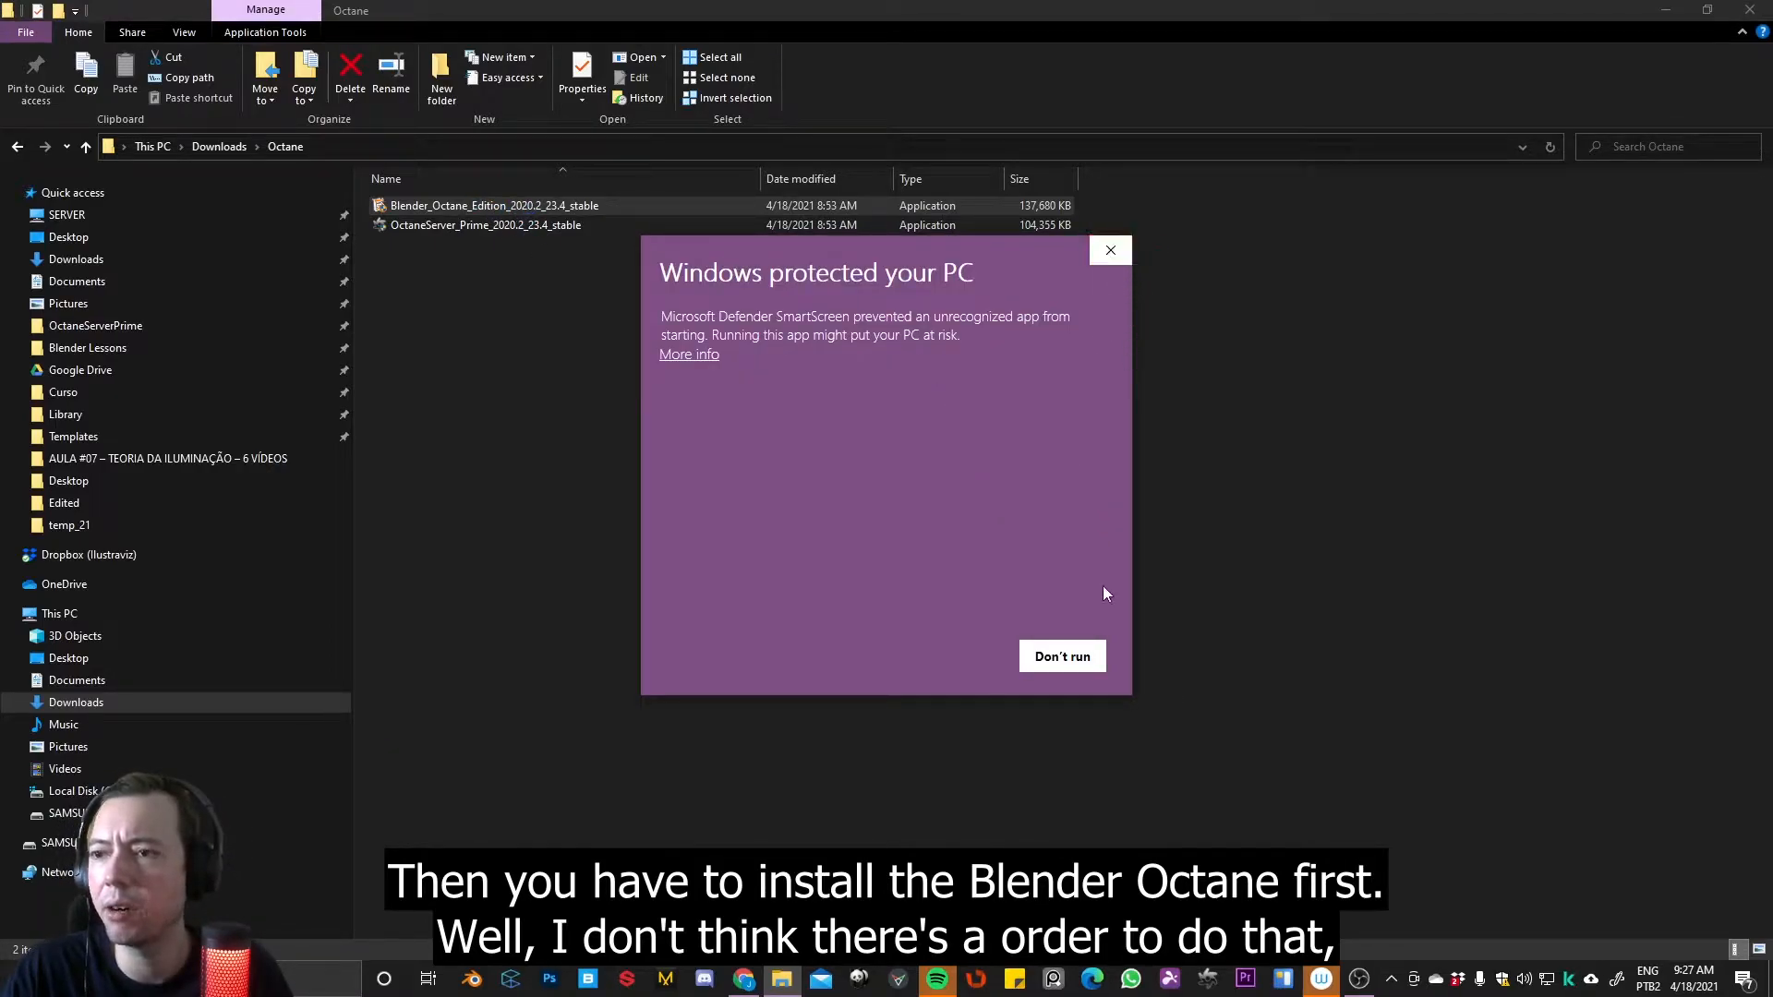
mouse_move(697, 362)
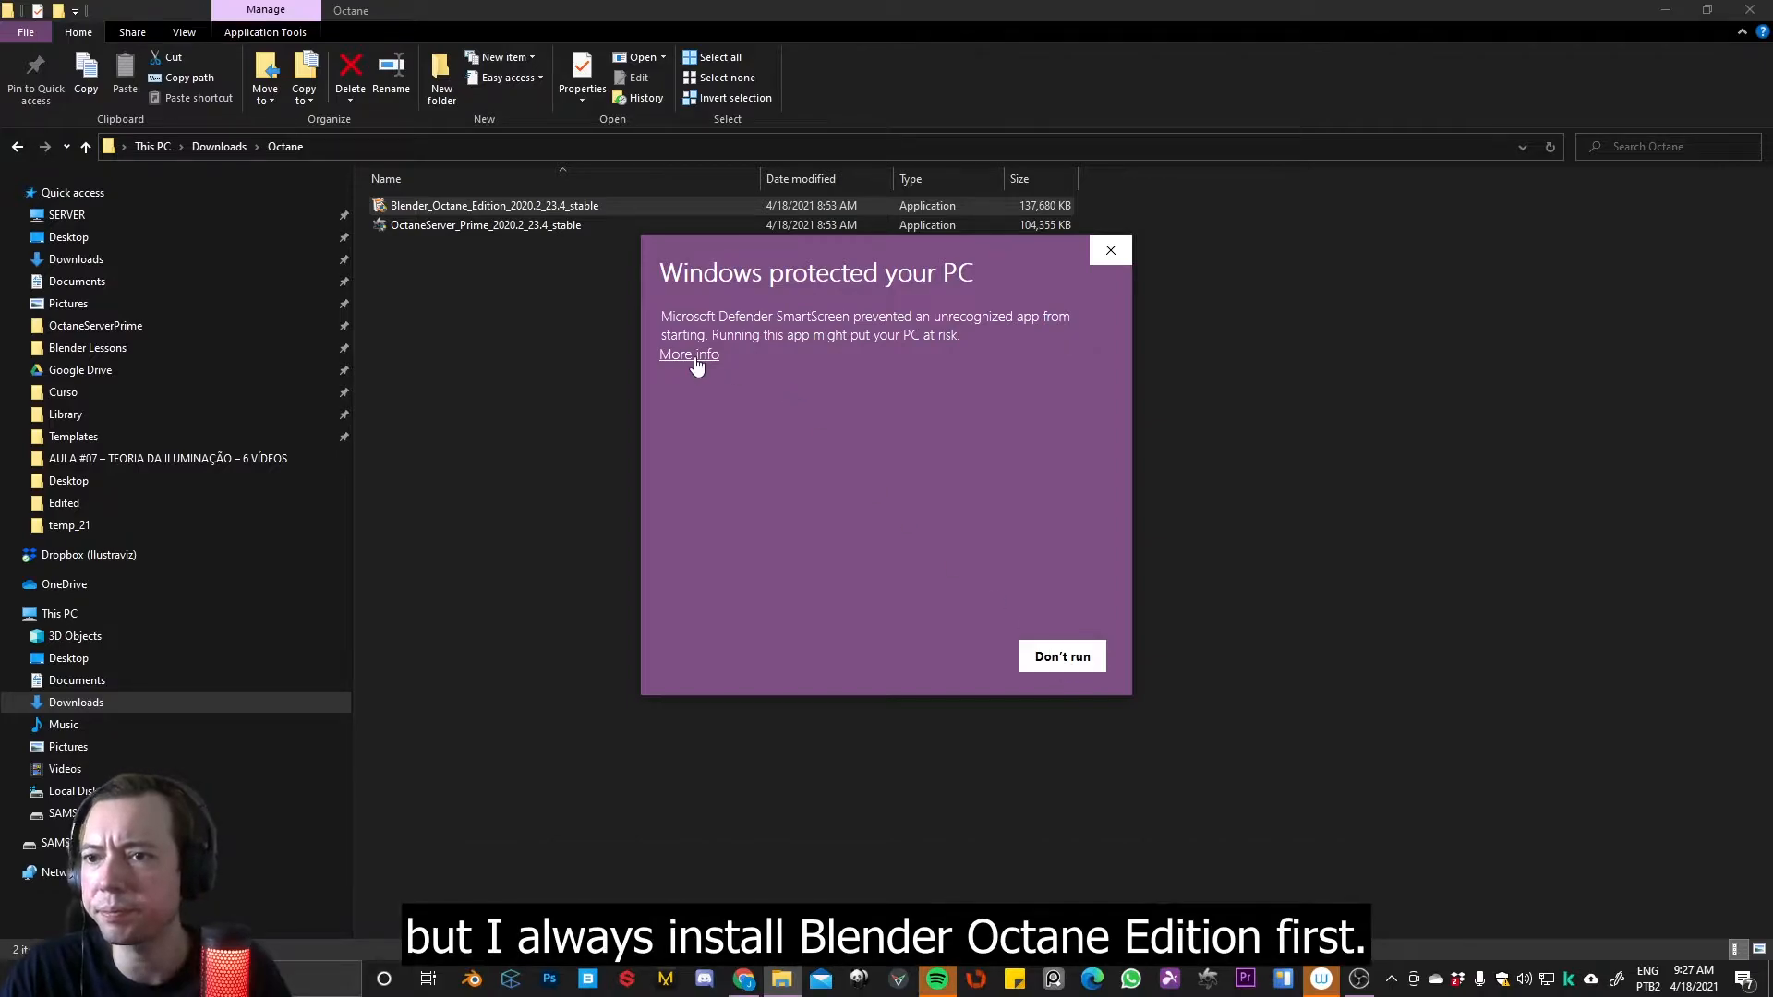
mouse_move(709, 368)
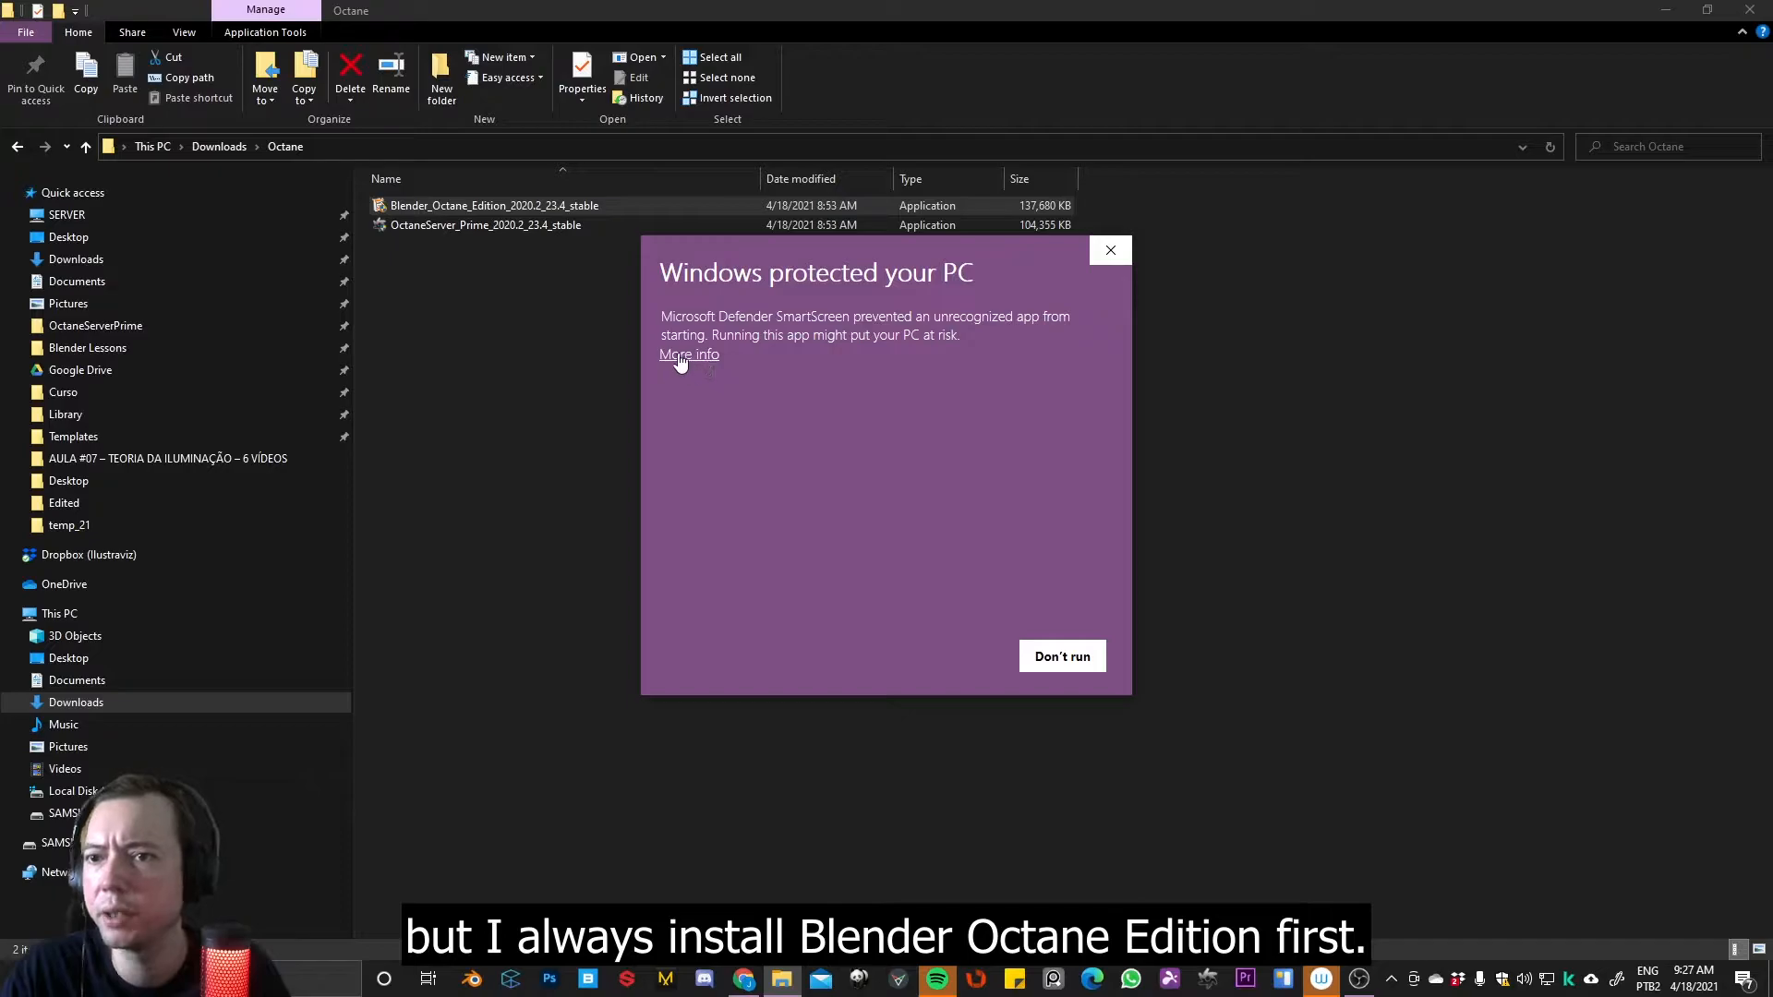
Dismiss the security warning and run the Blender Octane Edition installer again
click(1110, 249)
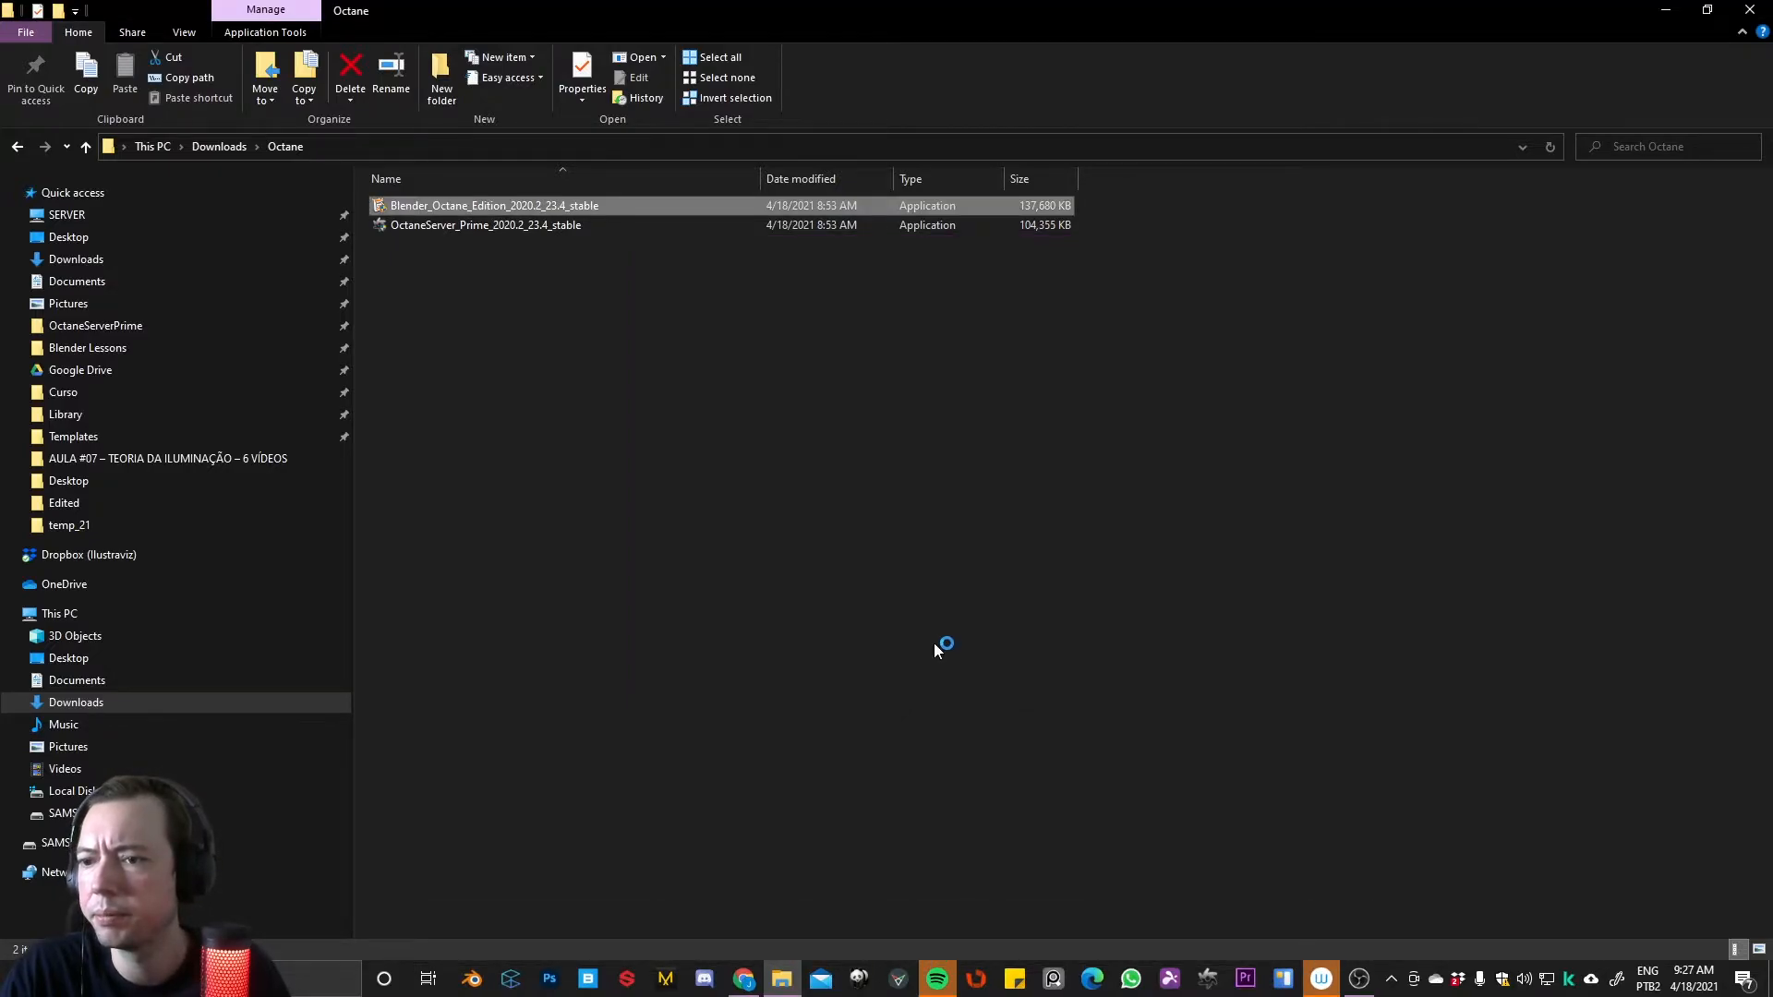
double_click(495, 205)
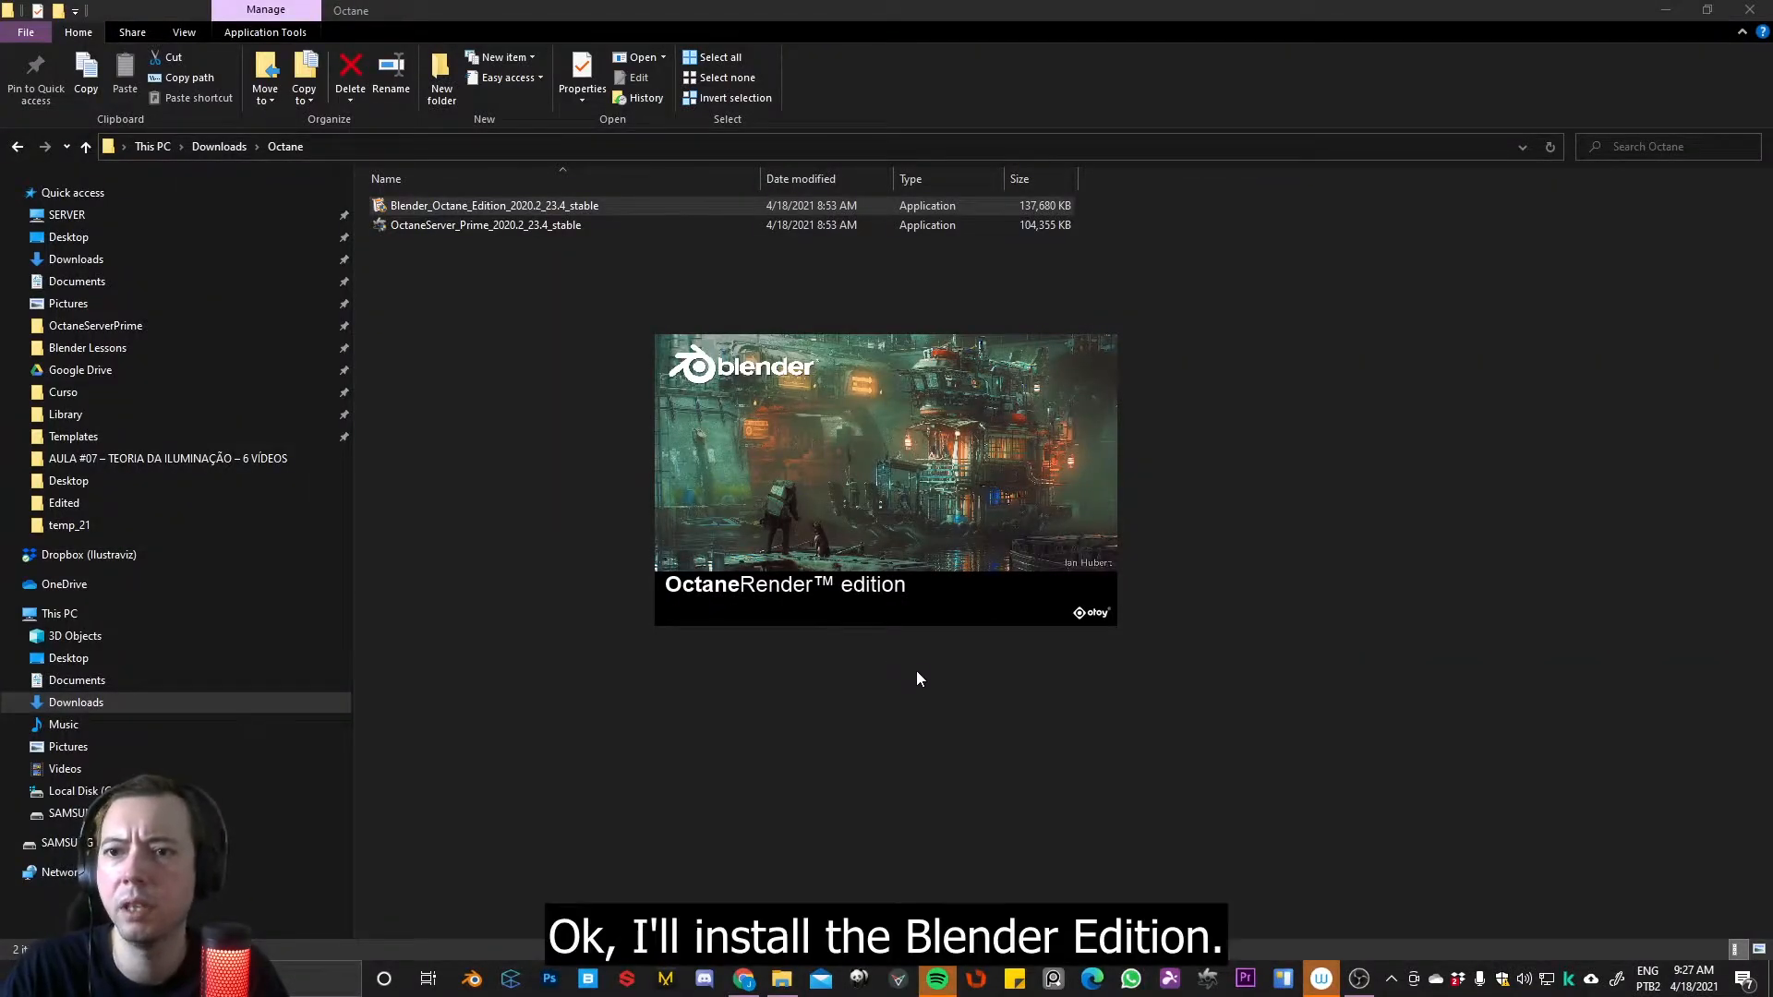
Install Blender OctaneRender edition through the setup wizard and finish it
double_click(495, 205)
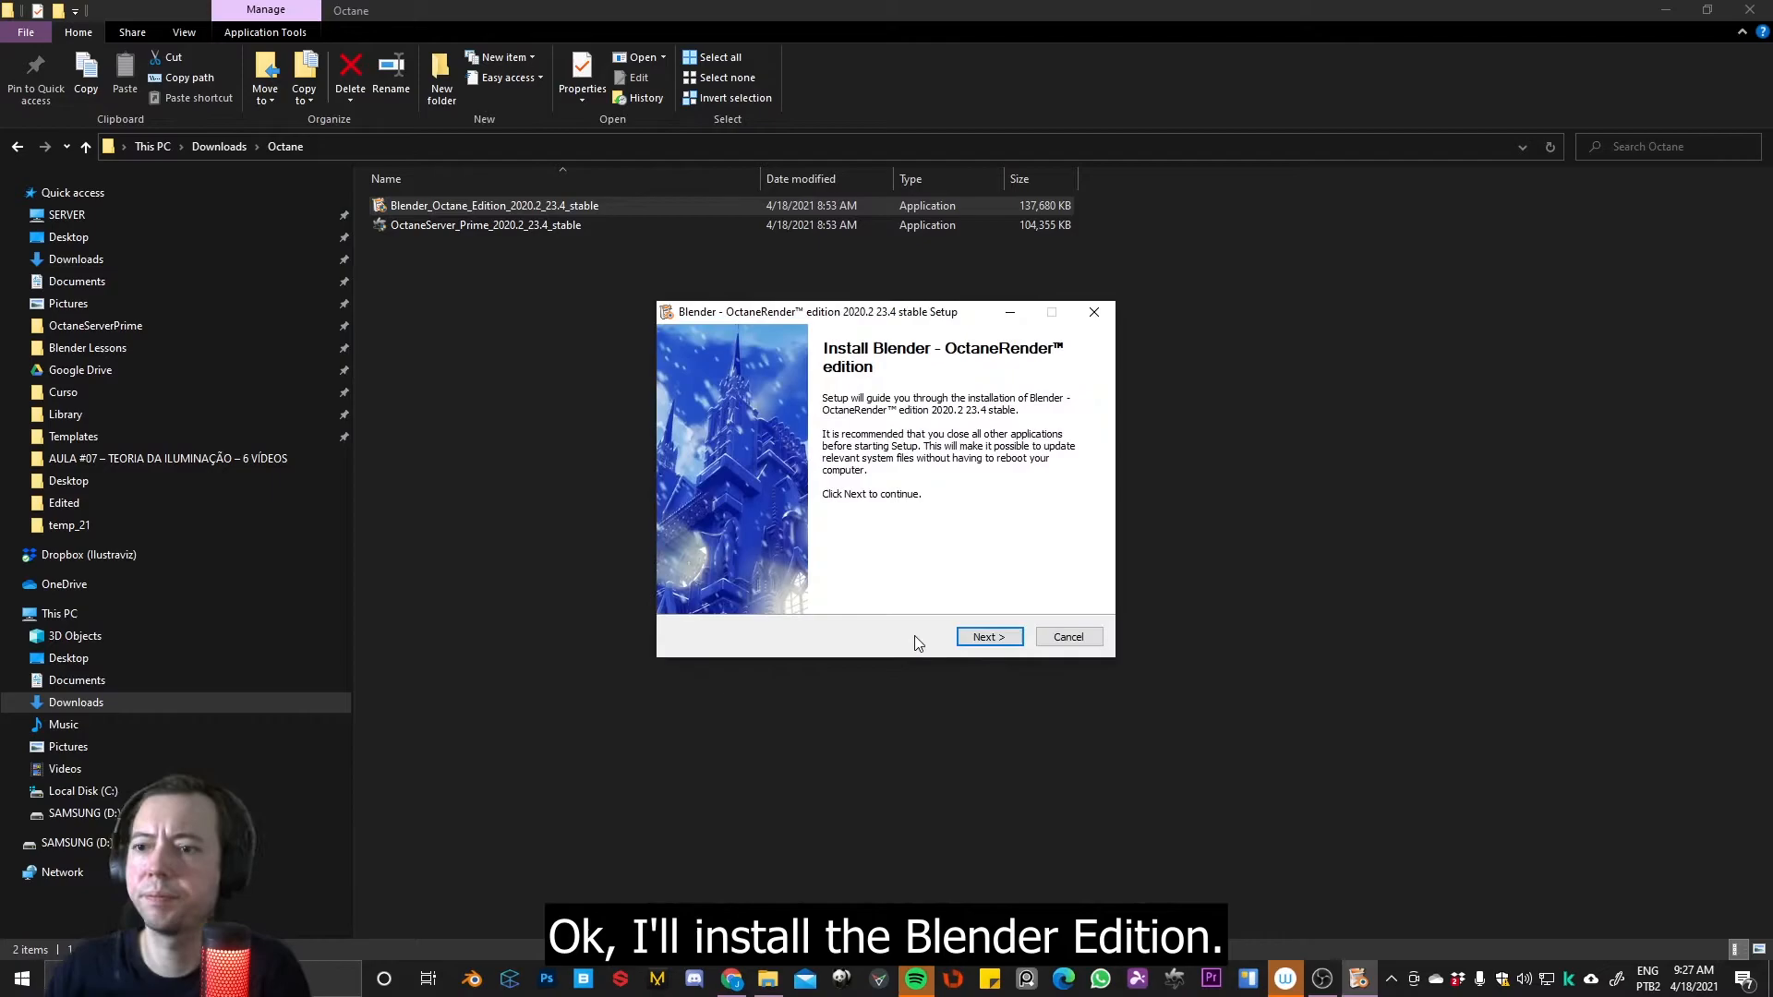
click(987, 636)
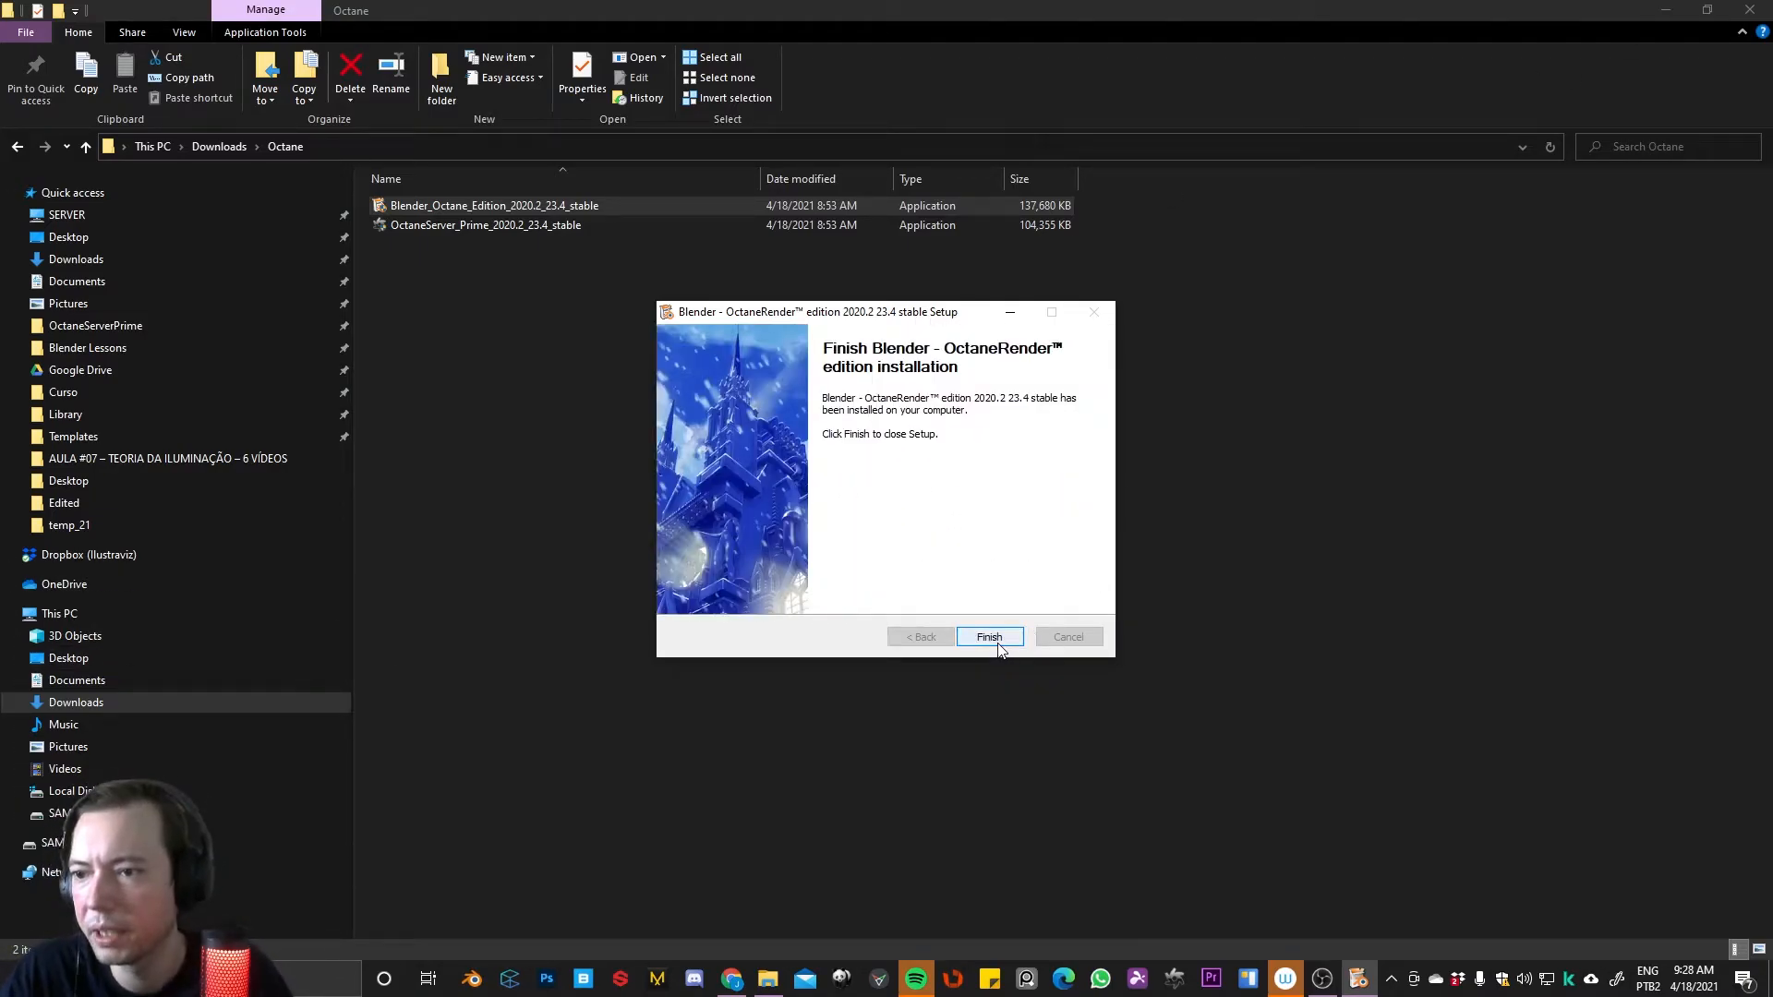
click(986, 637)
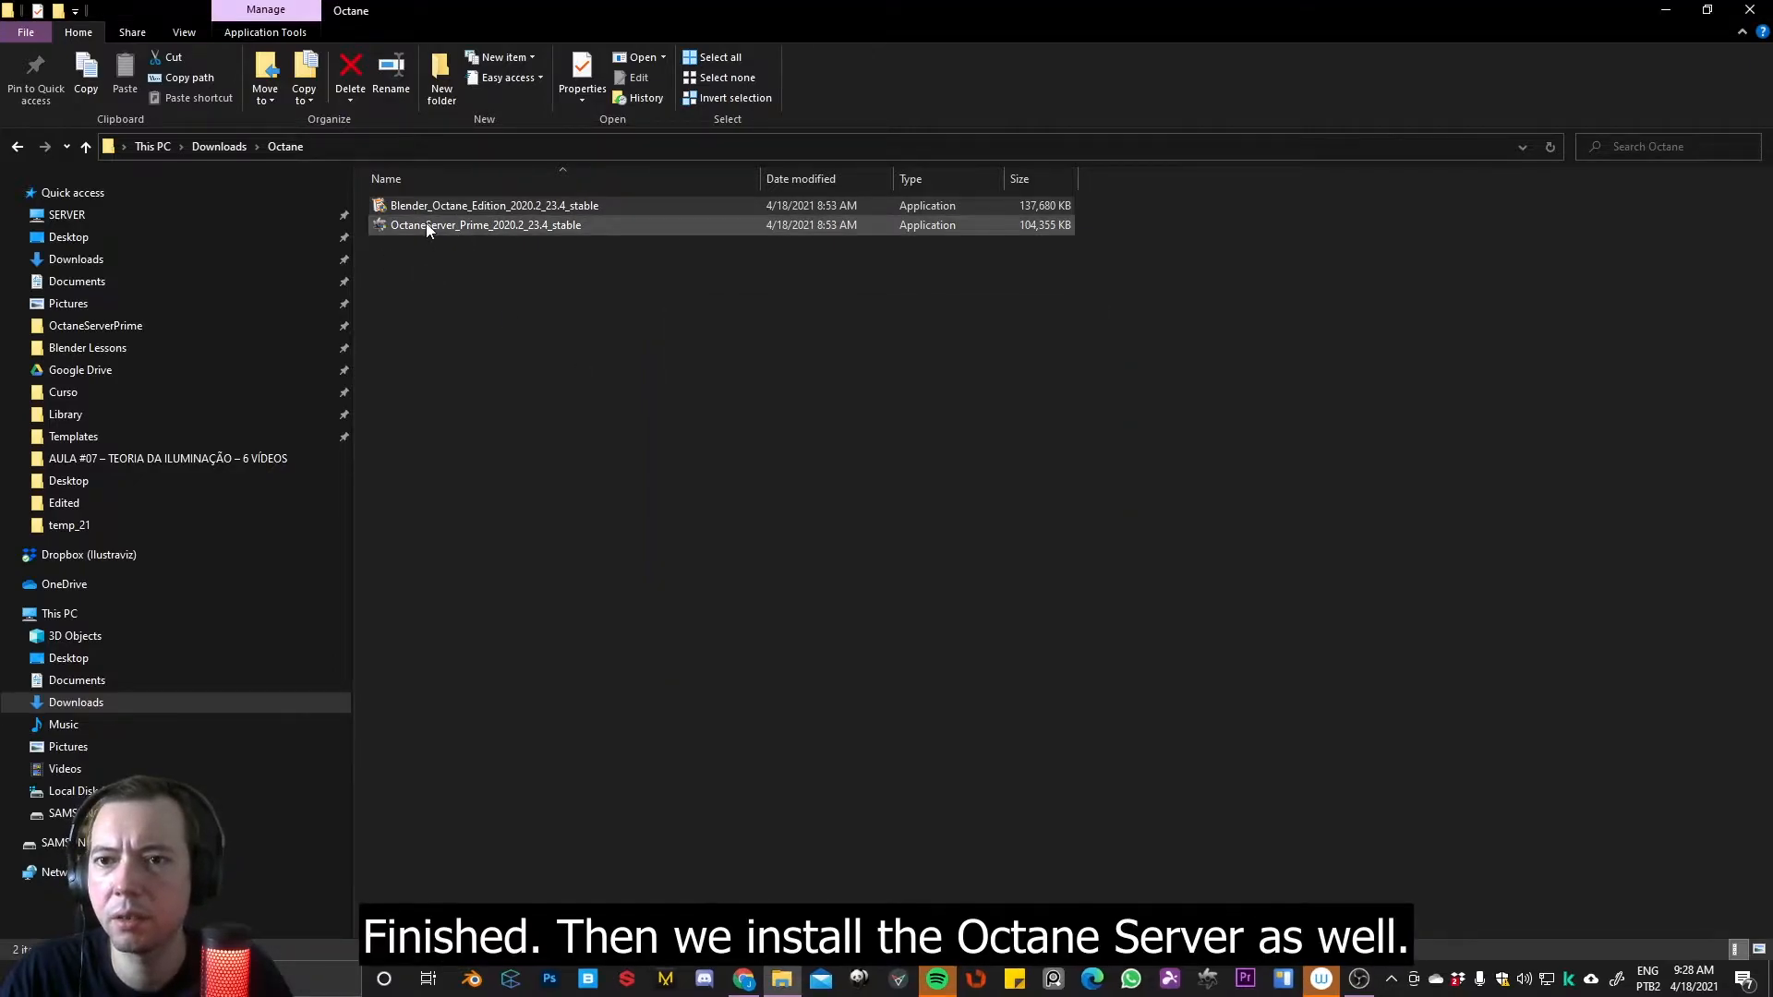
Install OctaneServer_Prime_2020.2_23.4_stable and finish its setup wizard
double_click(485, 226)
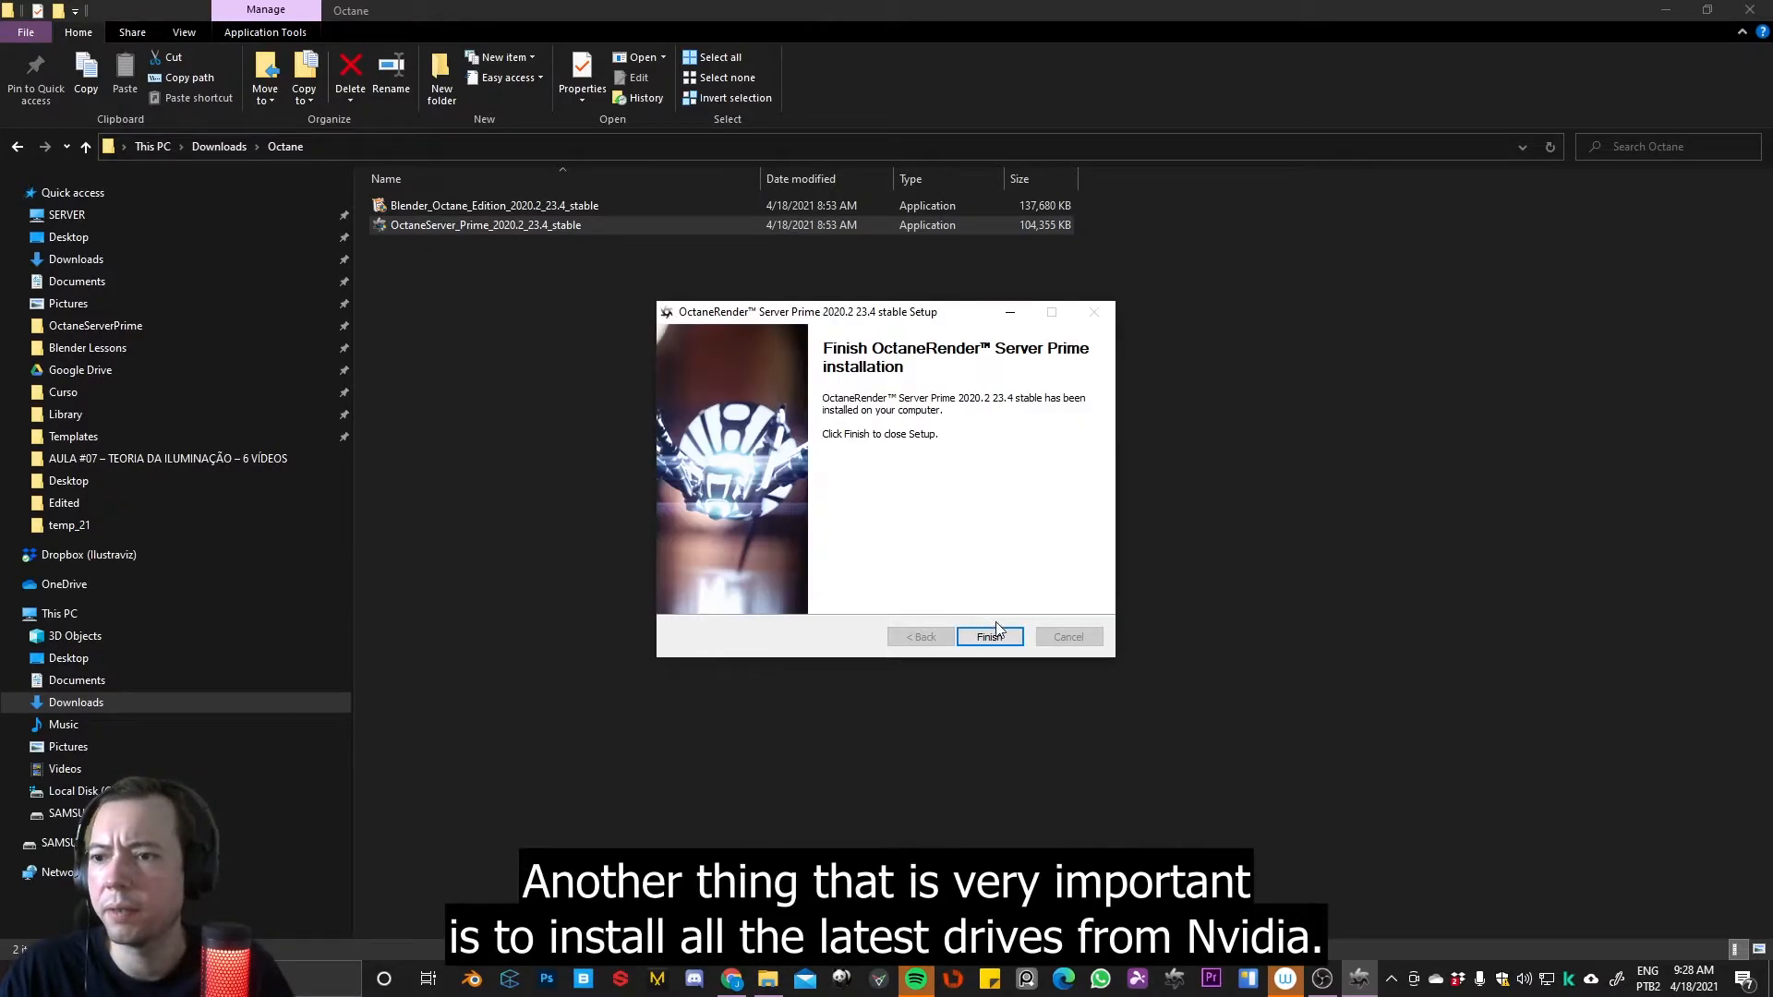
click(988, 635)
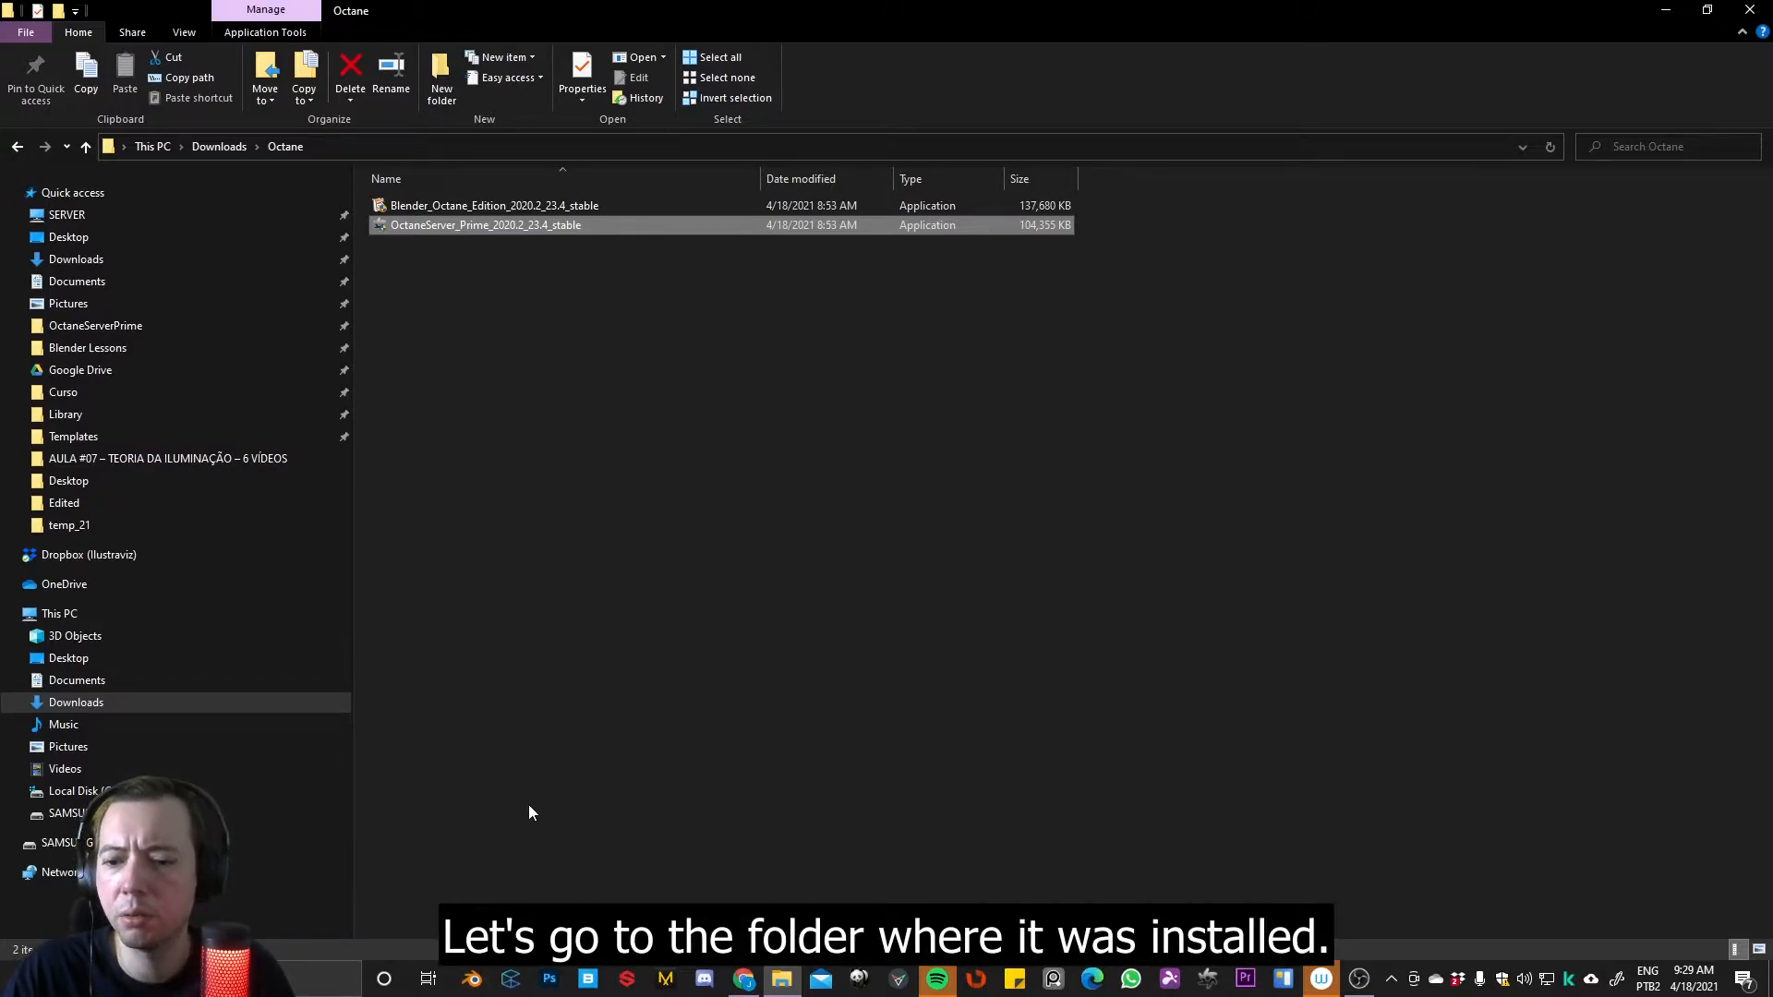
Navigate This PC > Local Disk (C:) > Program Files > BlenderOctane
click(59, 613)
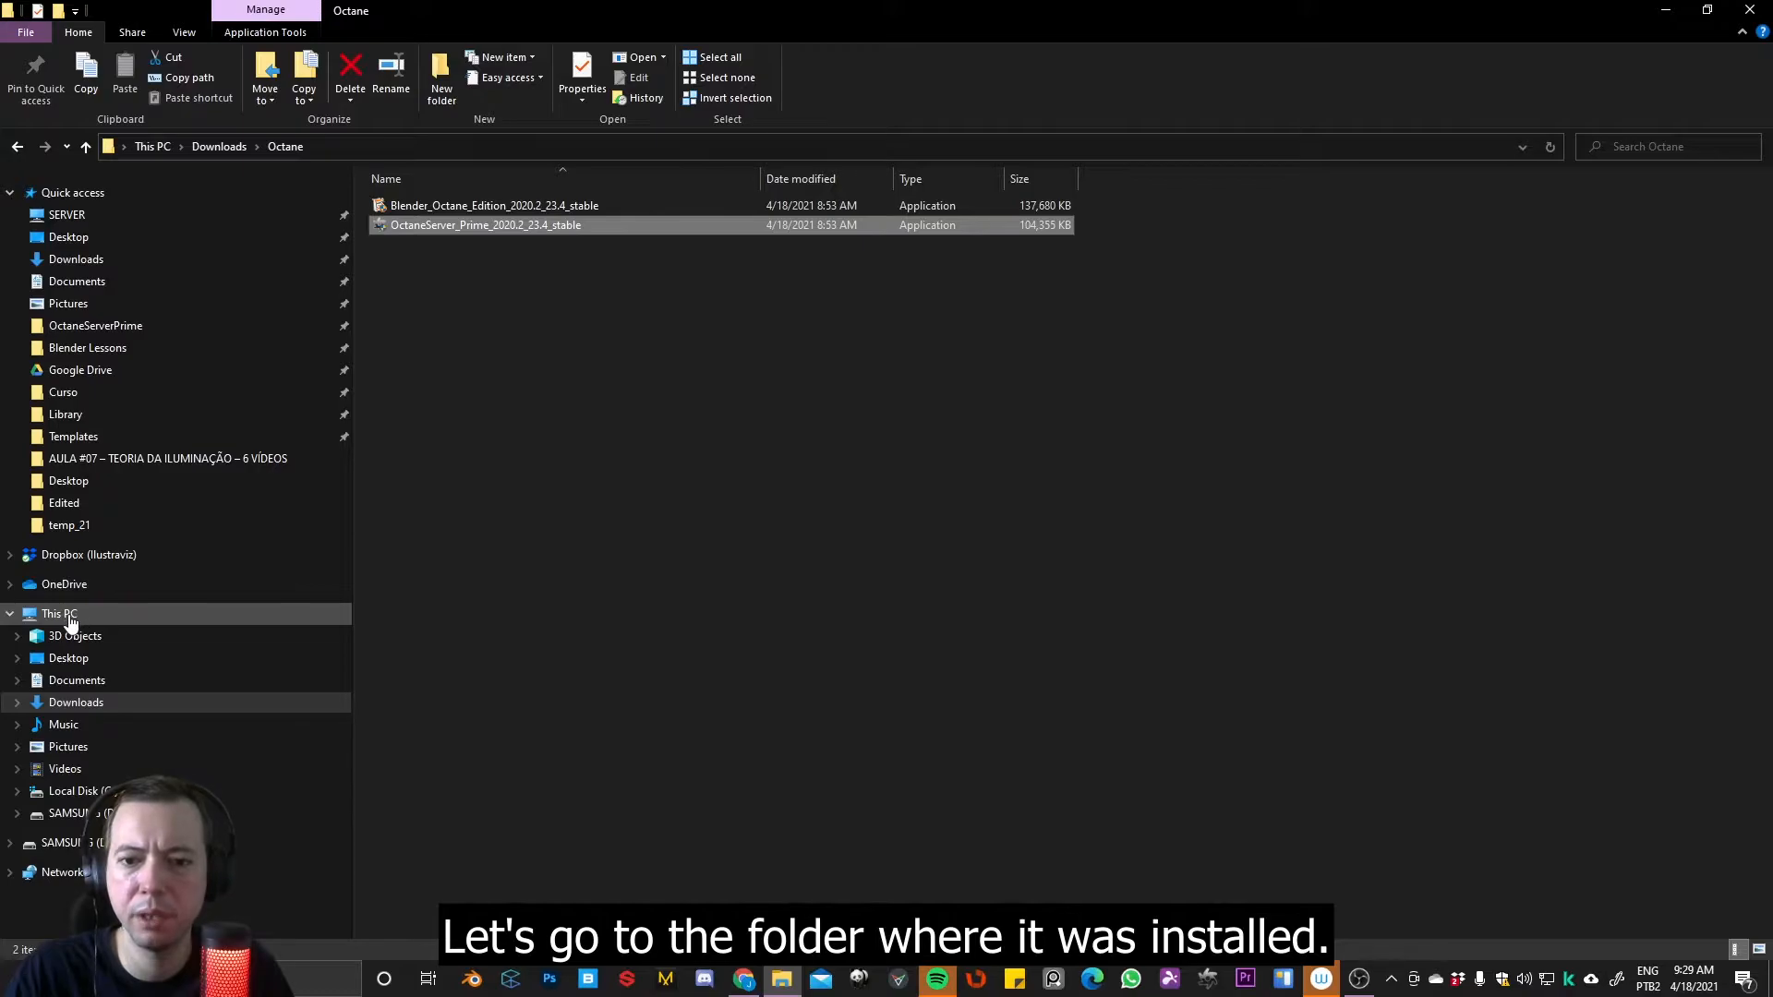
click(59, 613)
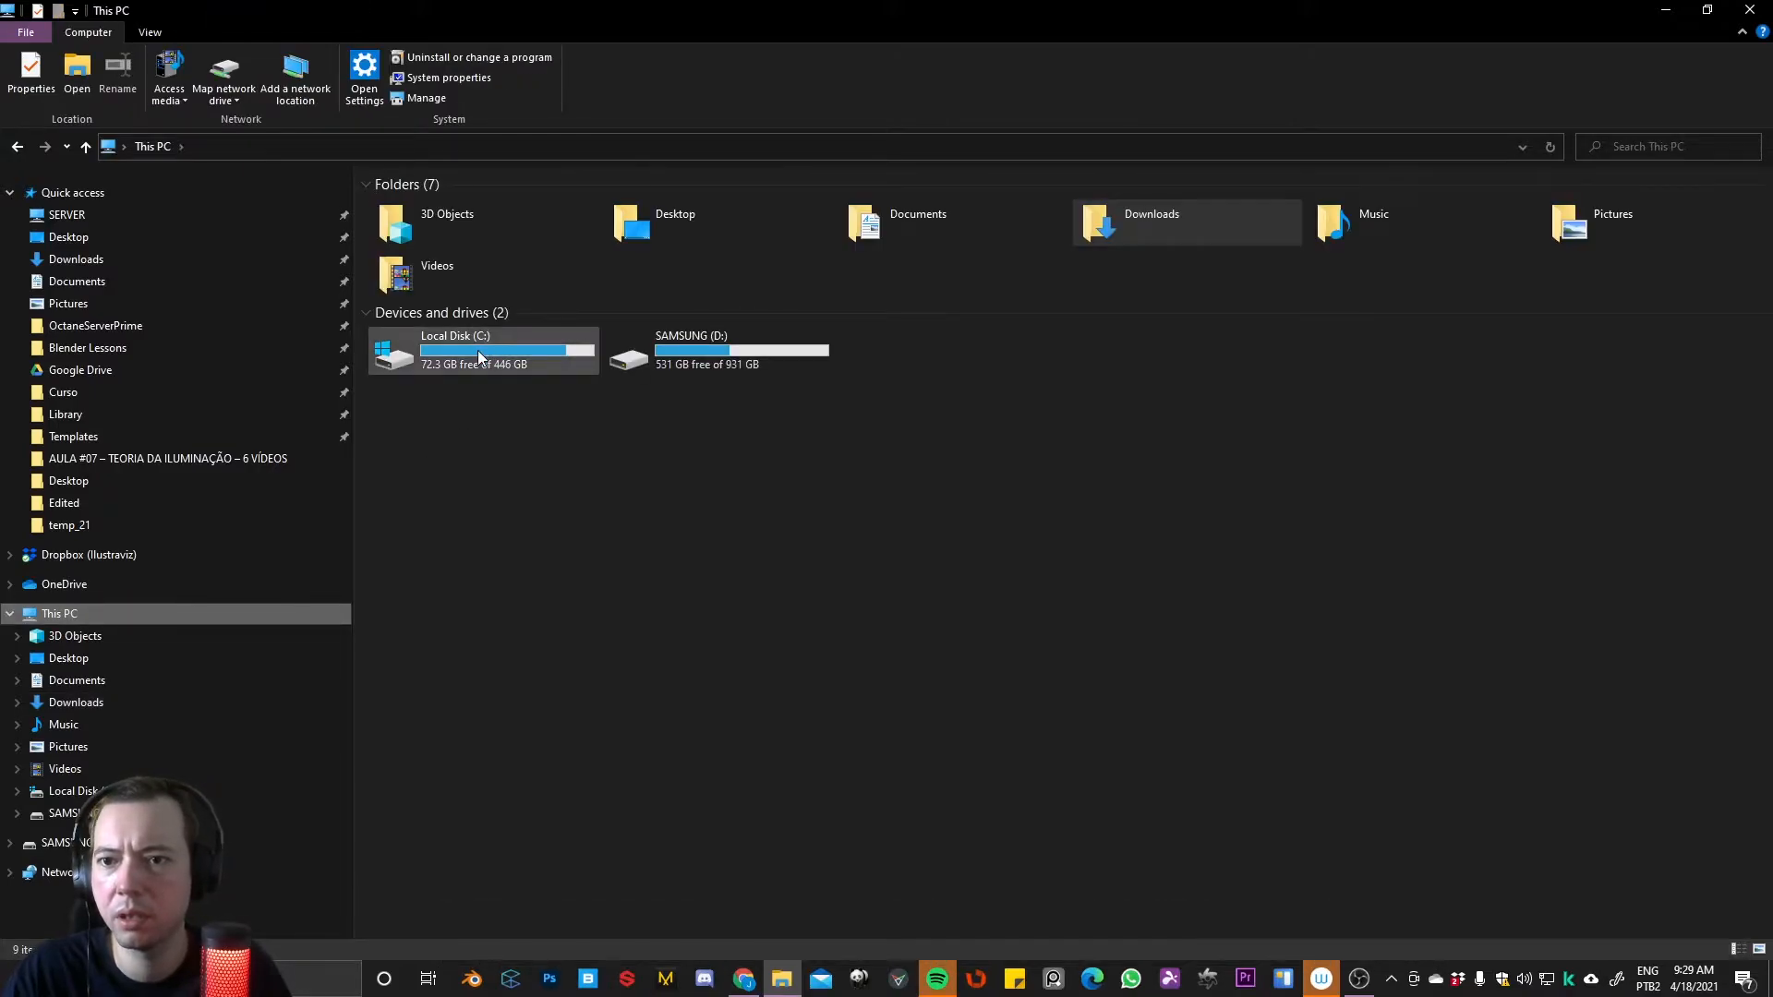
double_click(455, 351)
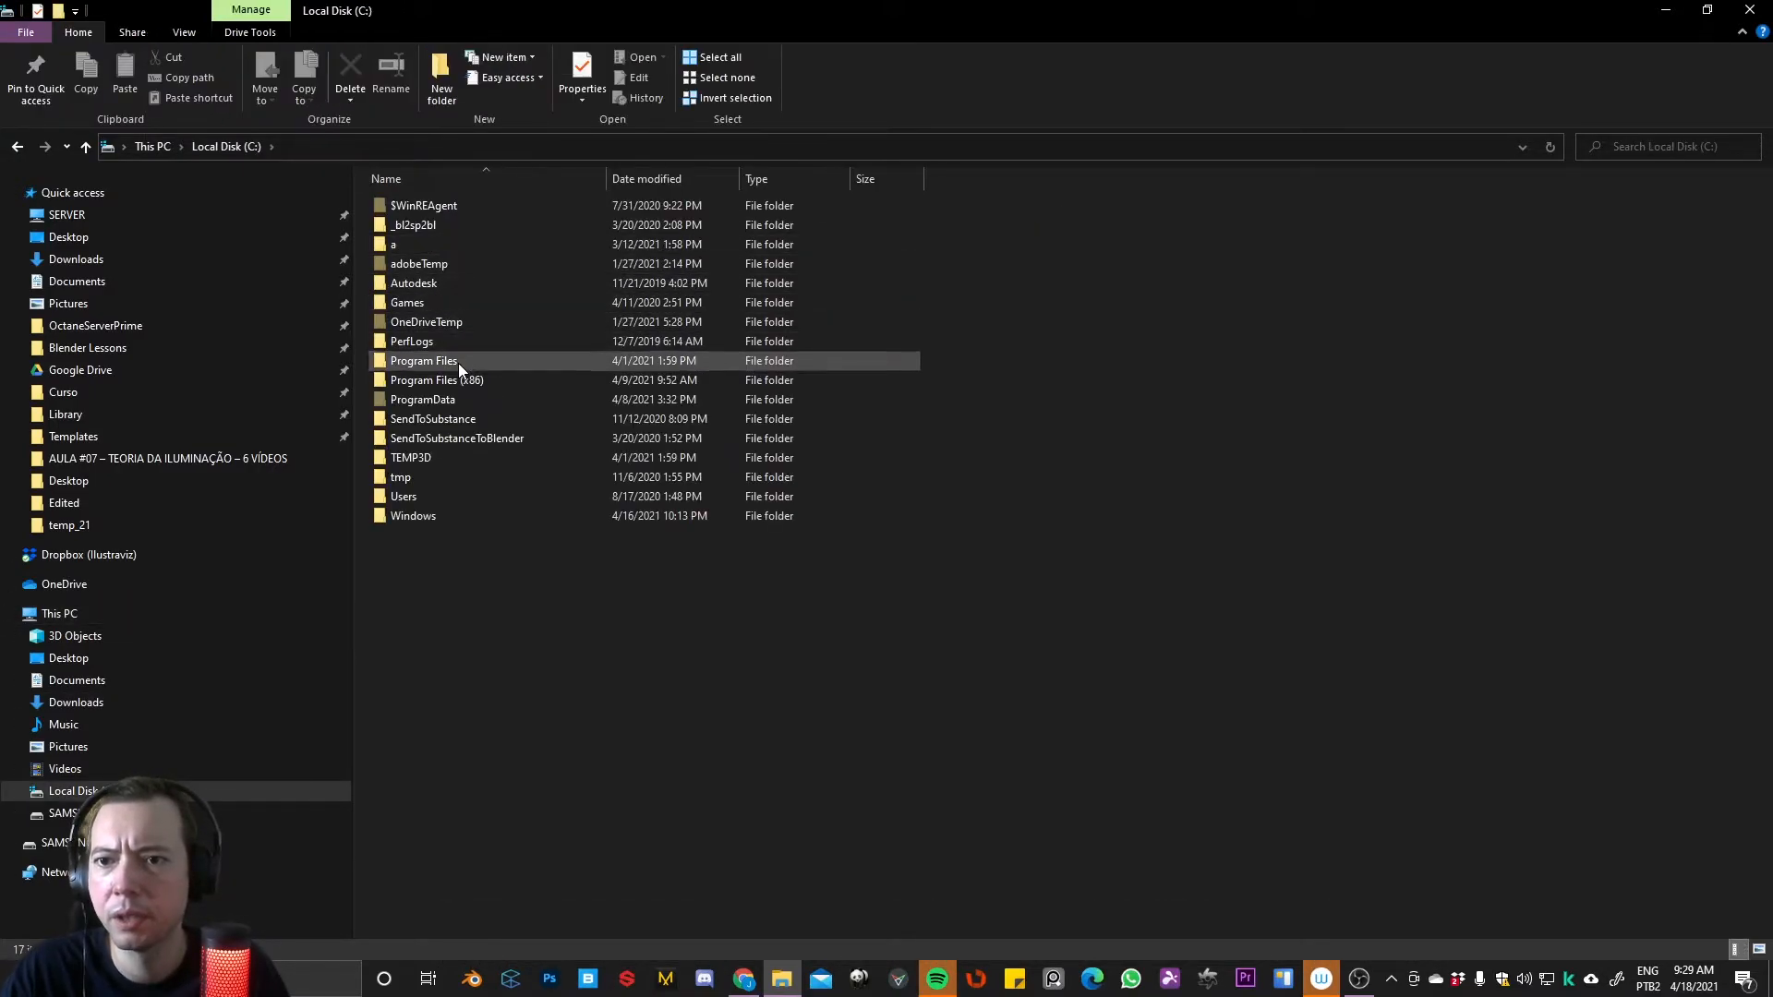
double_click(423, 360)
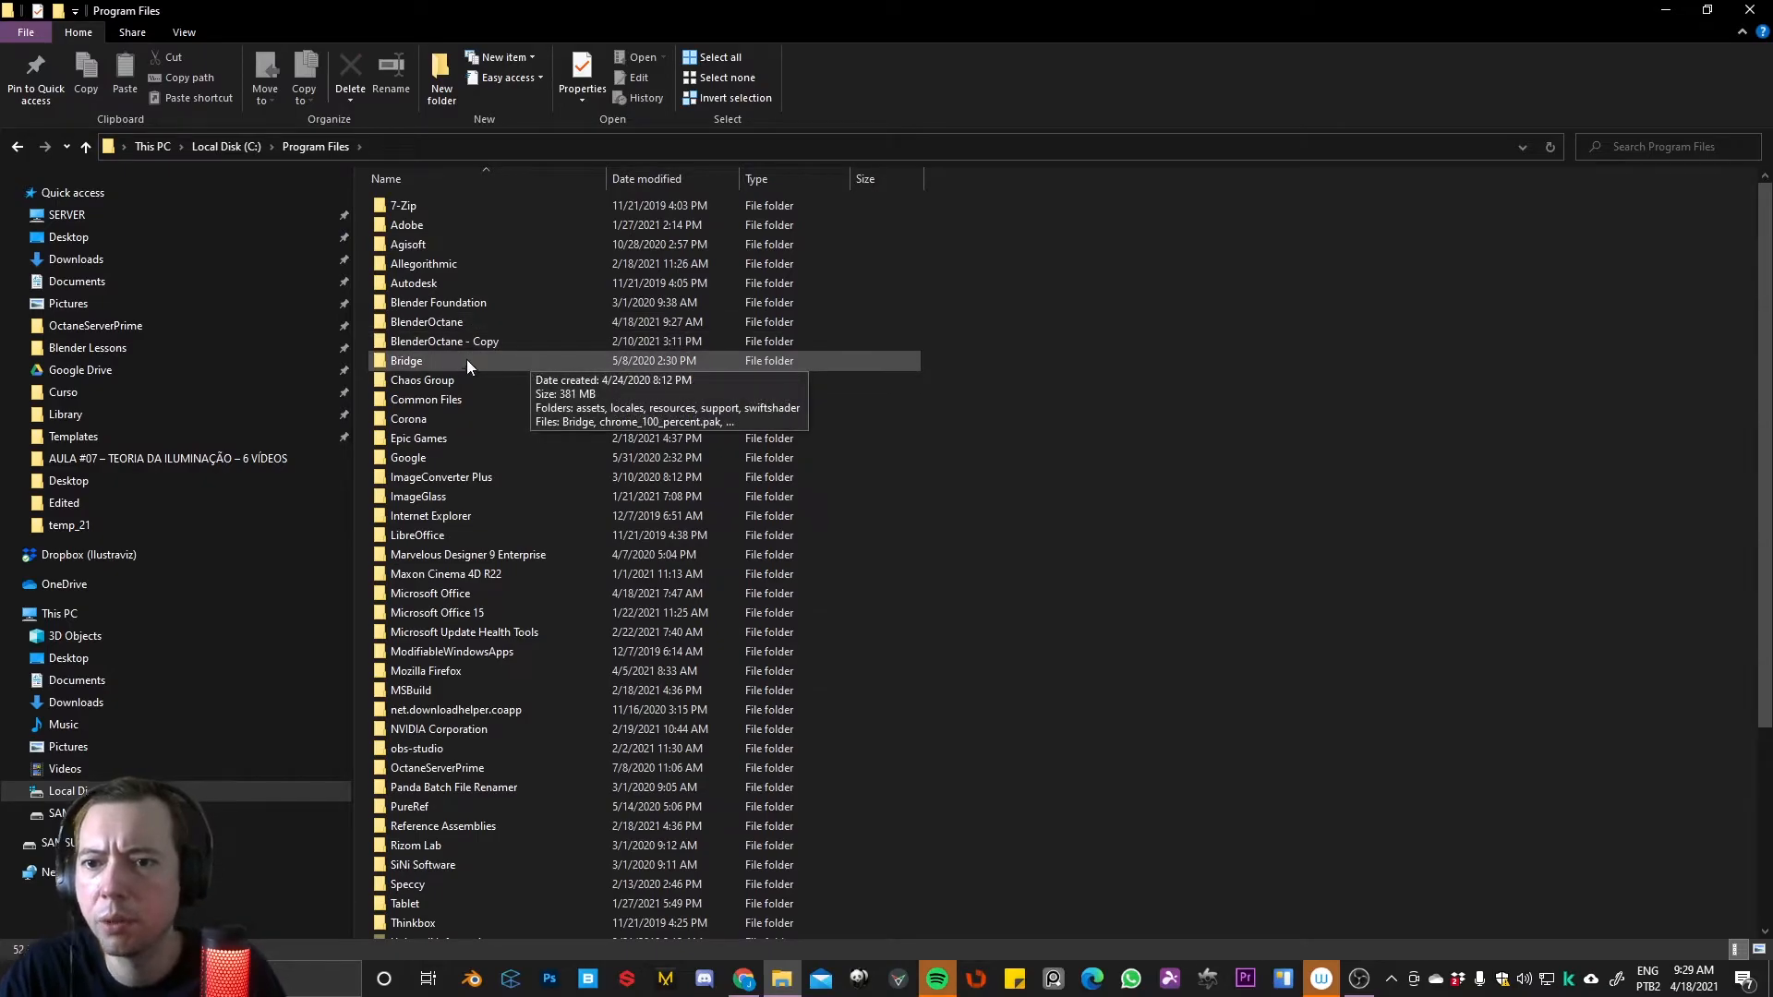
double_click(427, 321)
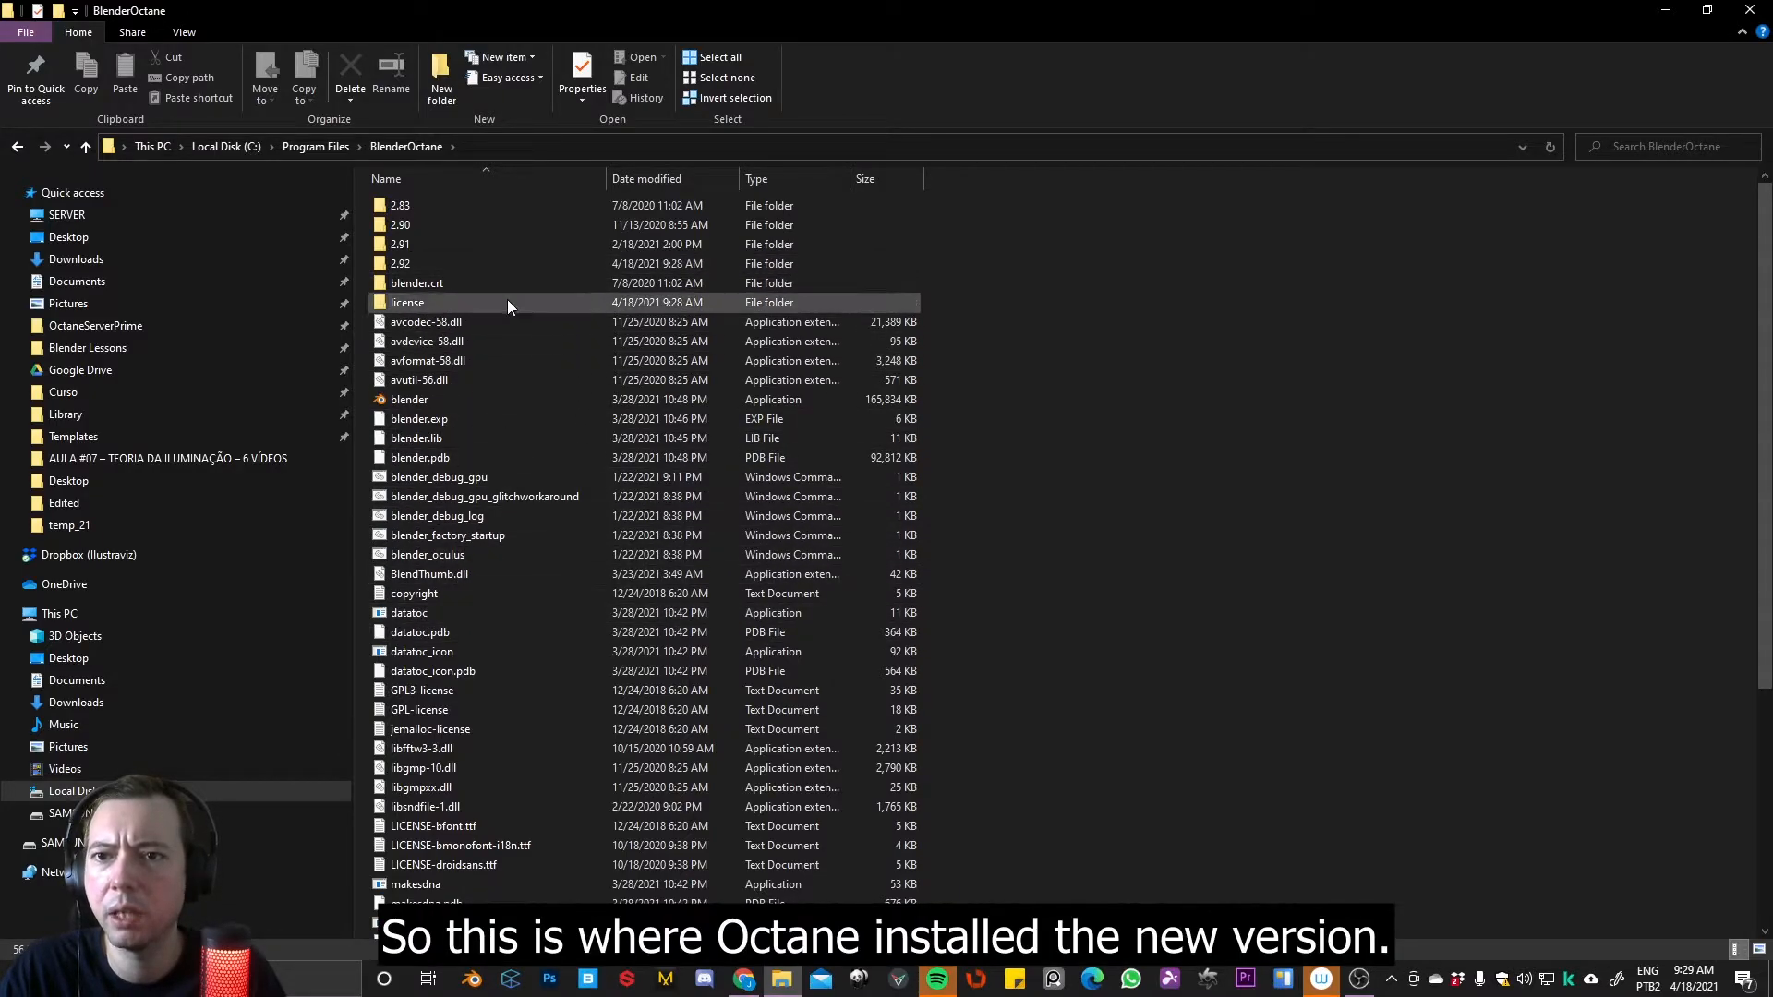
Check the 2.83 and 2.92 version folders, then go back up to Program Files
click(453, 321)
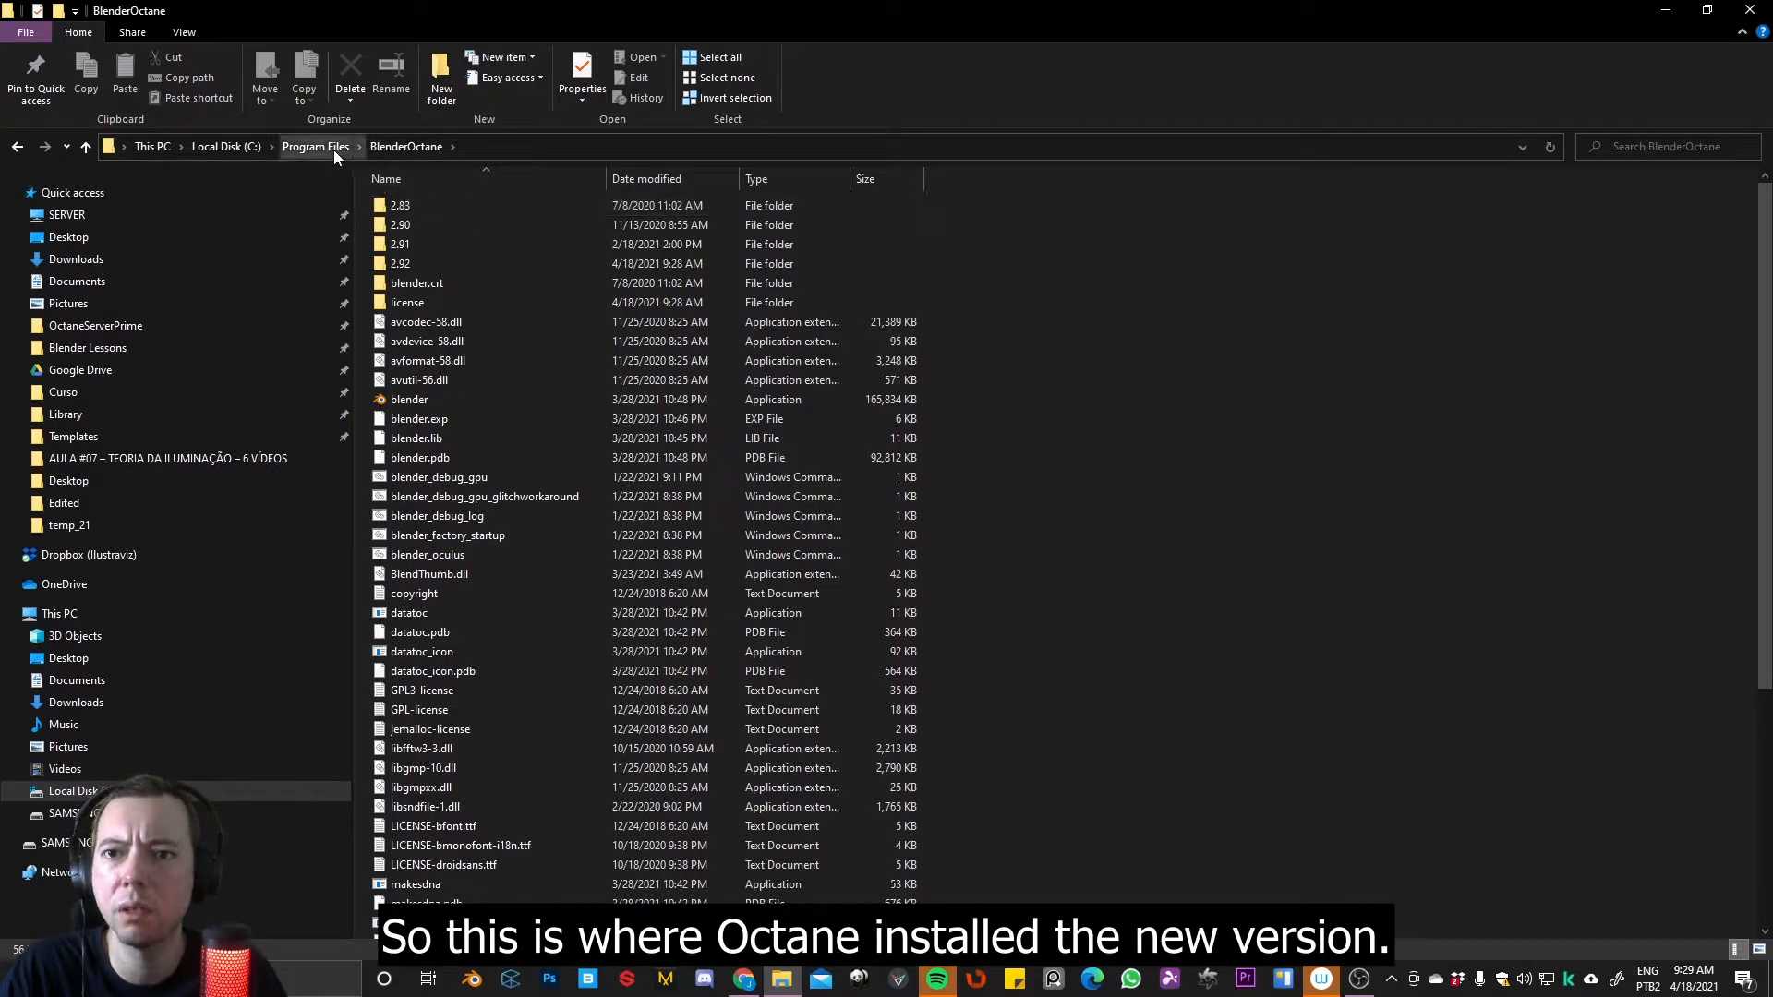
click(453, 205)
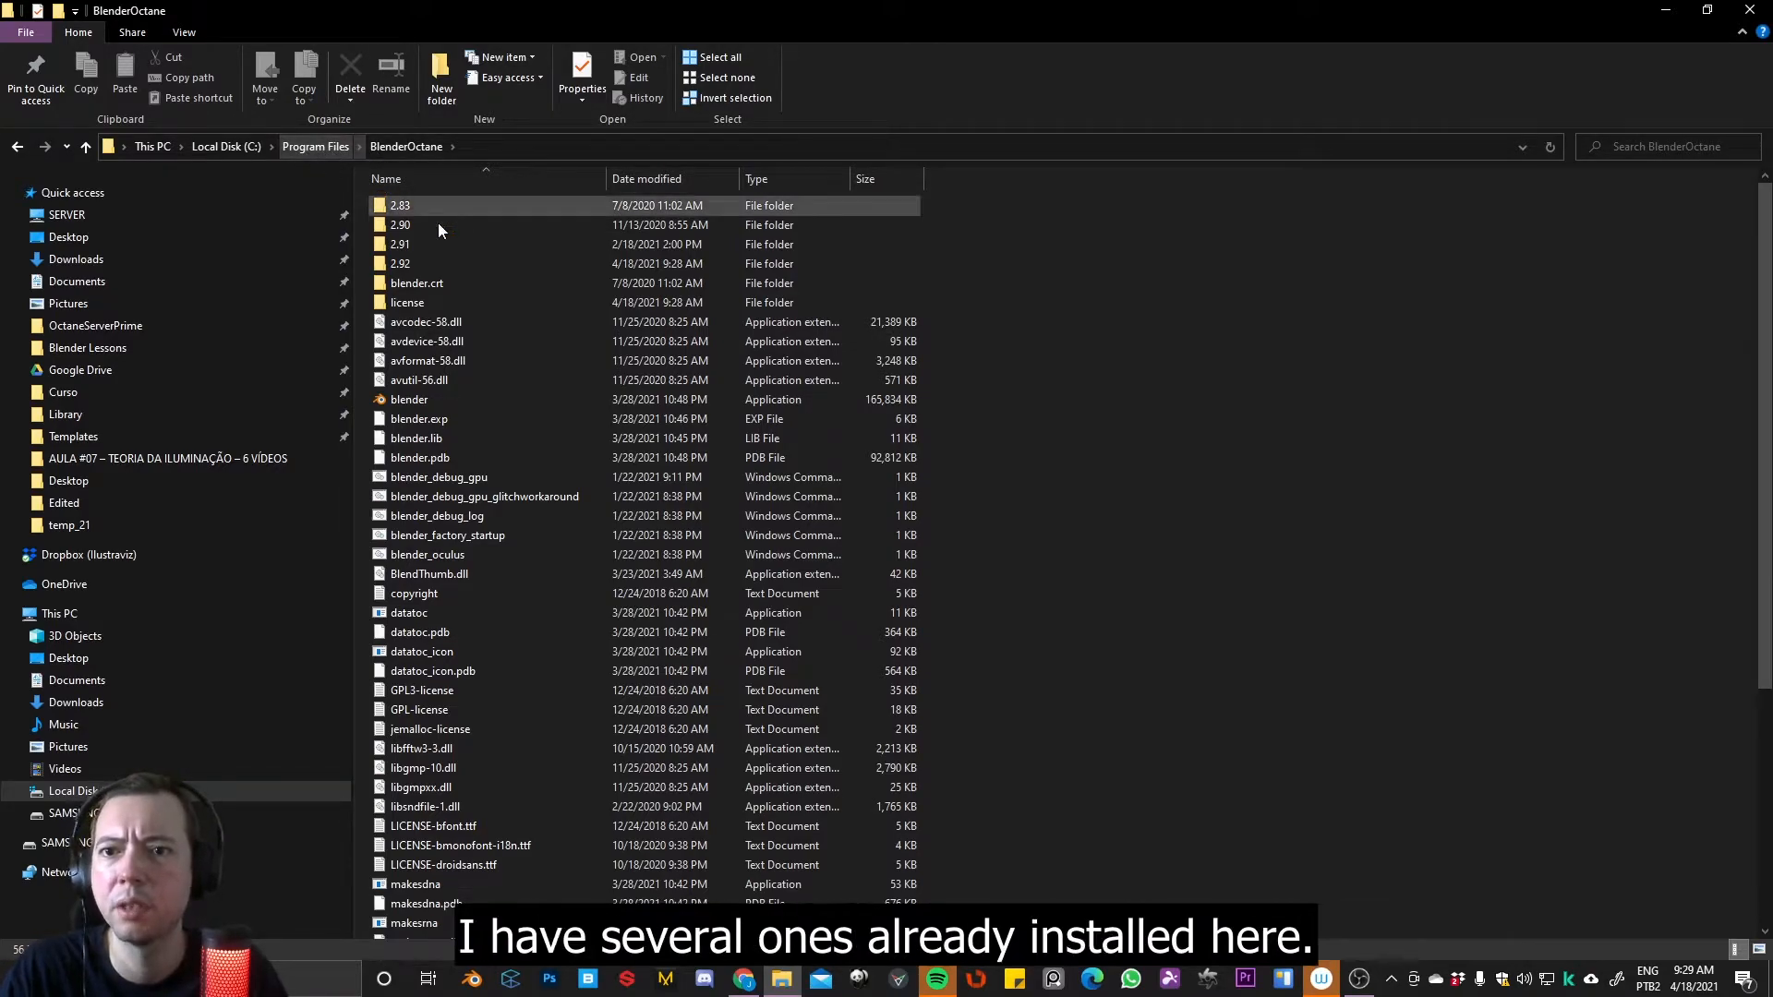
click(398, 264)
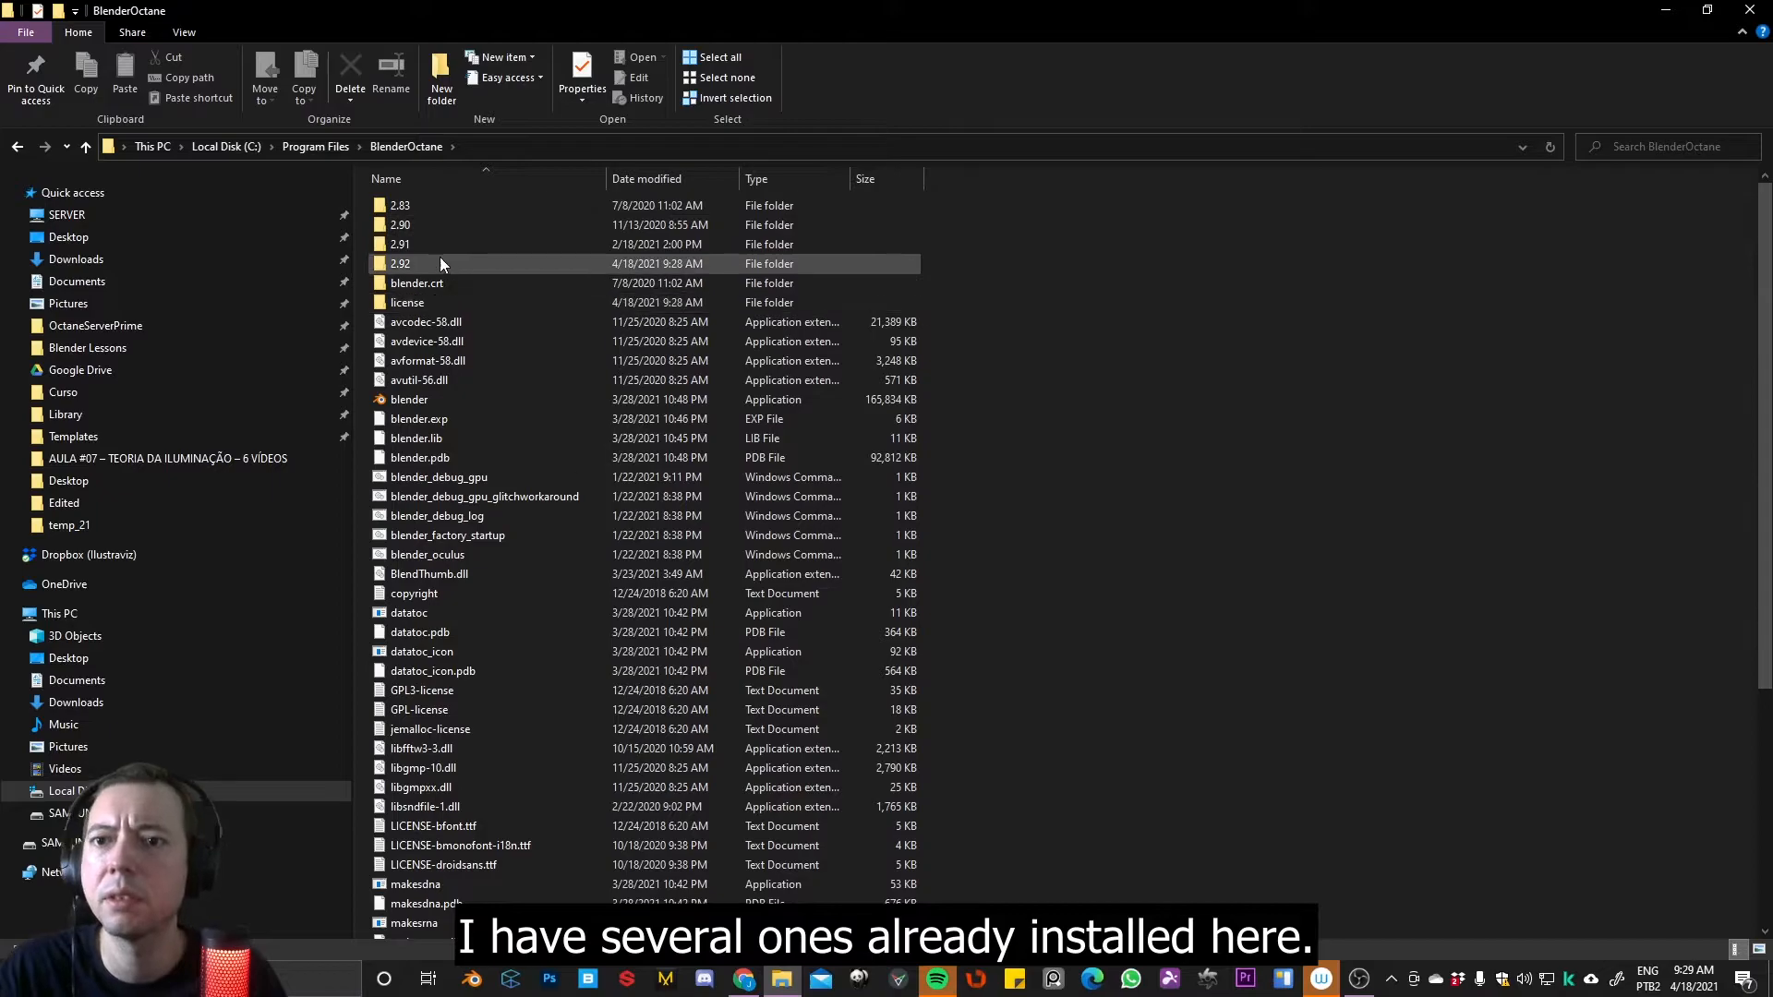
click(314, 148)
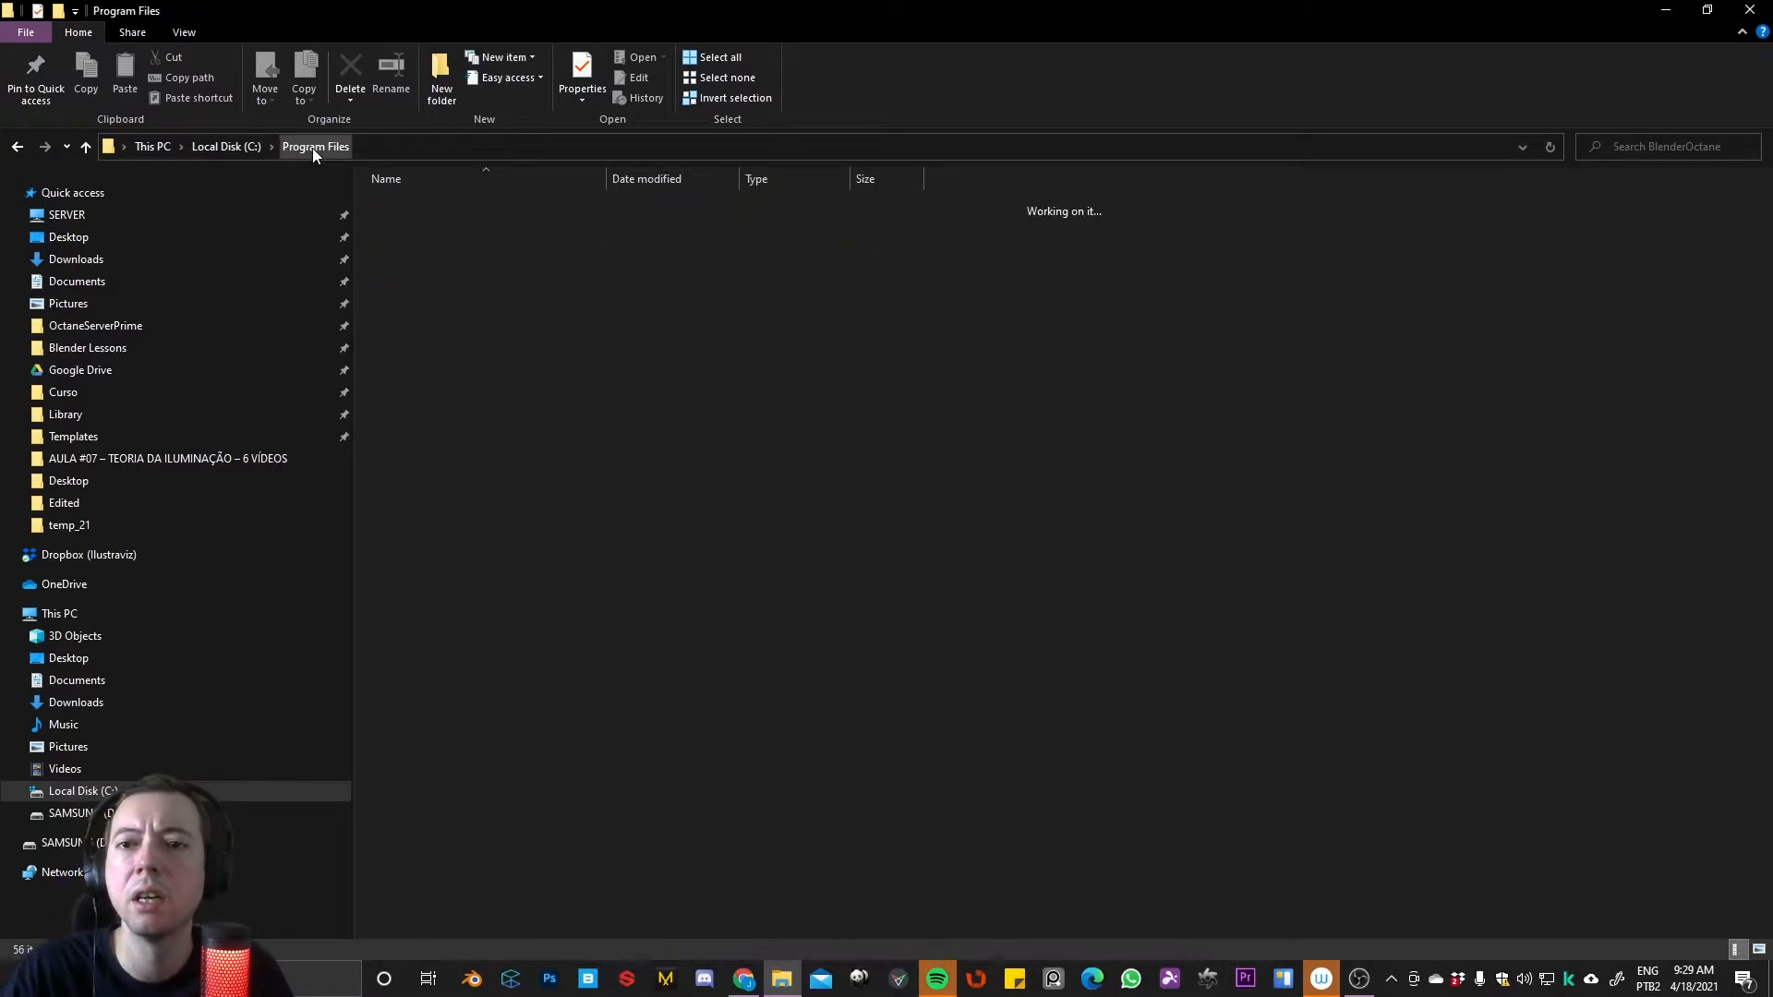
click(316, 146)
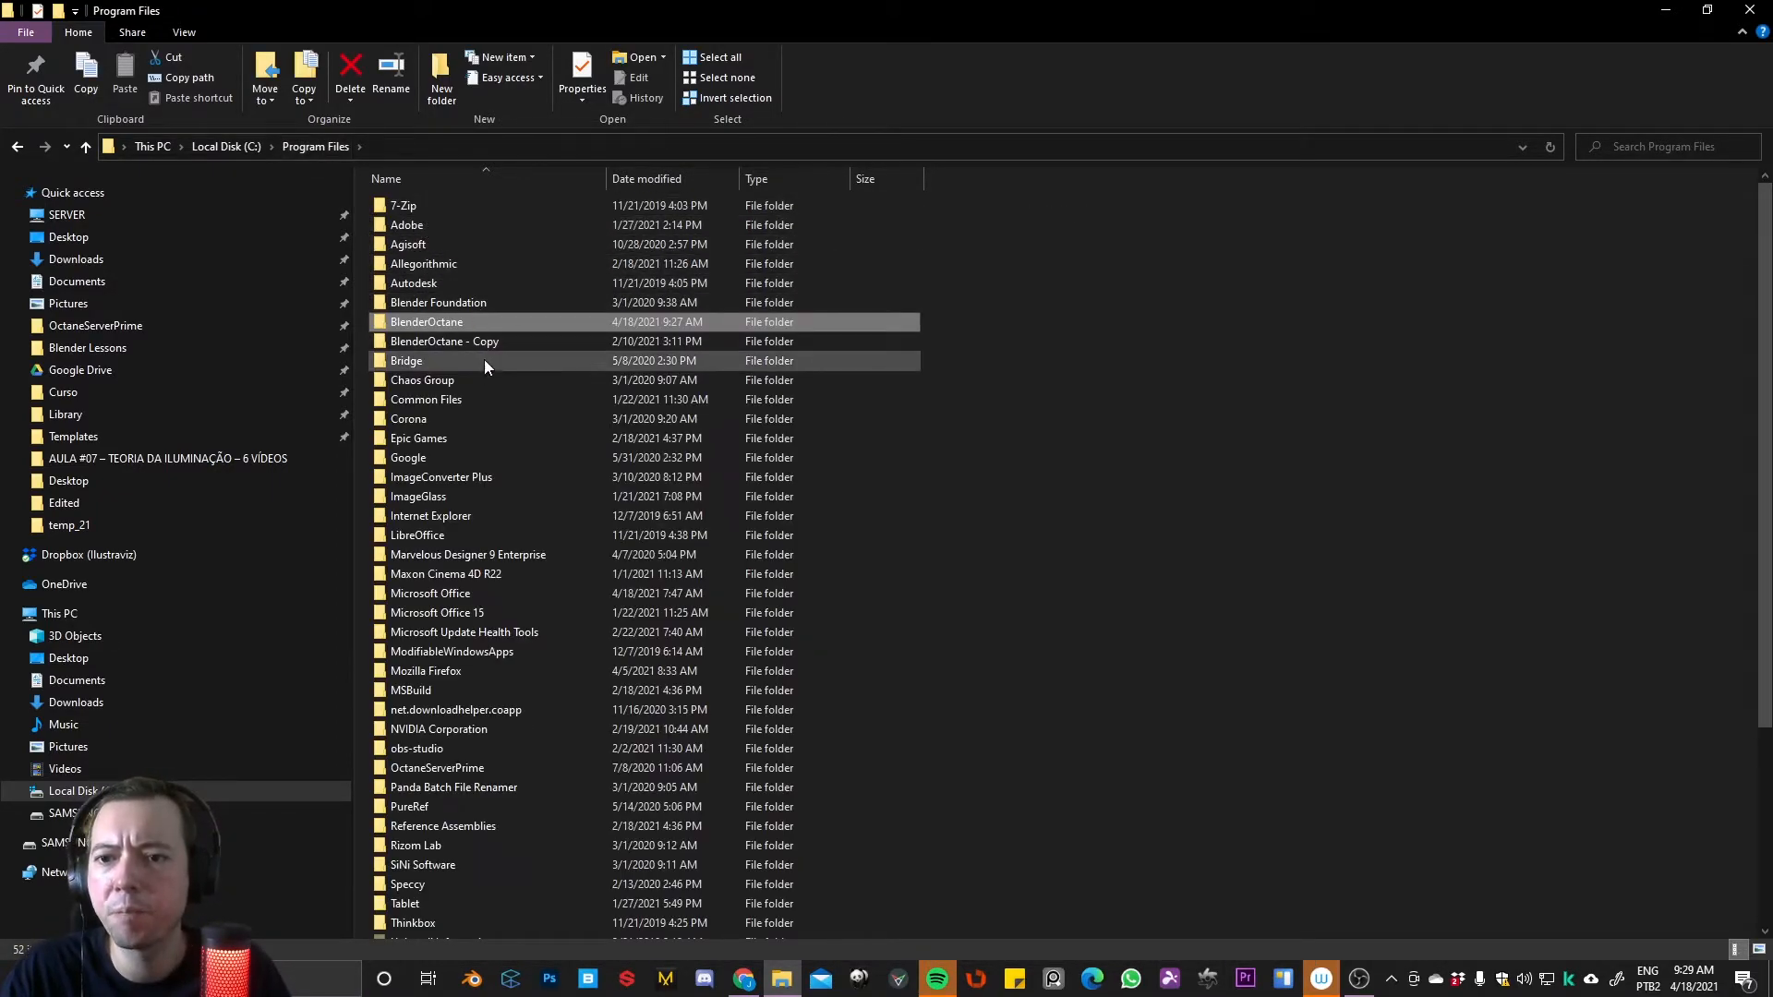
mouse_move(475, 439)
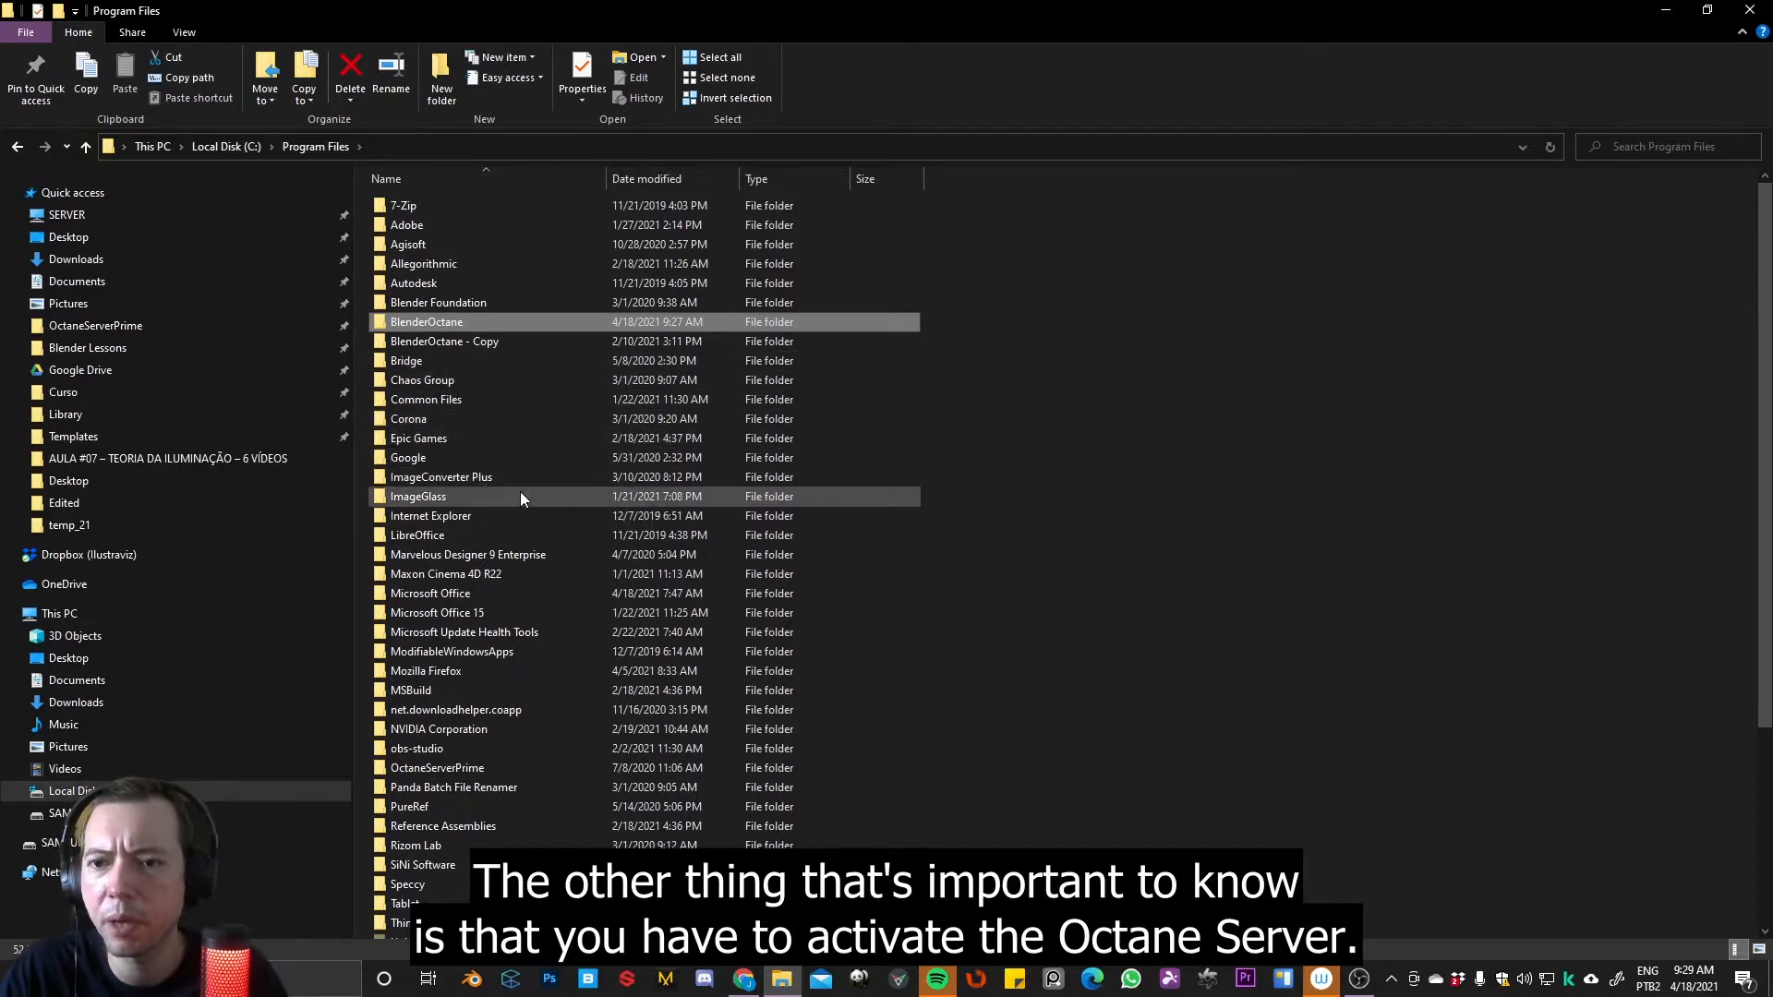
mouse_move(442, 360)
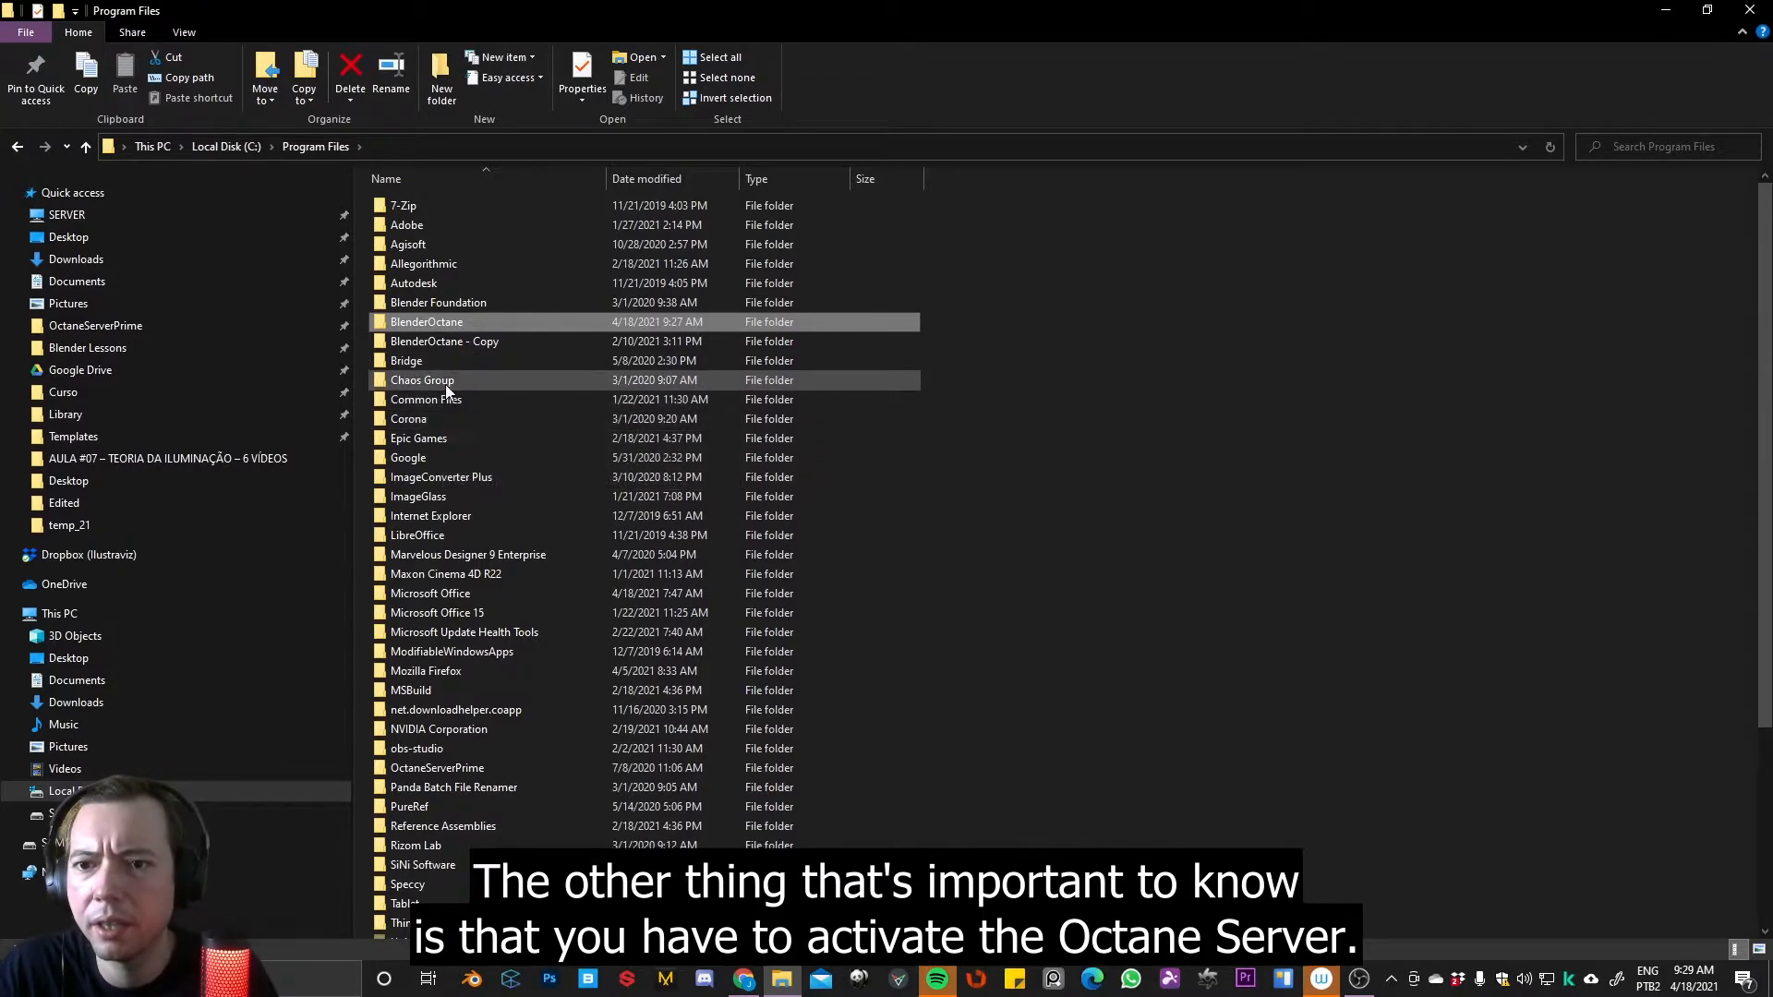
mouse_move(431, 381)
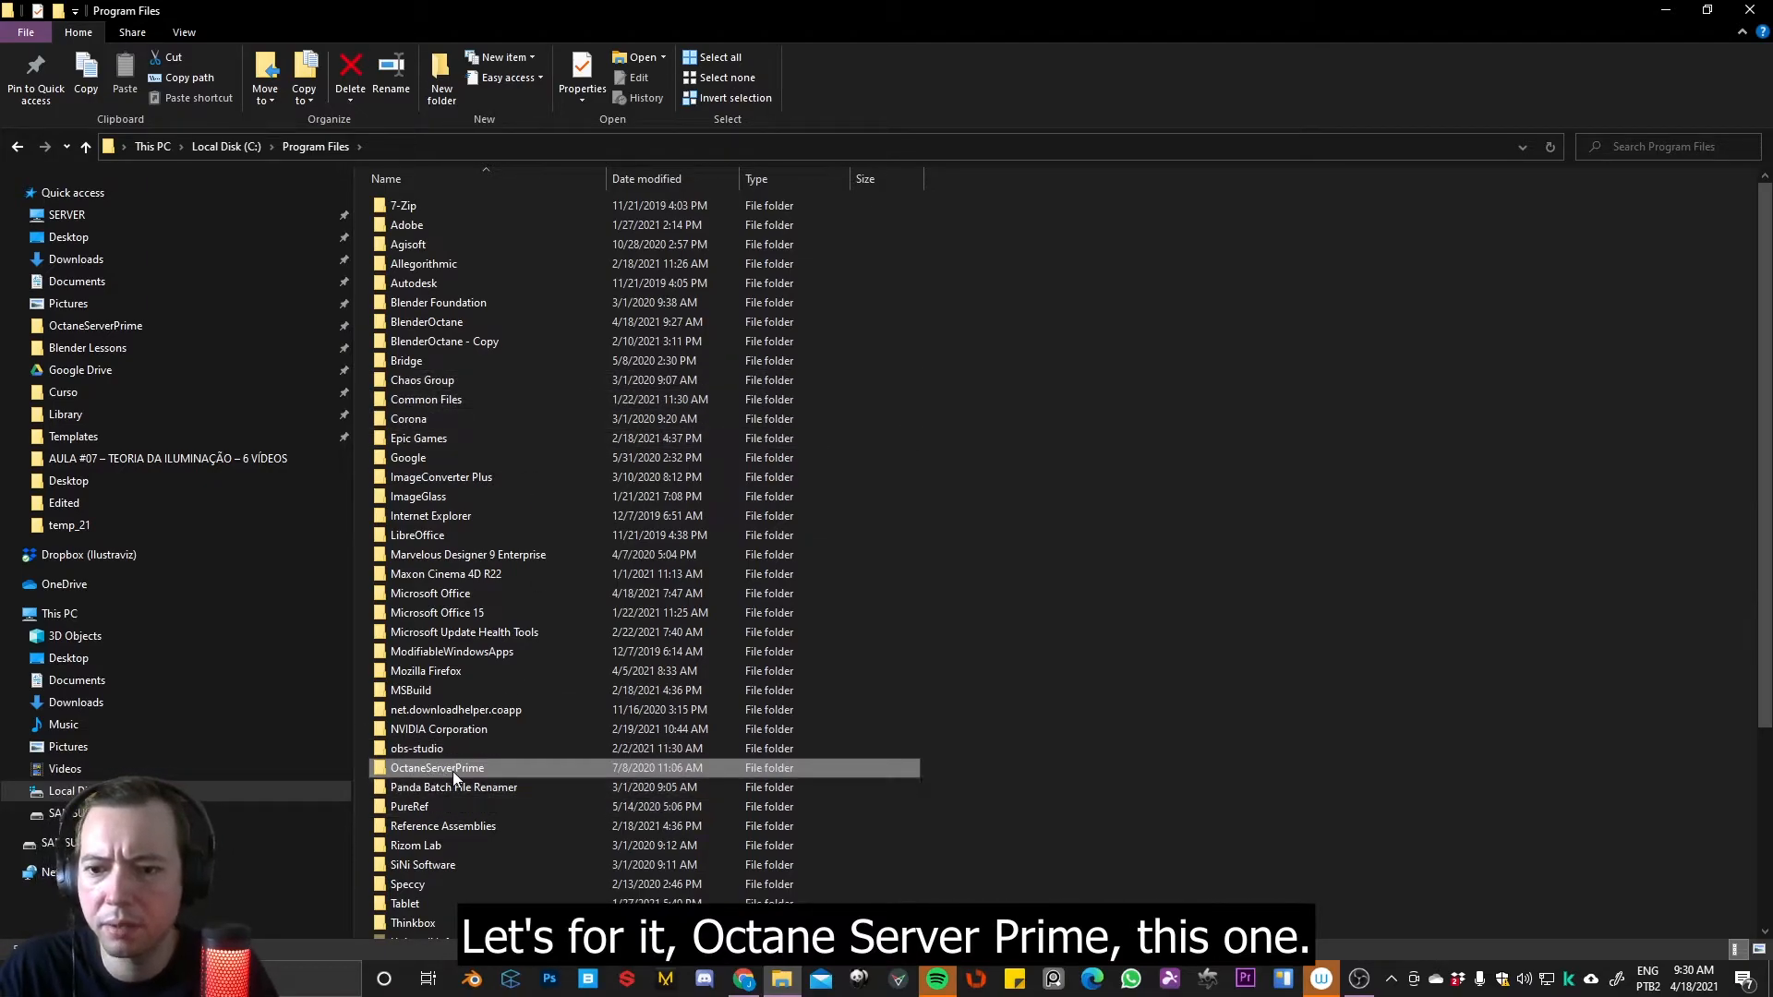
Launch the OctaneServer application from the OctaneServerPrime install folder
double_click(438, 769)
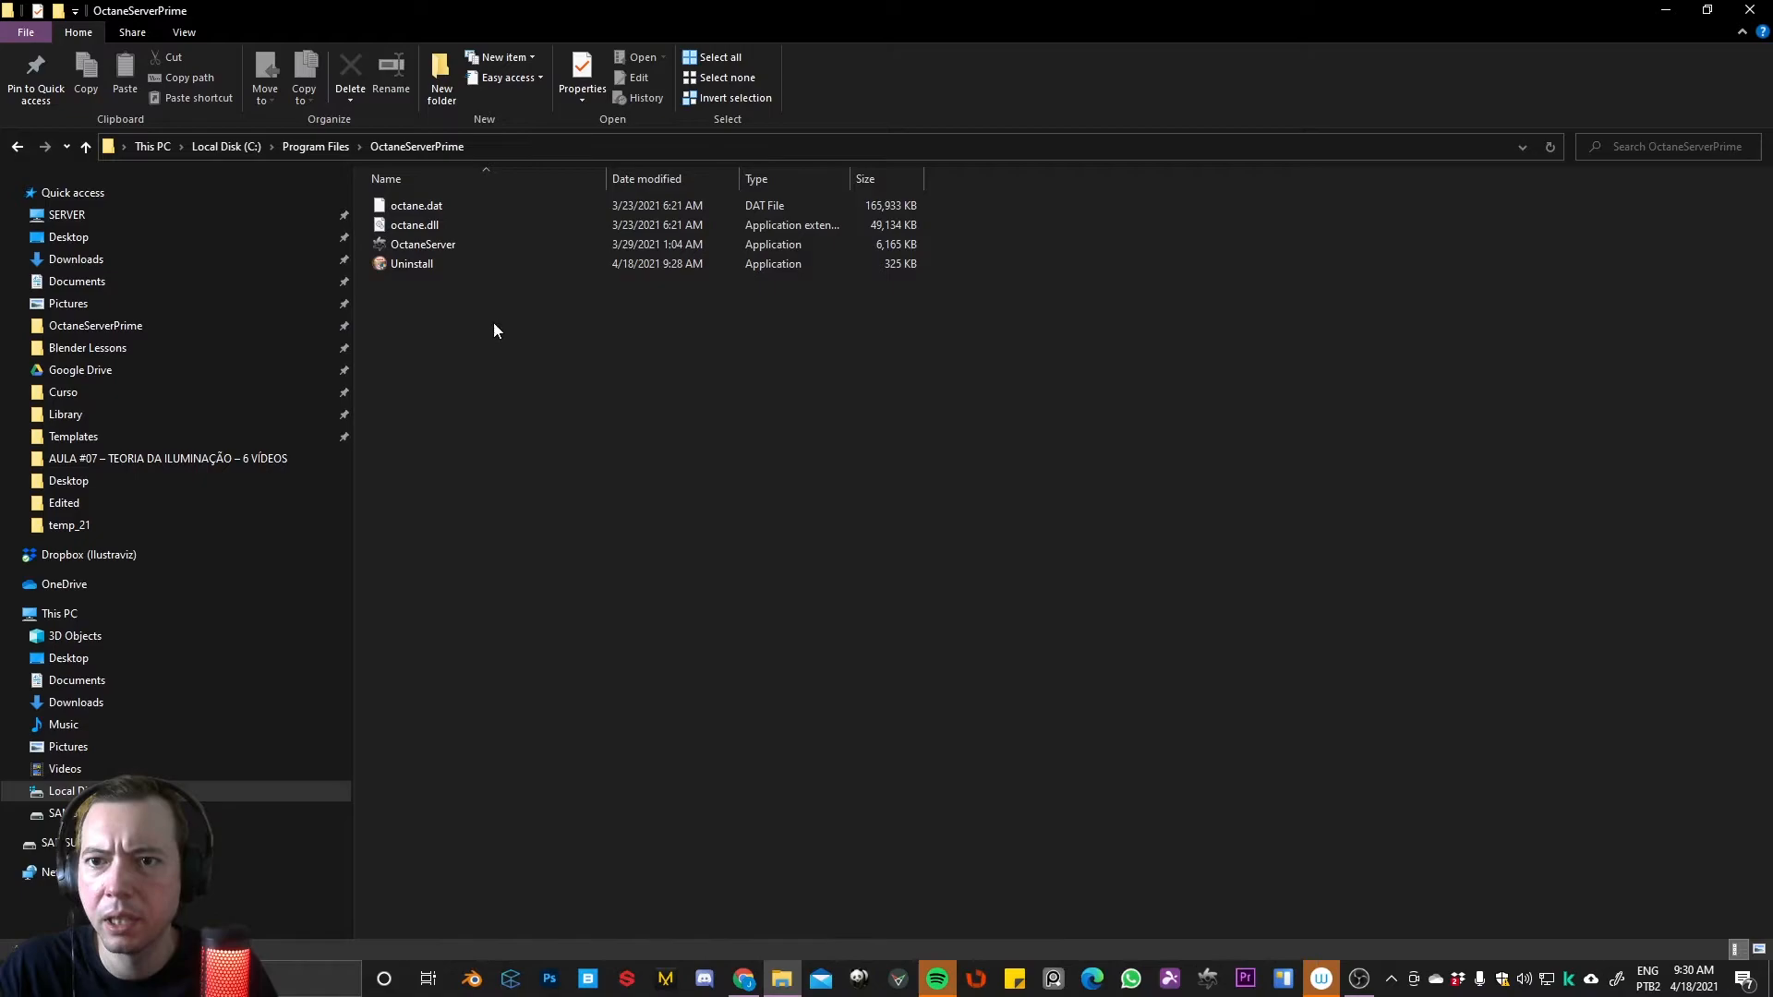
click(423, 244)
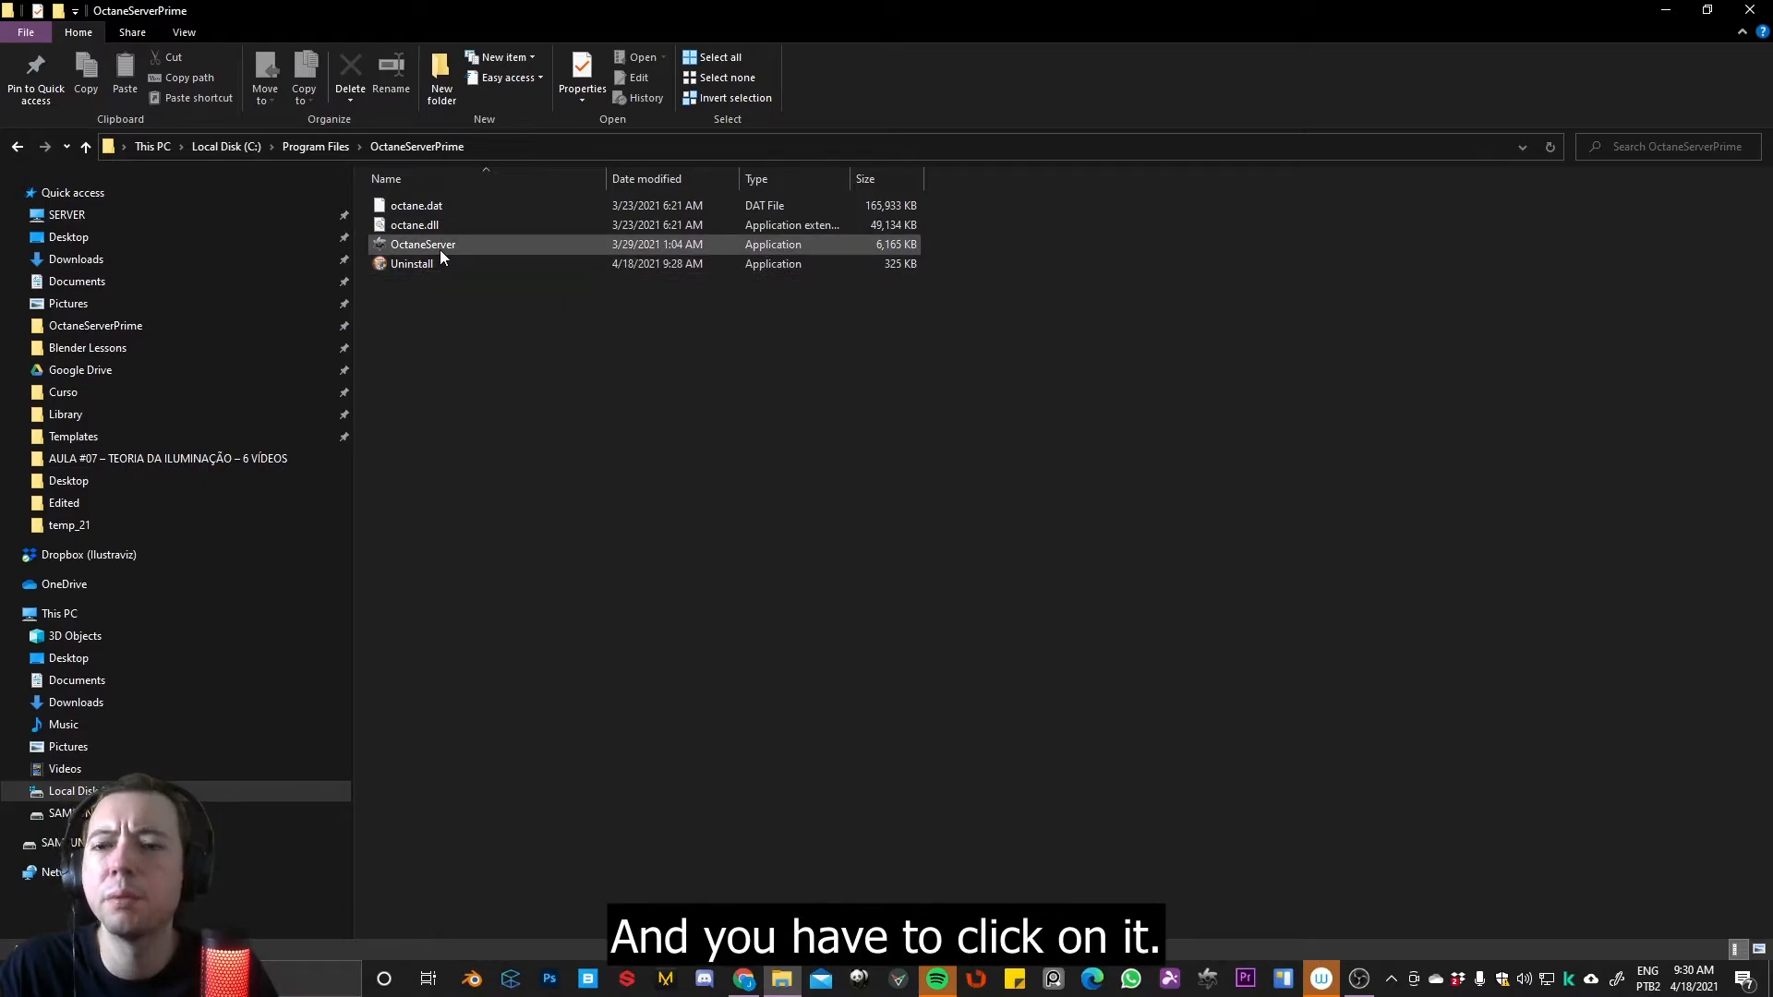
click(423, 244)
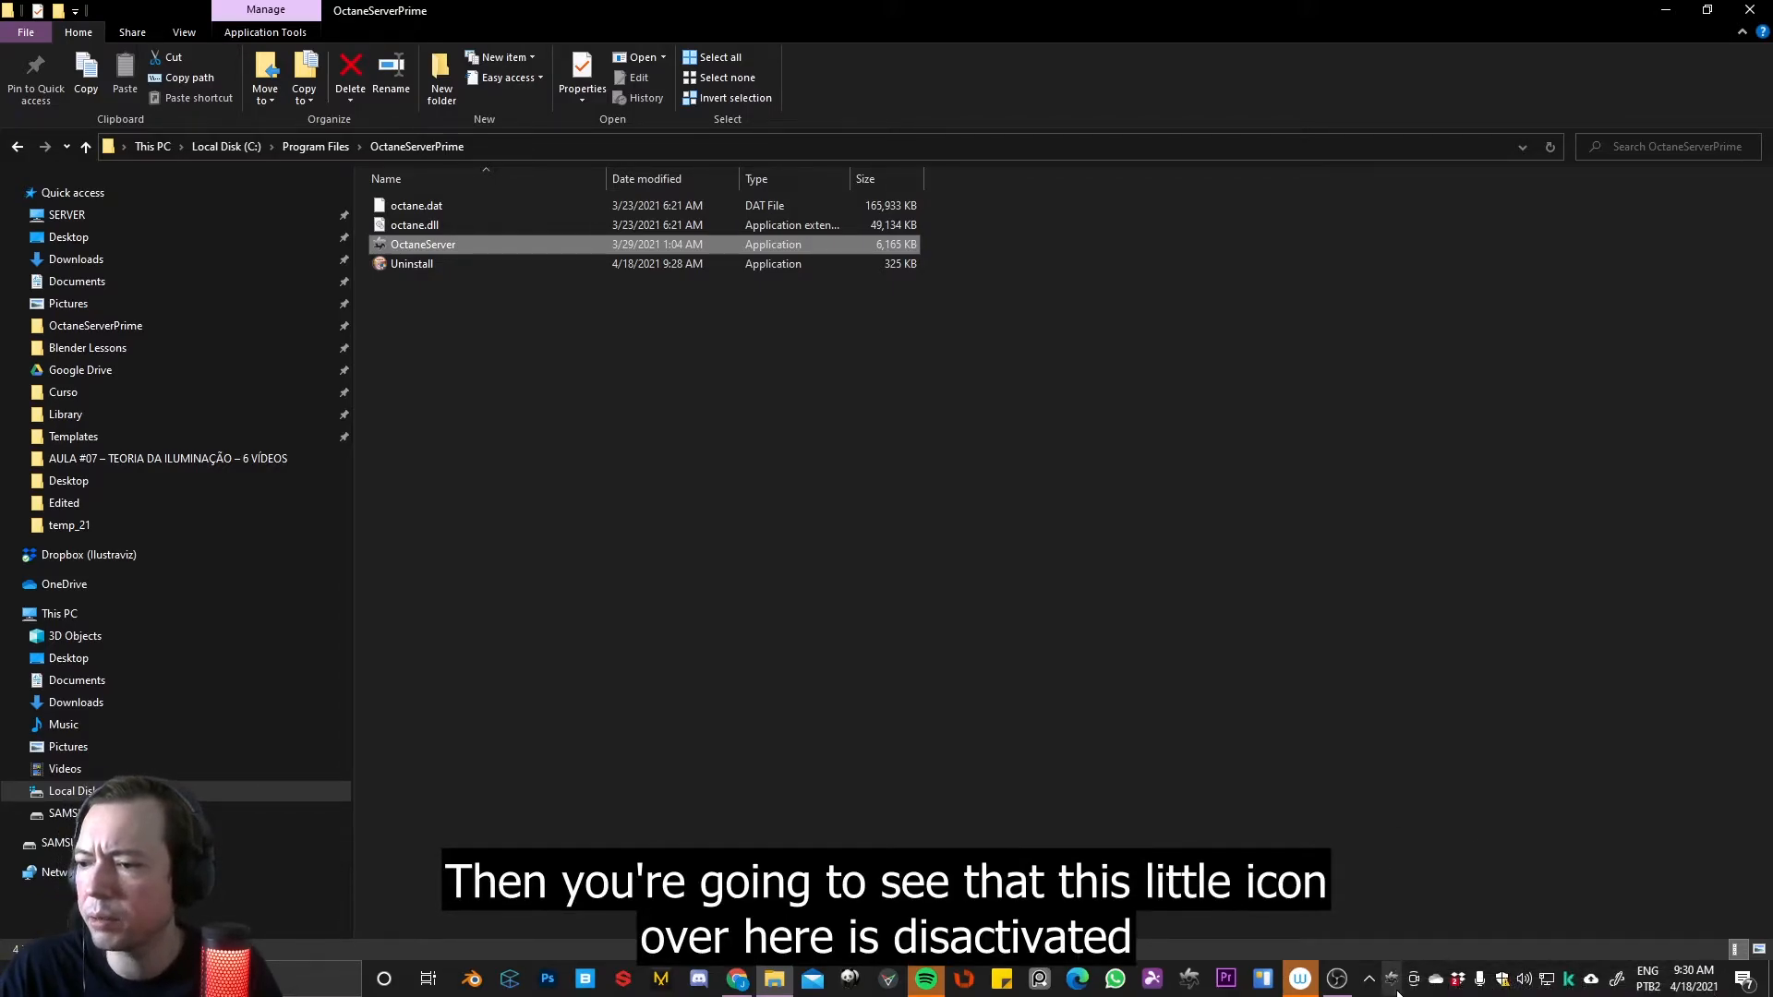
mouse_move(1337, 979)
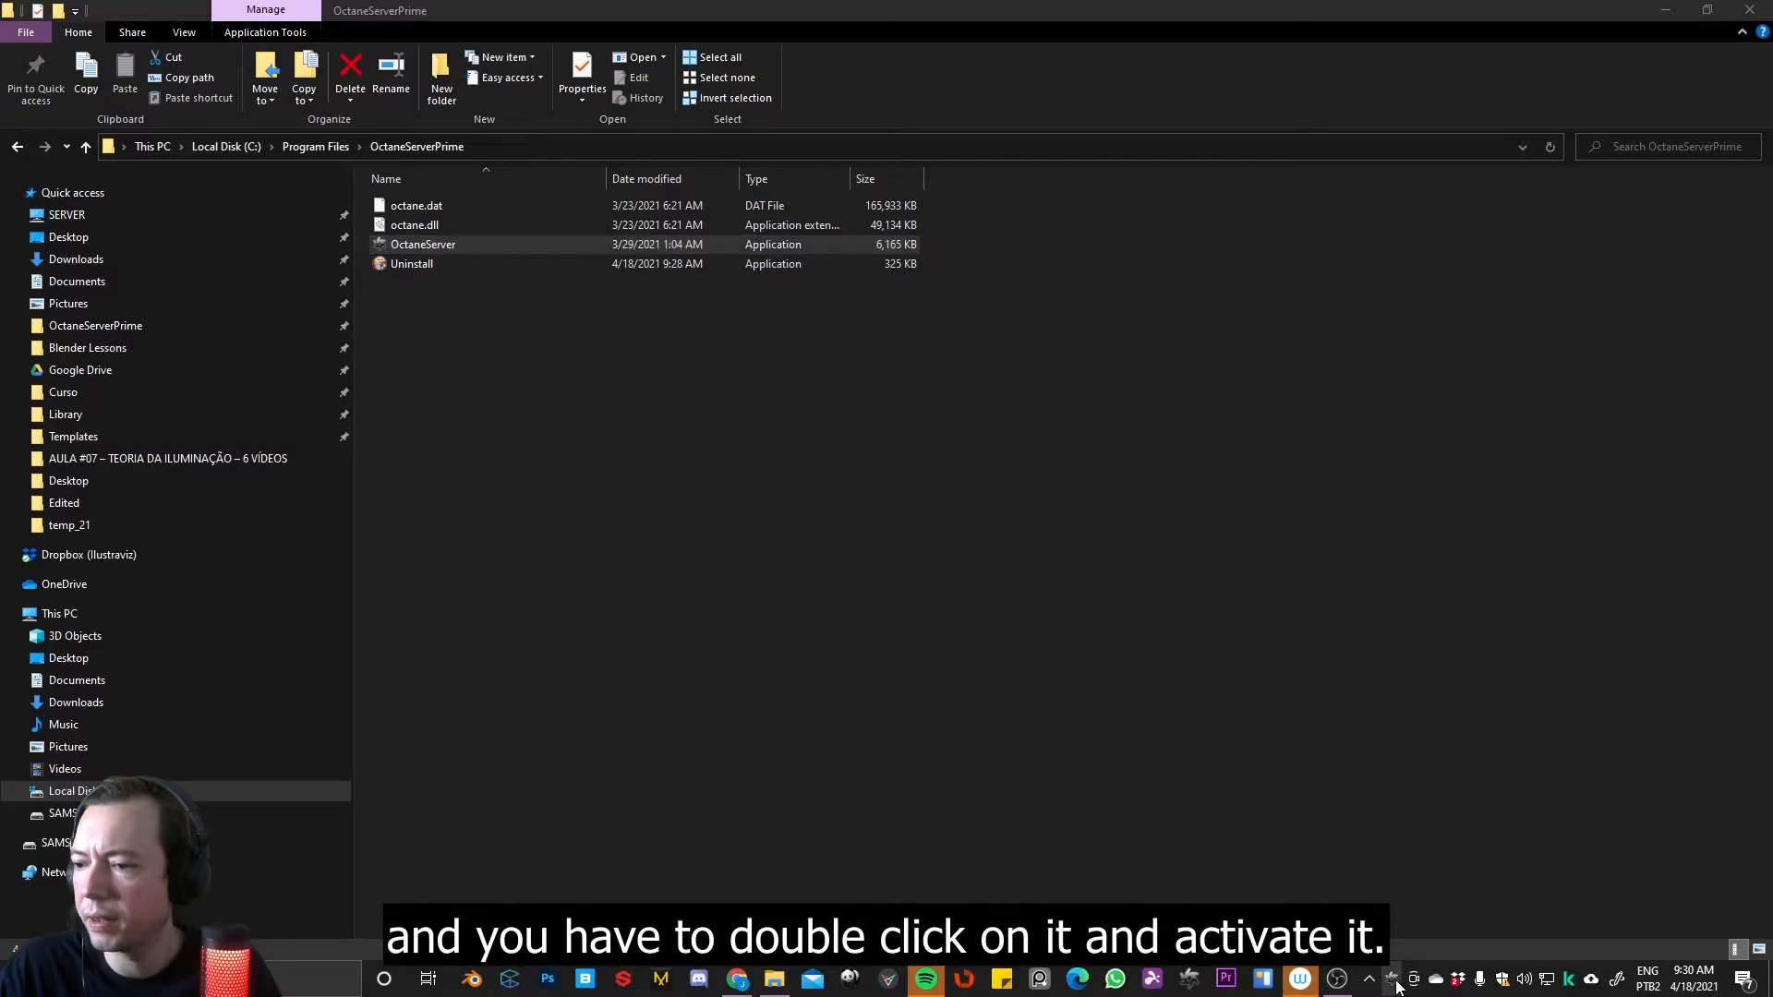
mouse_move(1512, 319)
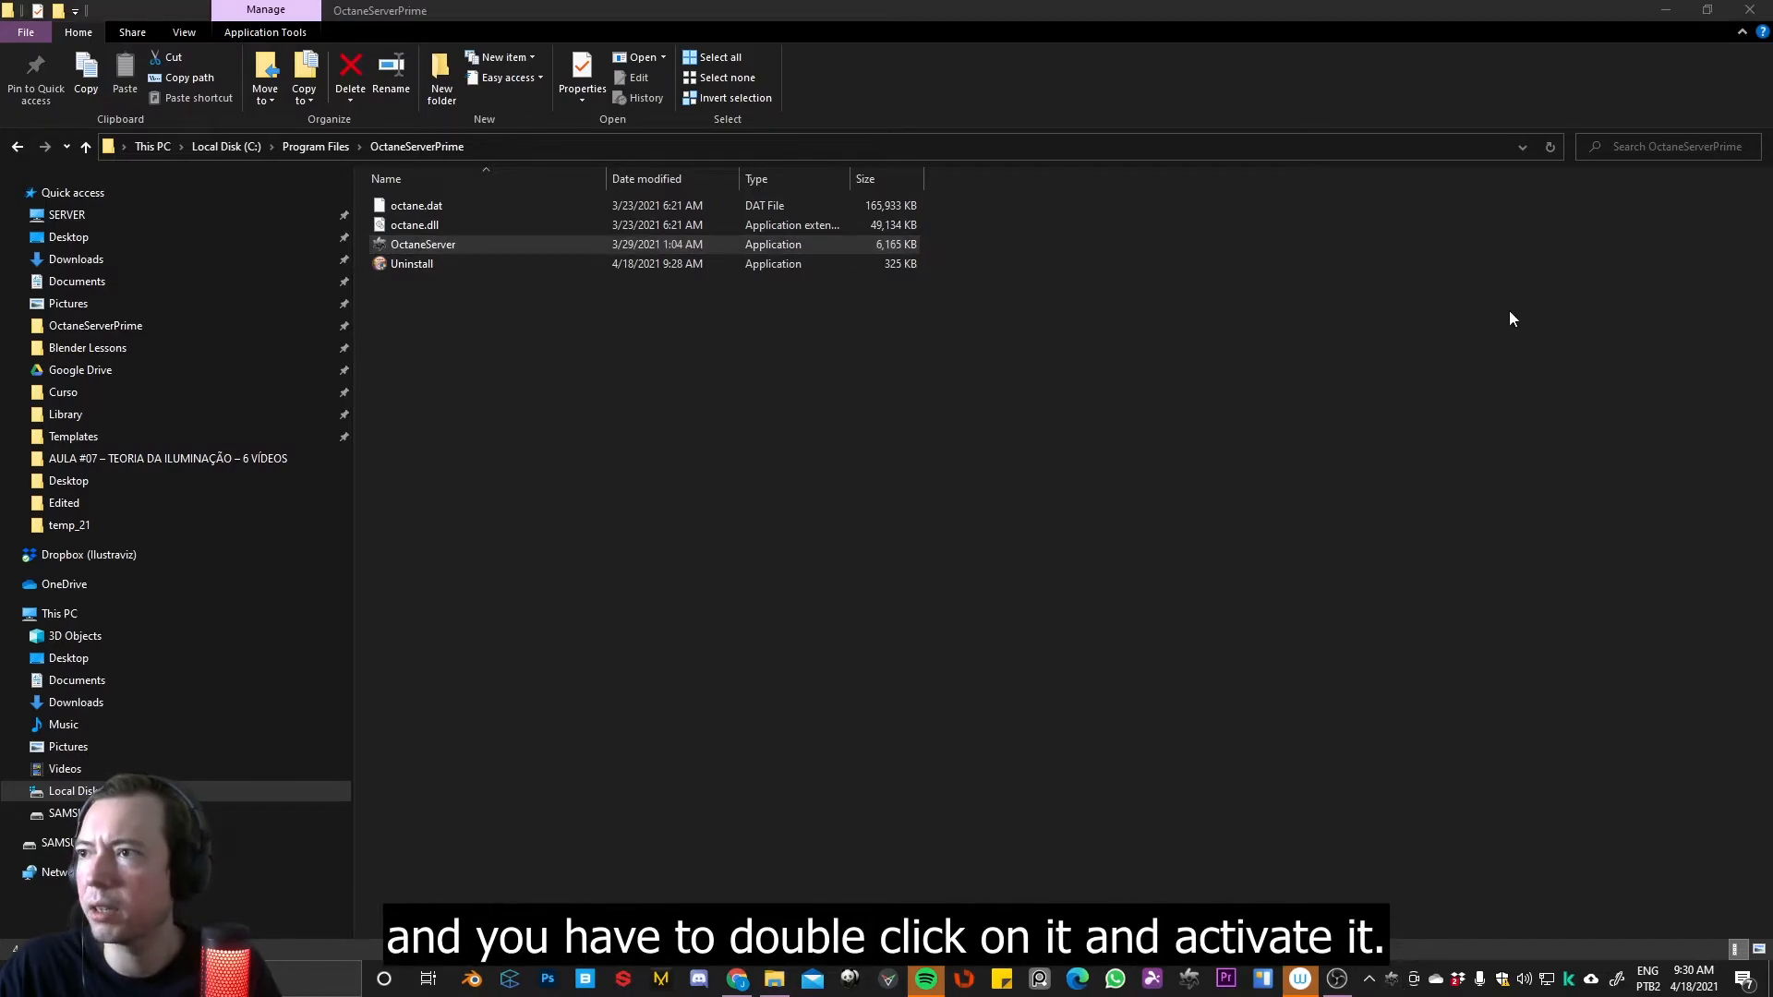
Activate OctaneServer, confirm 'Octane is activated' with the OTOY account, and close the status window
double_click(423, 244)
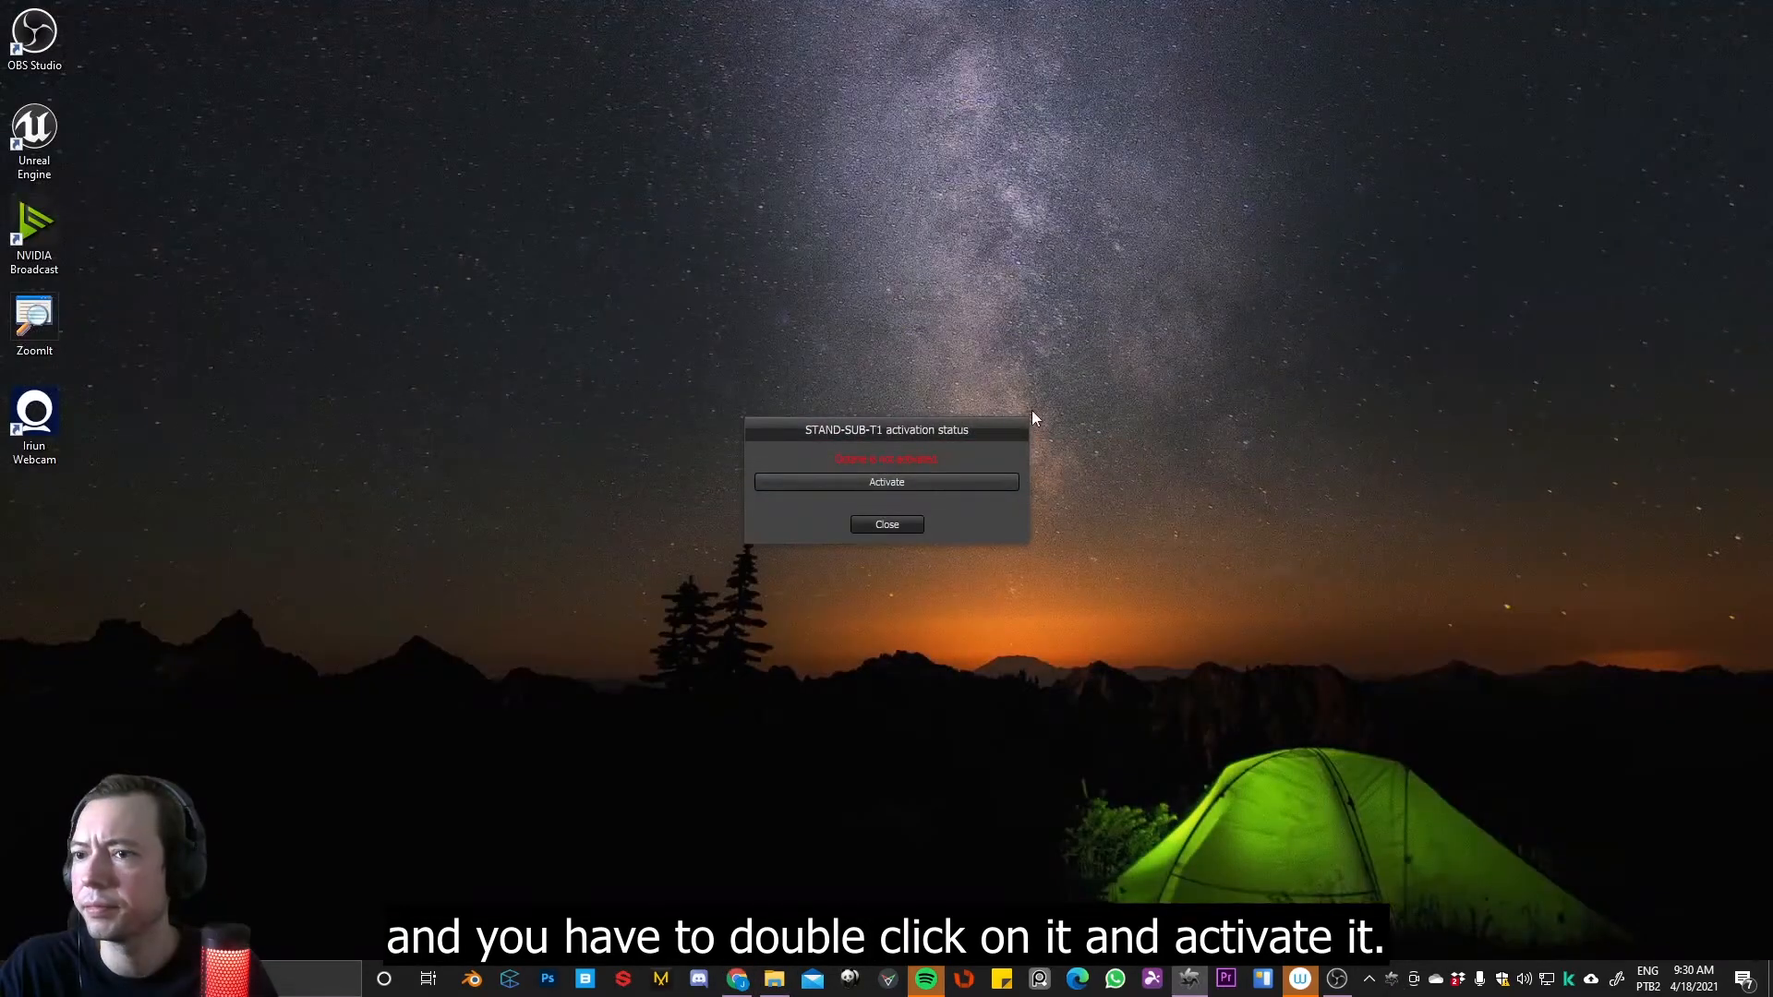
click(886, 482)
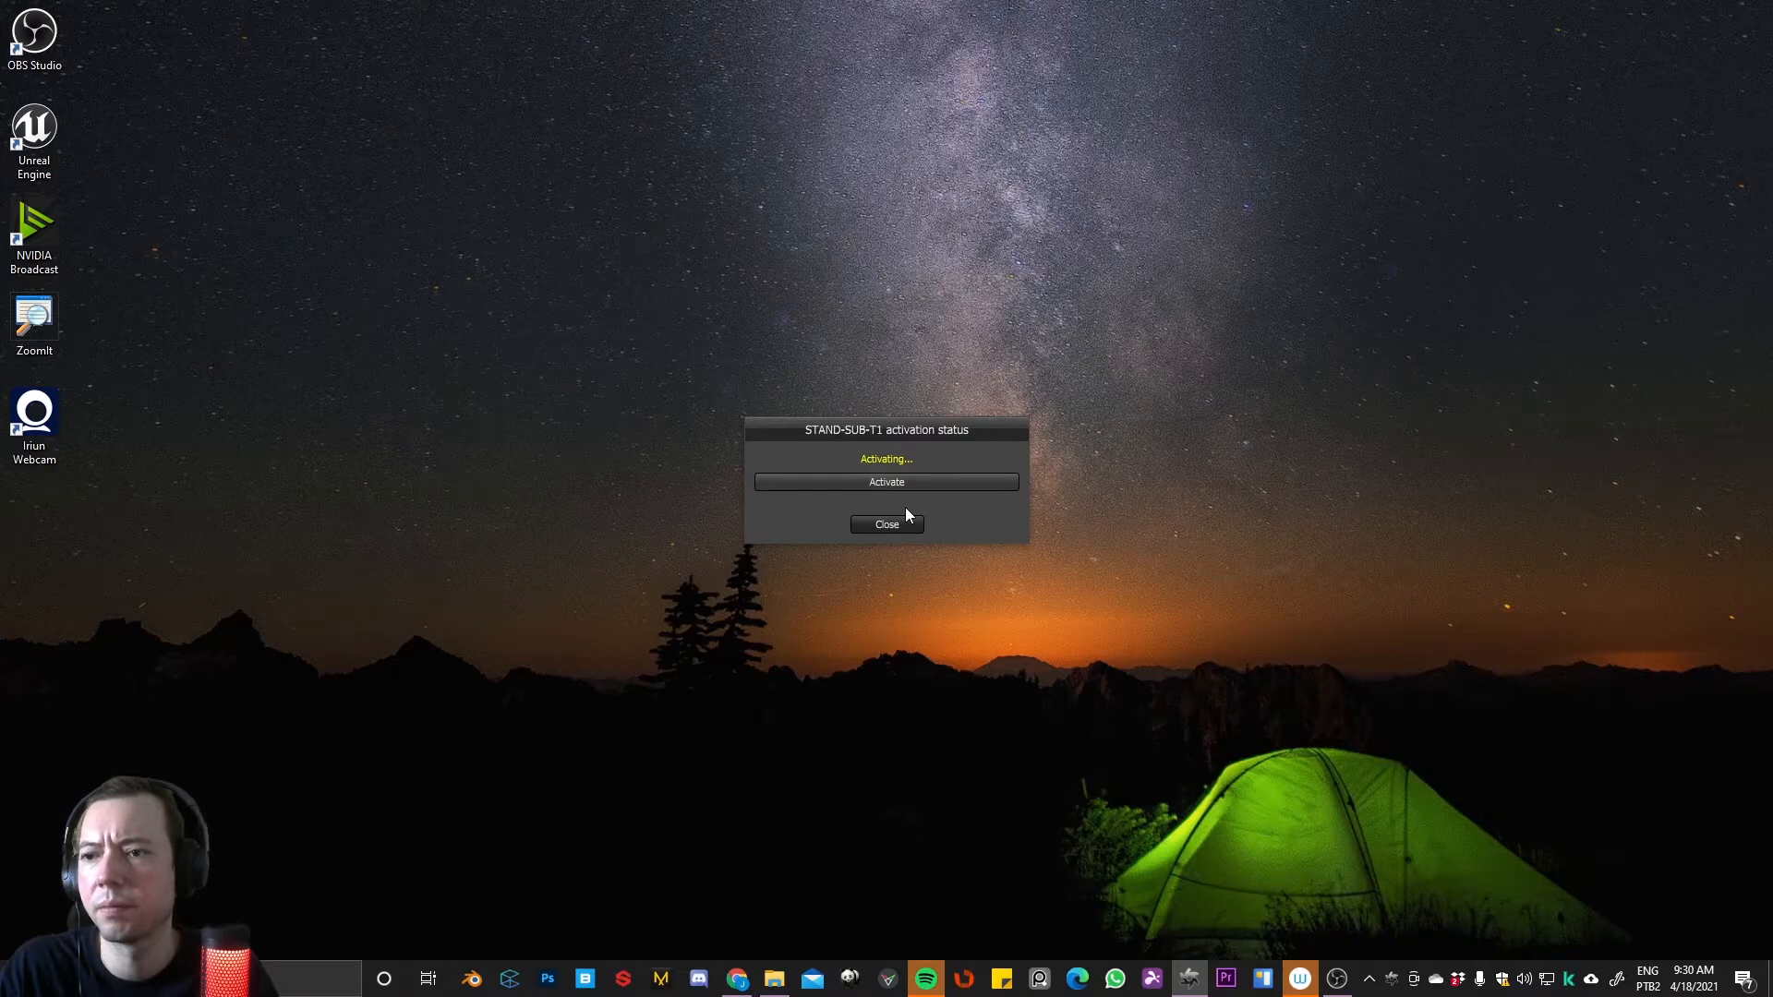
mouse_move(919, 442)
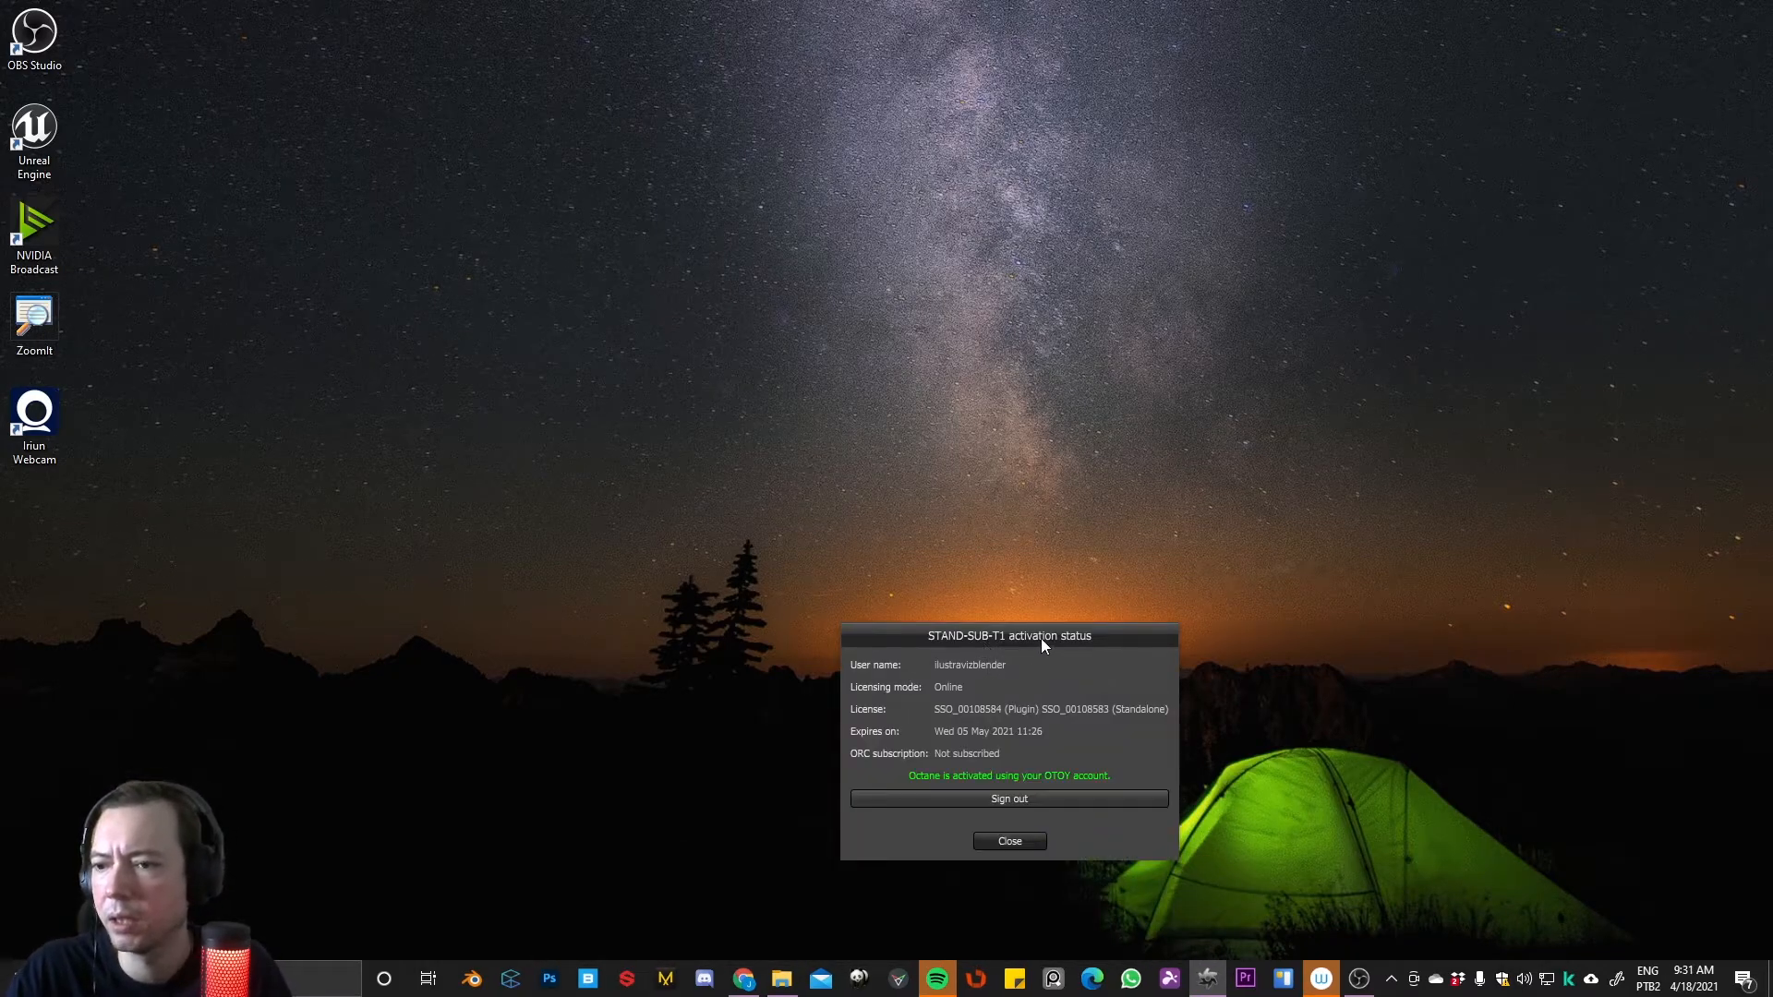
drag(1008, 635, 886, 375)
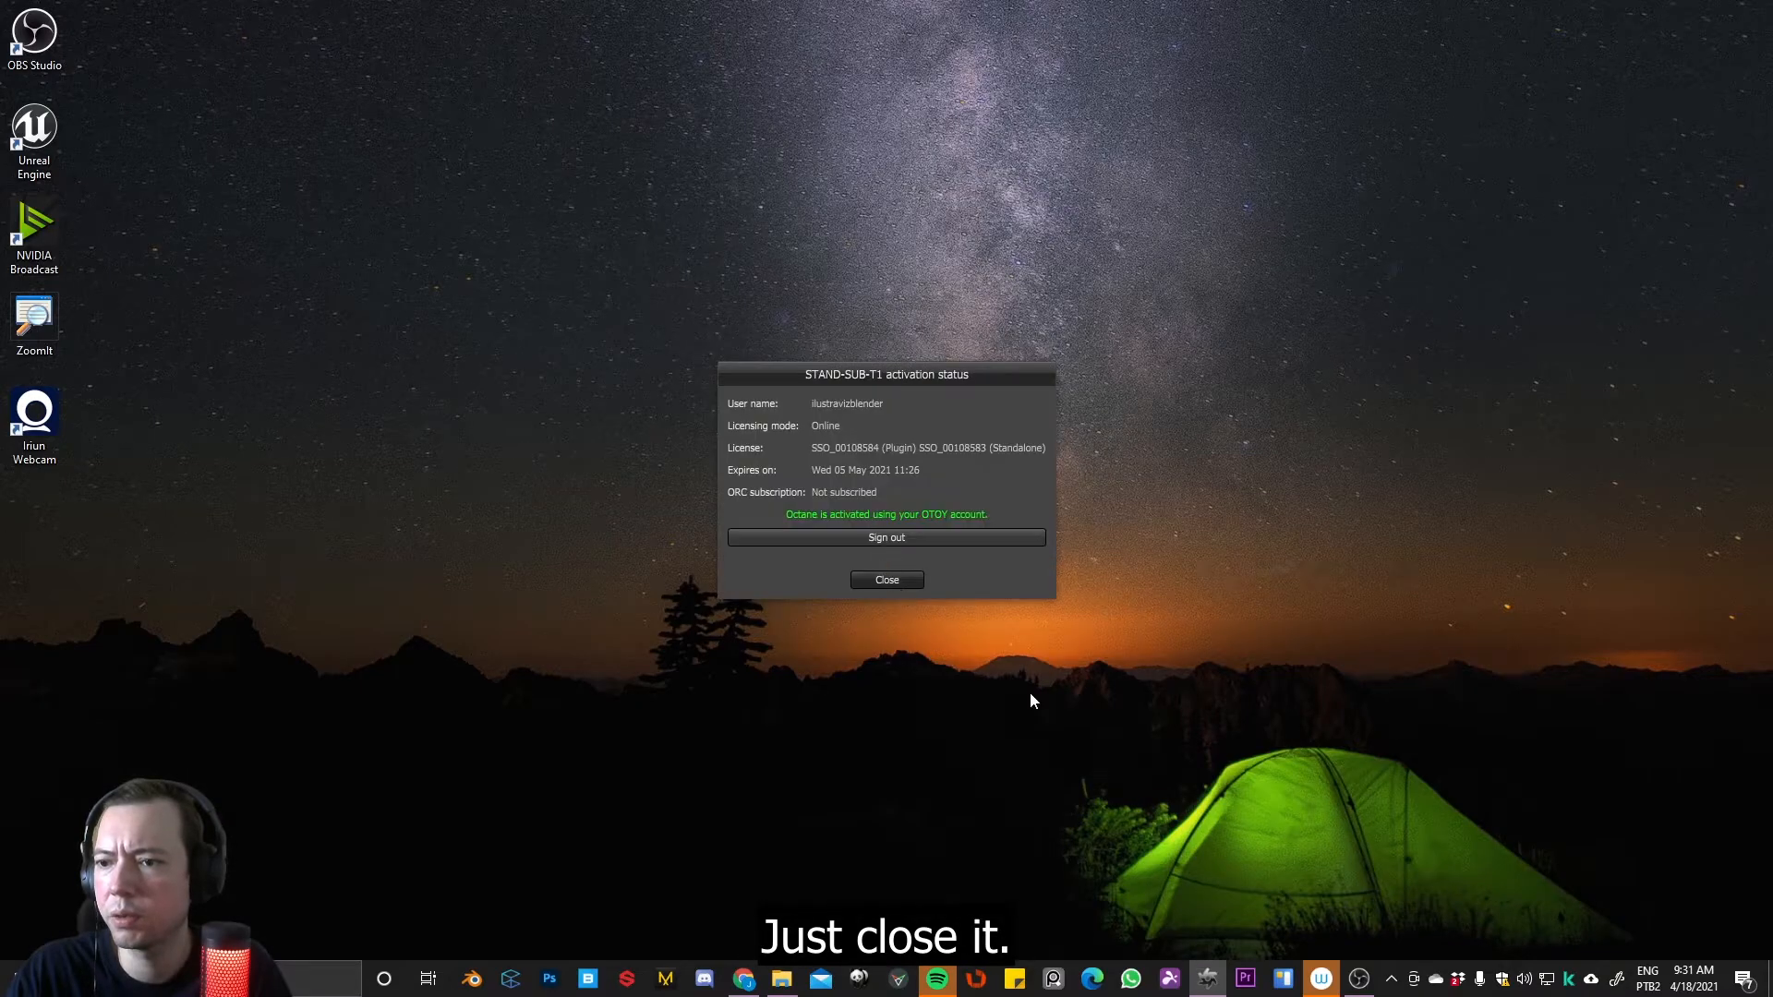
click(886, 579)
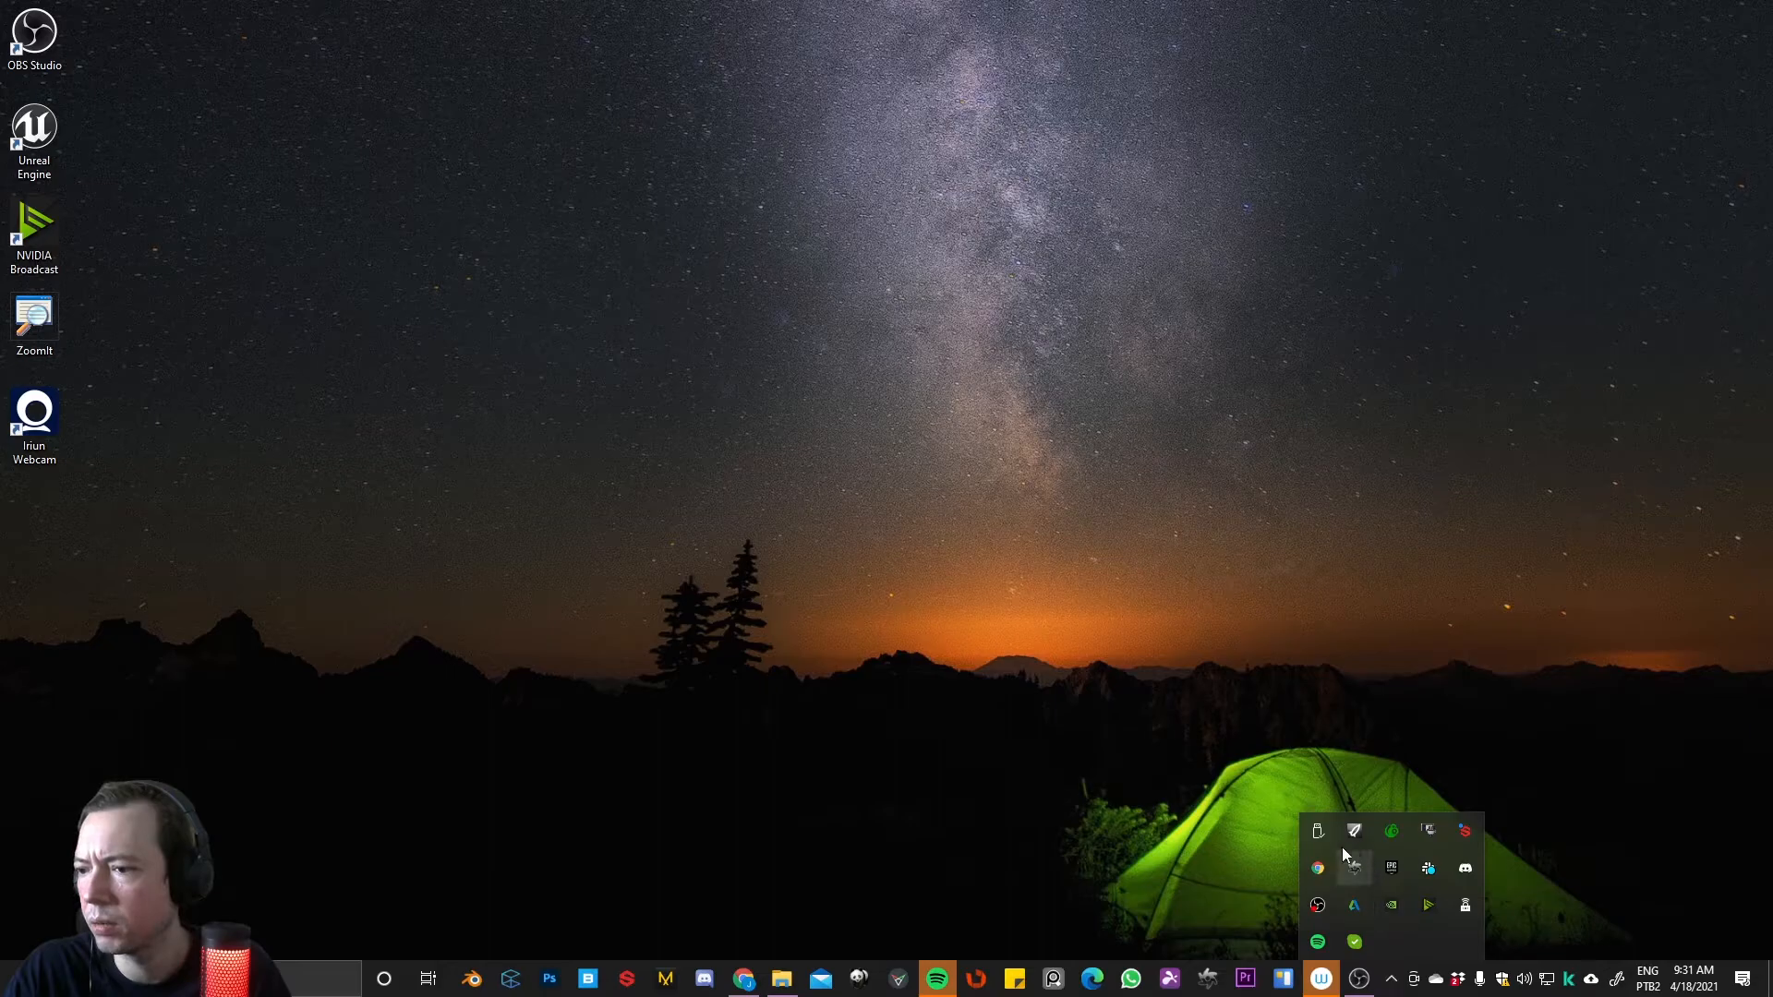
mouse_move(1354, 868)
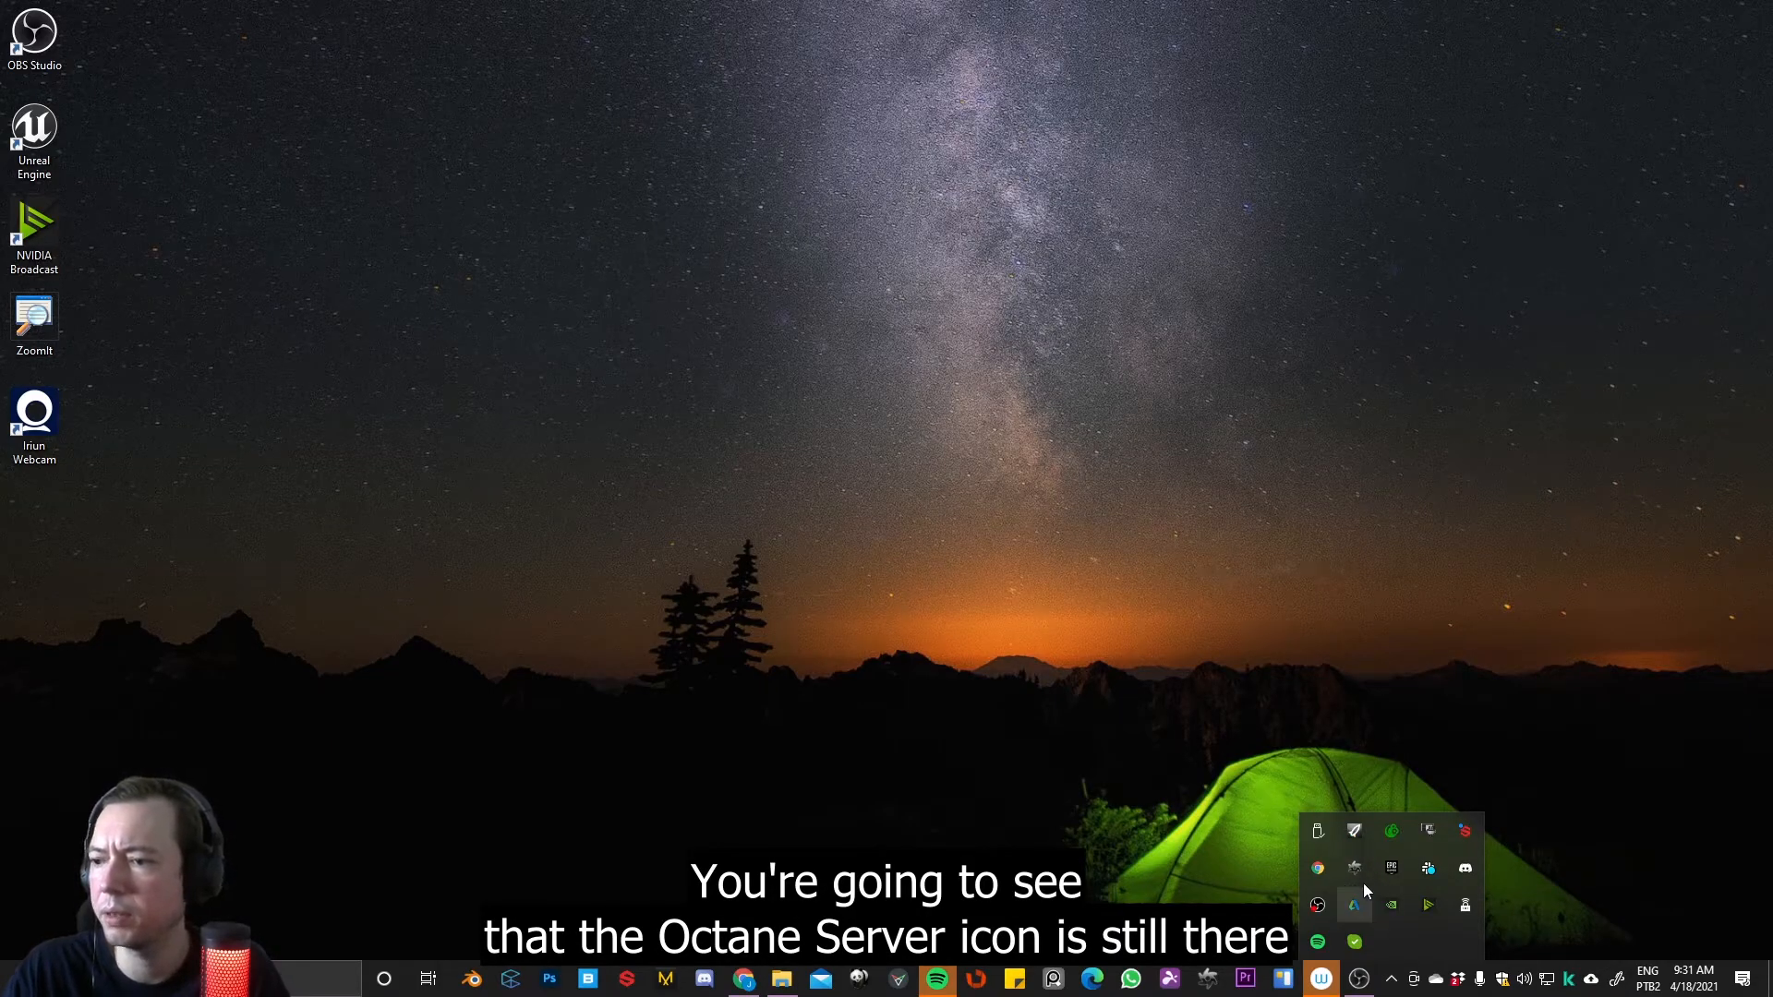
mouse_move(1354, 868)
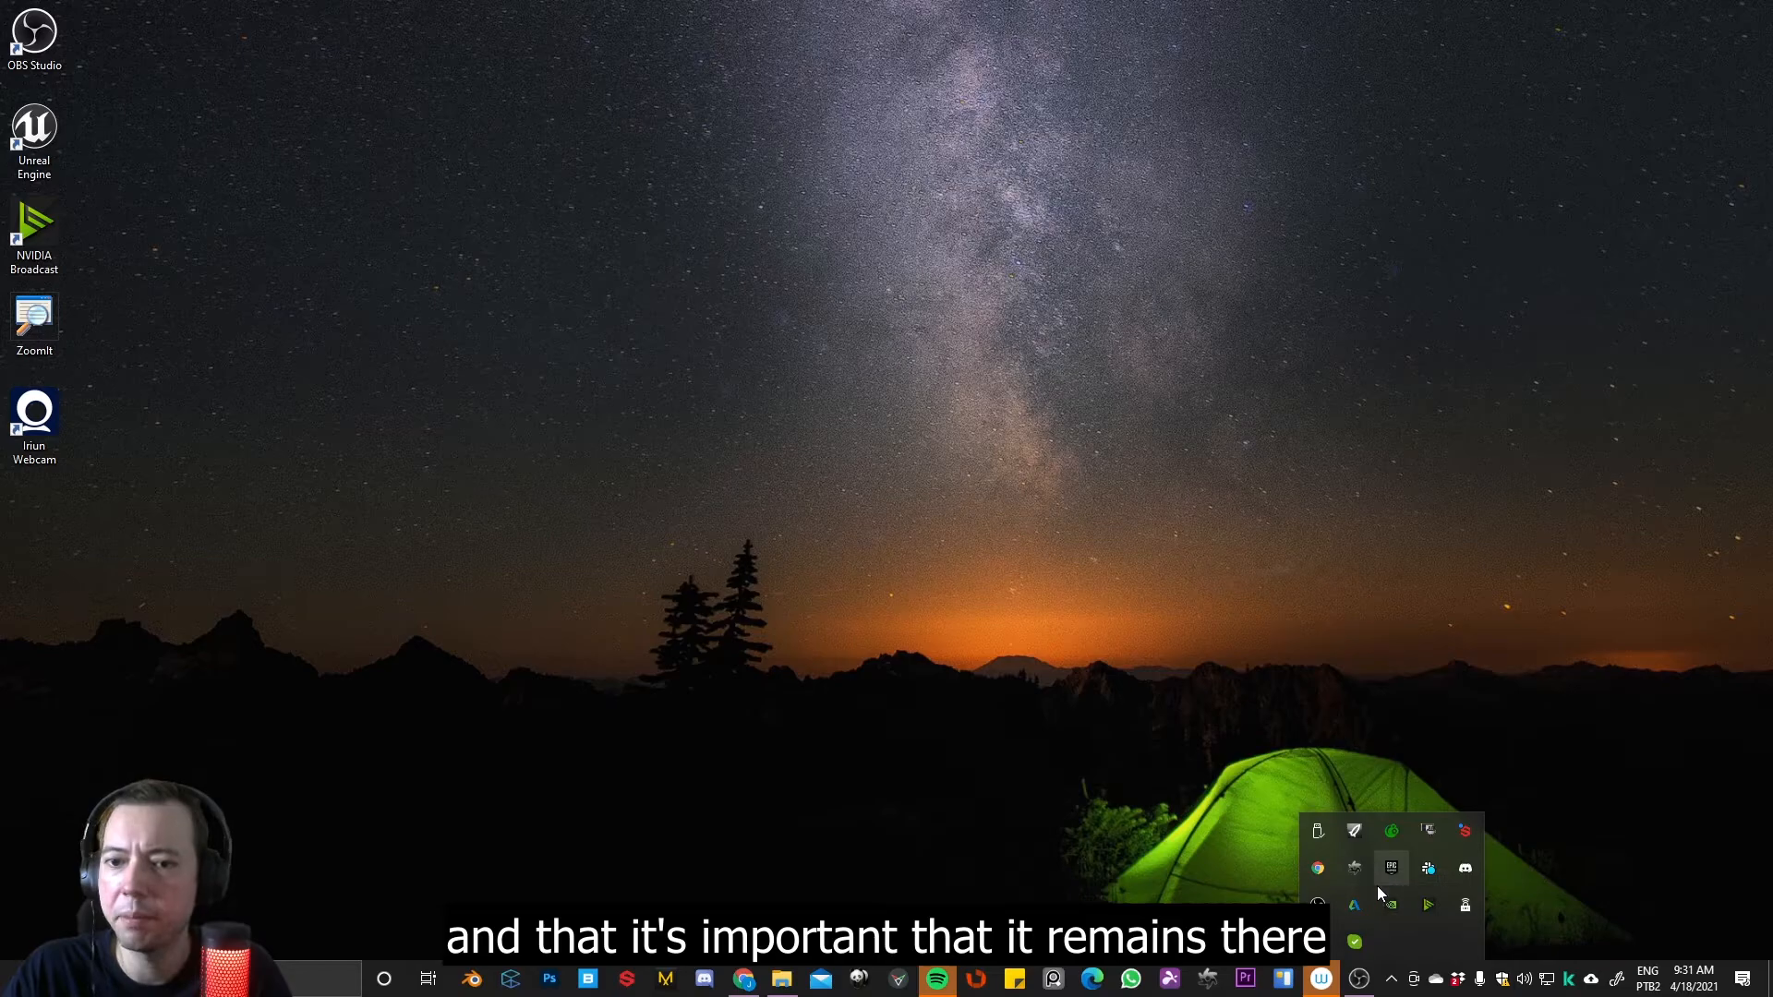
mouse_move(1354, 868)
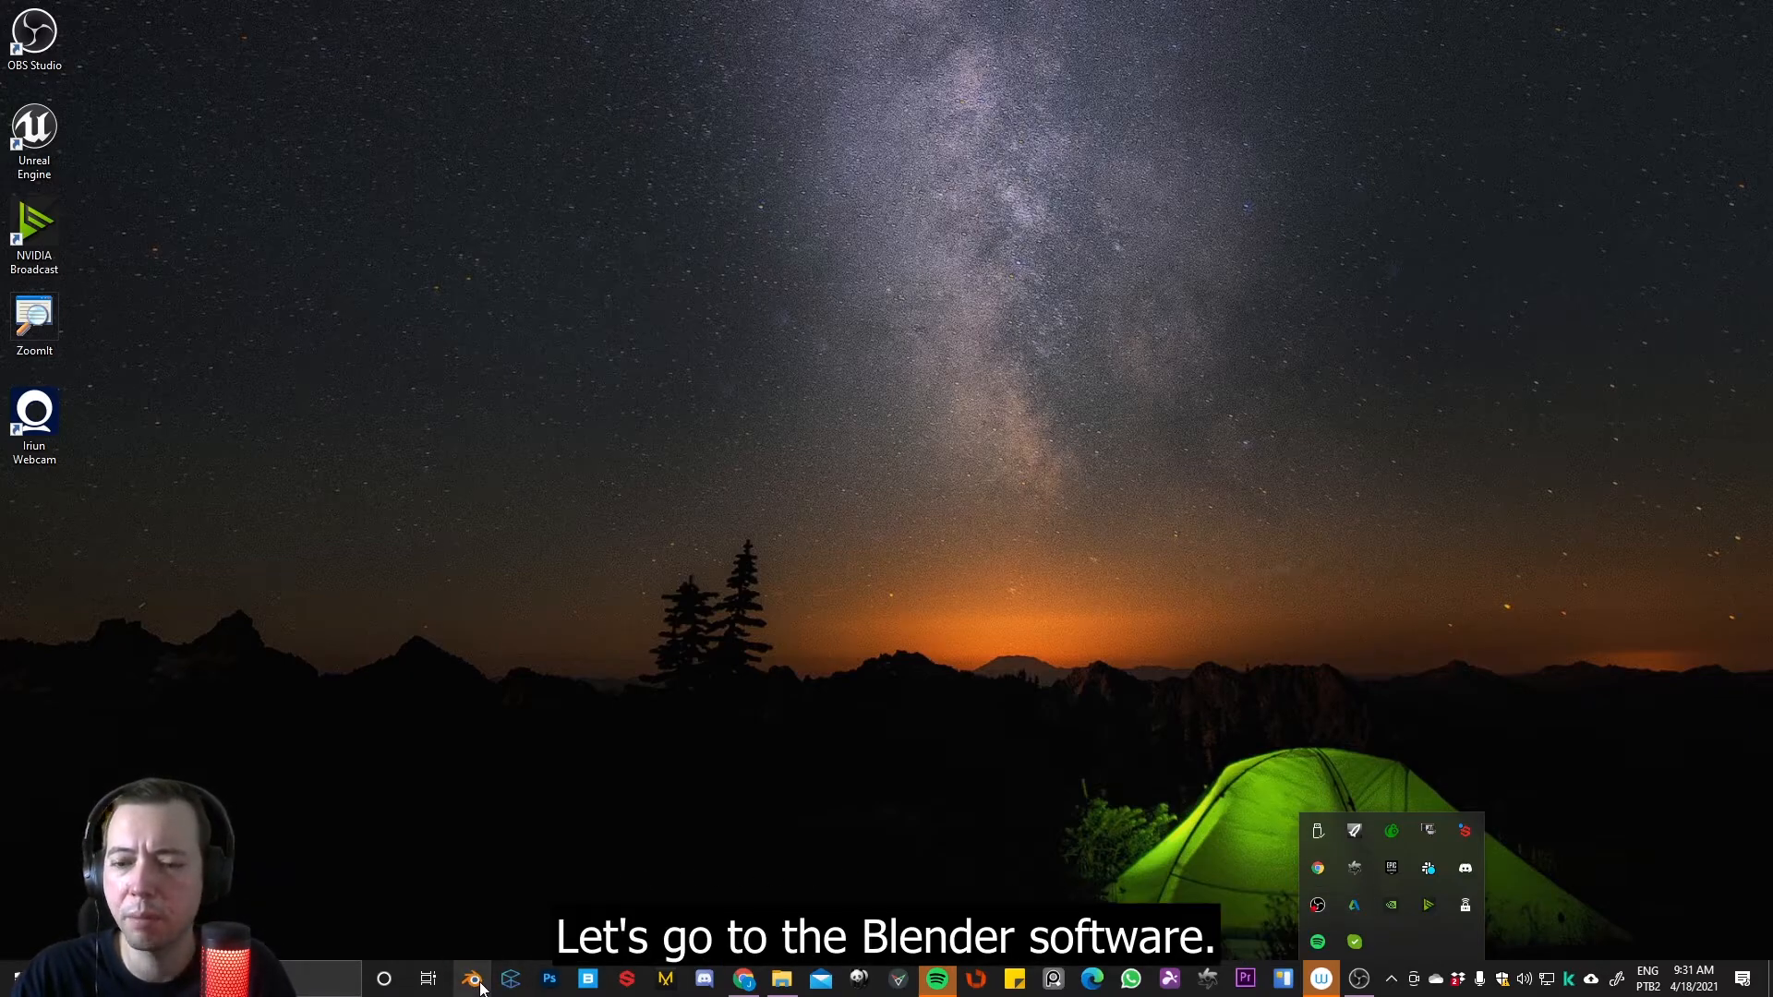
Launch Blender and reach the Add-ons list in Preferences
click(471, 979)
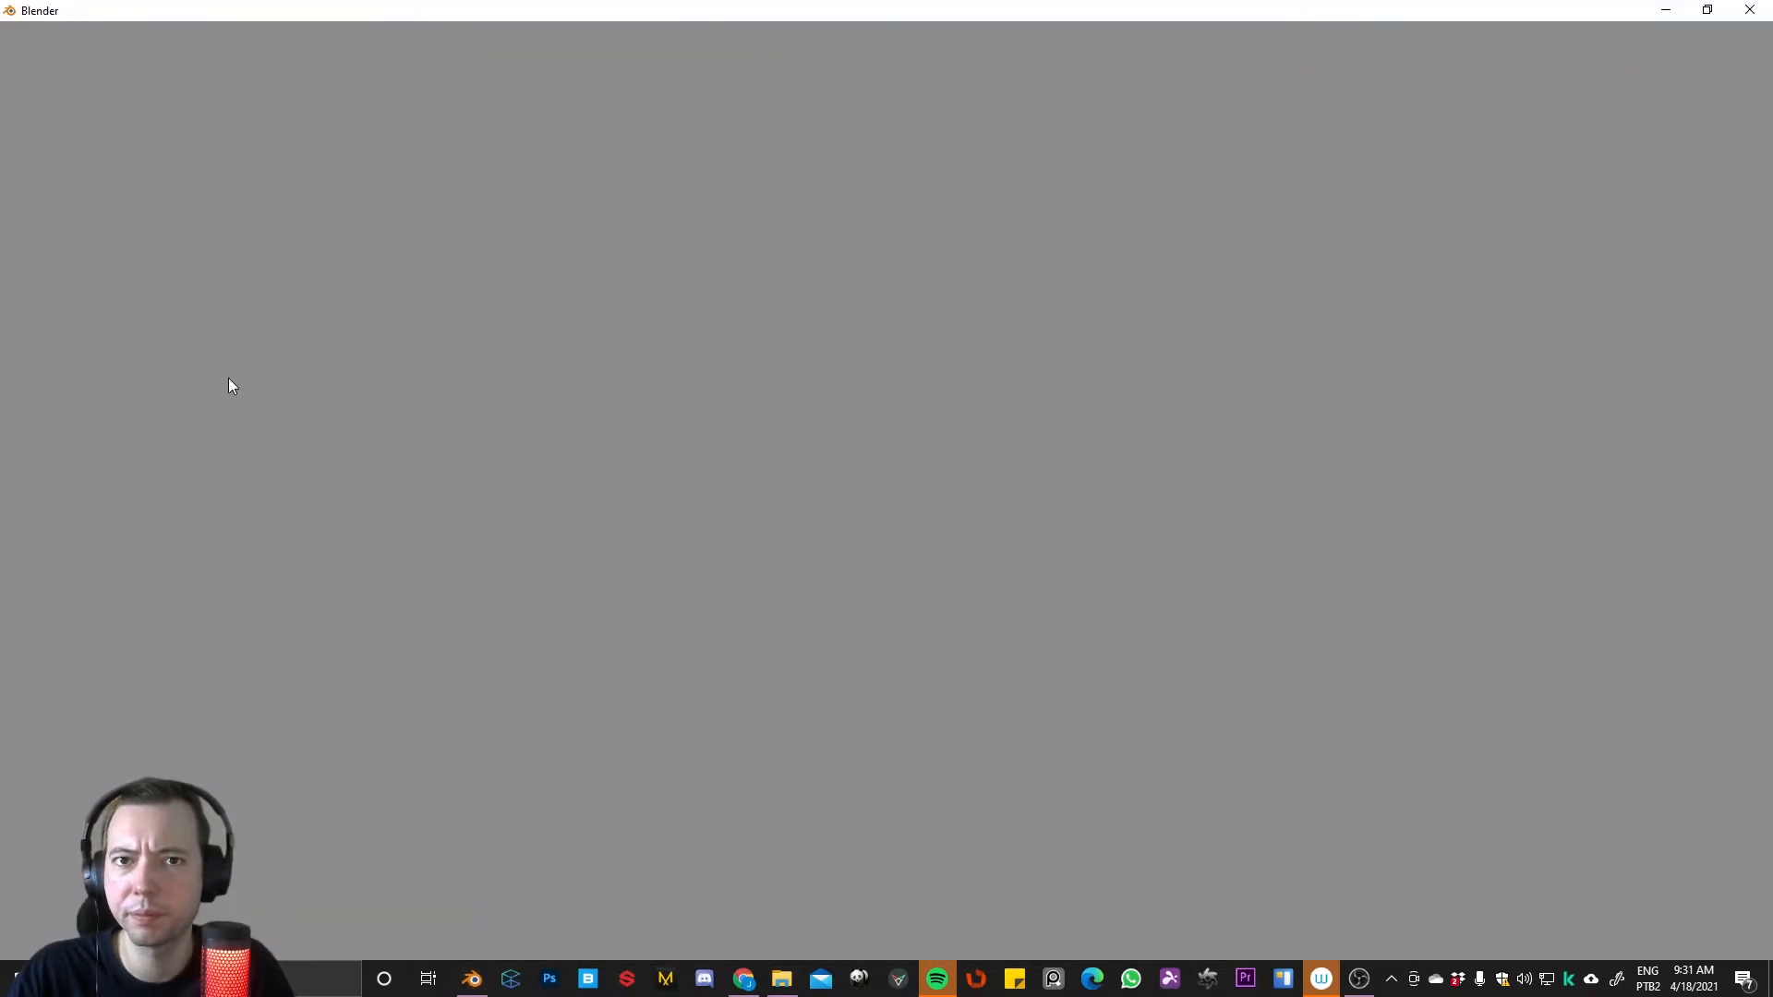
mouse_move(218, 321)
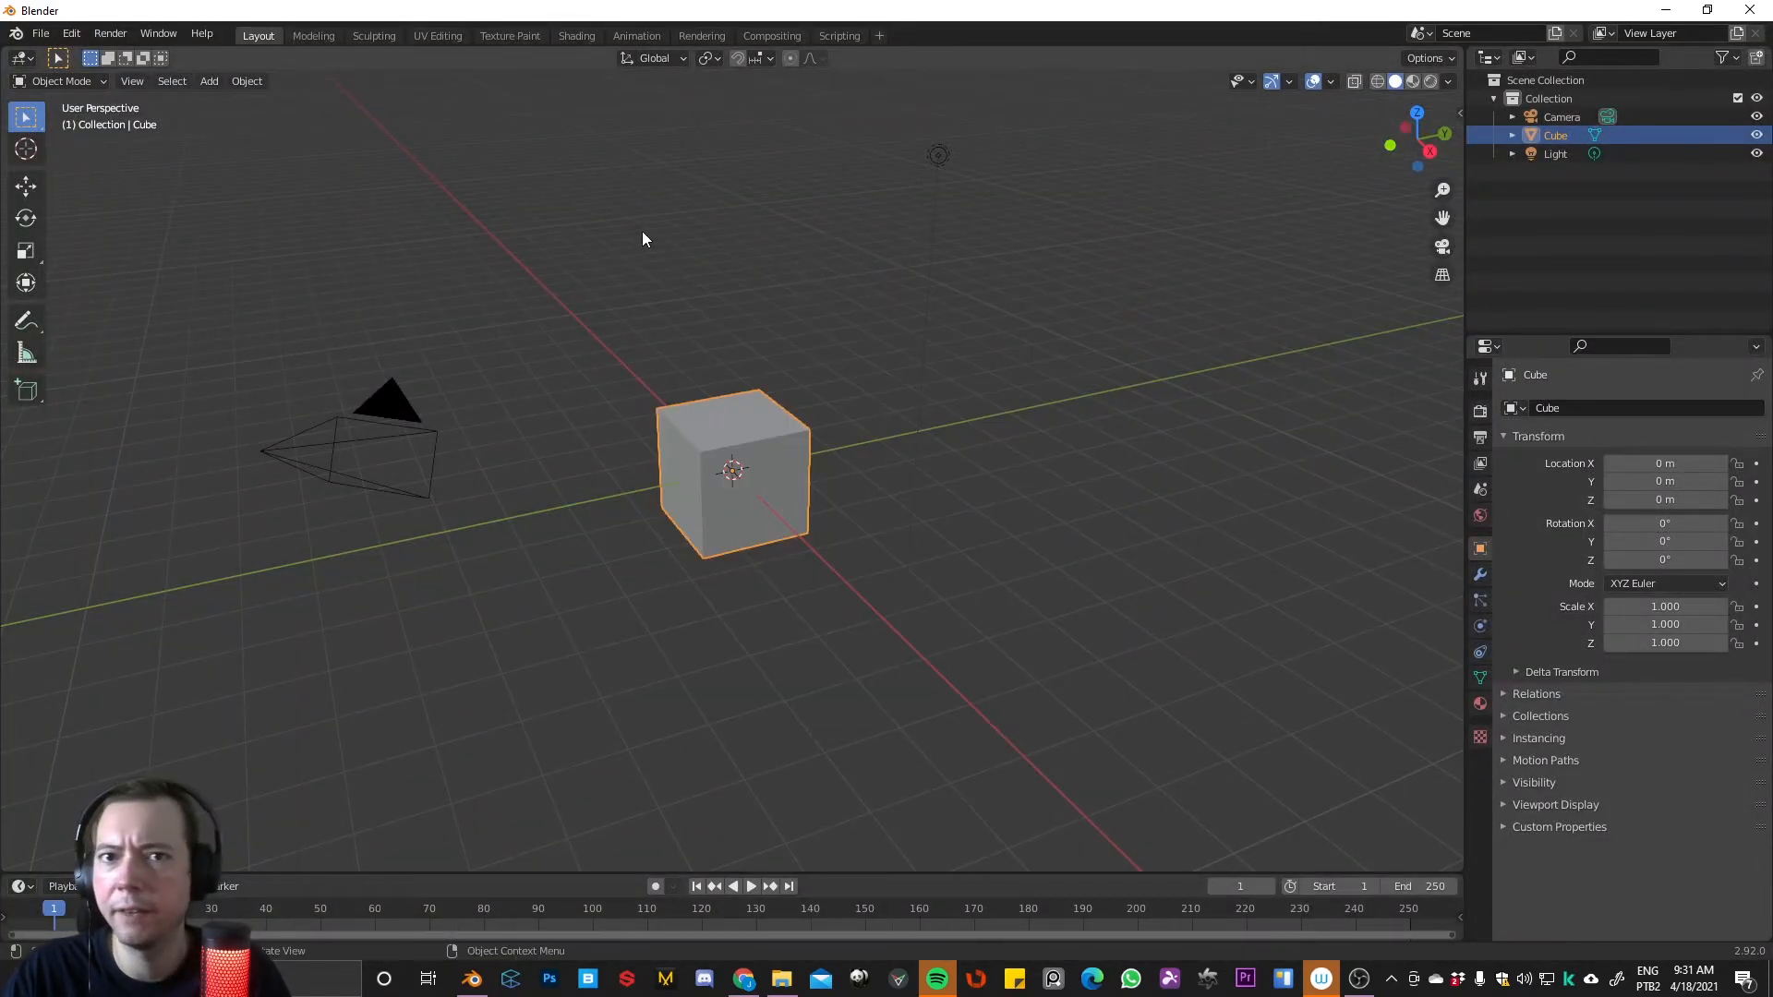
click(70, 33)
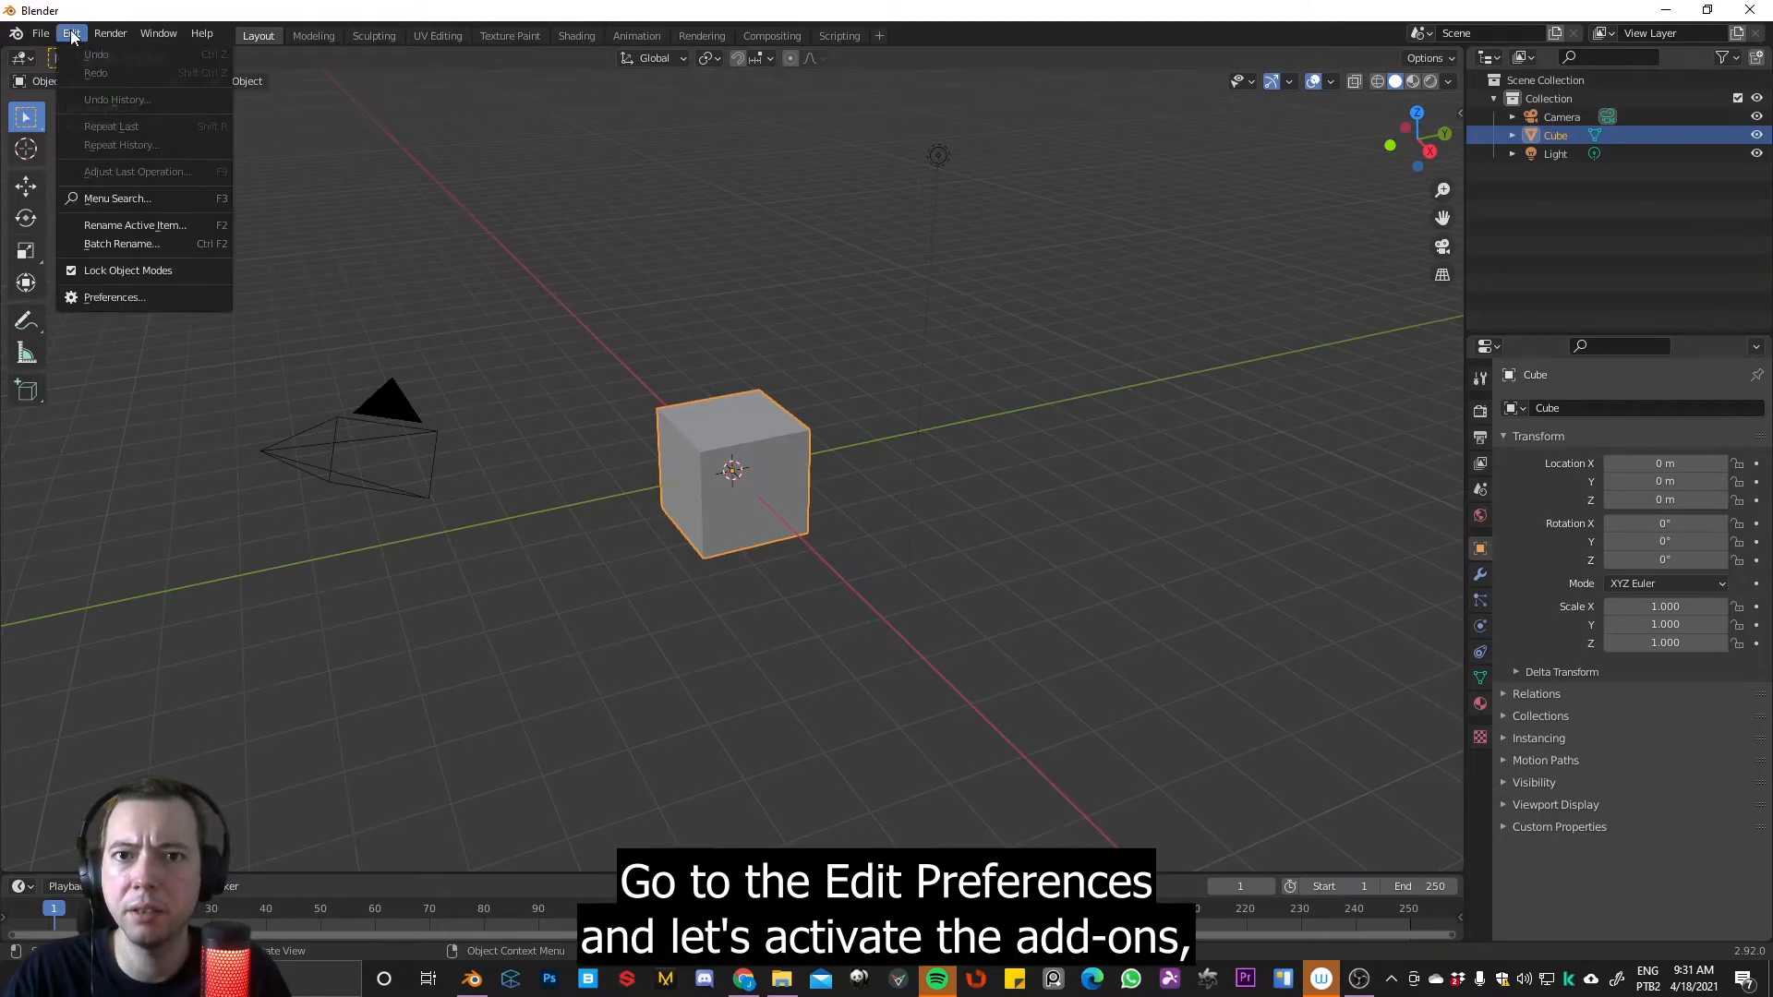
click(112, 295)
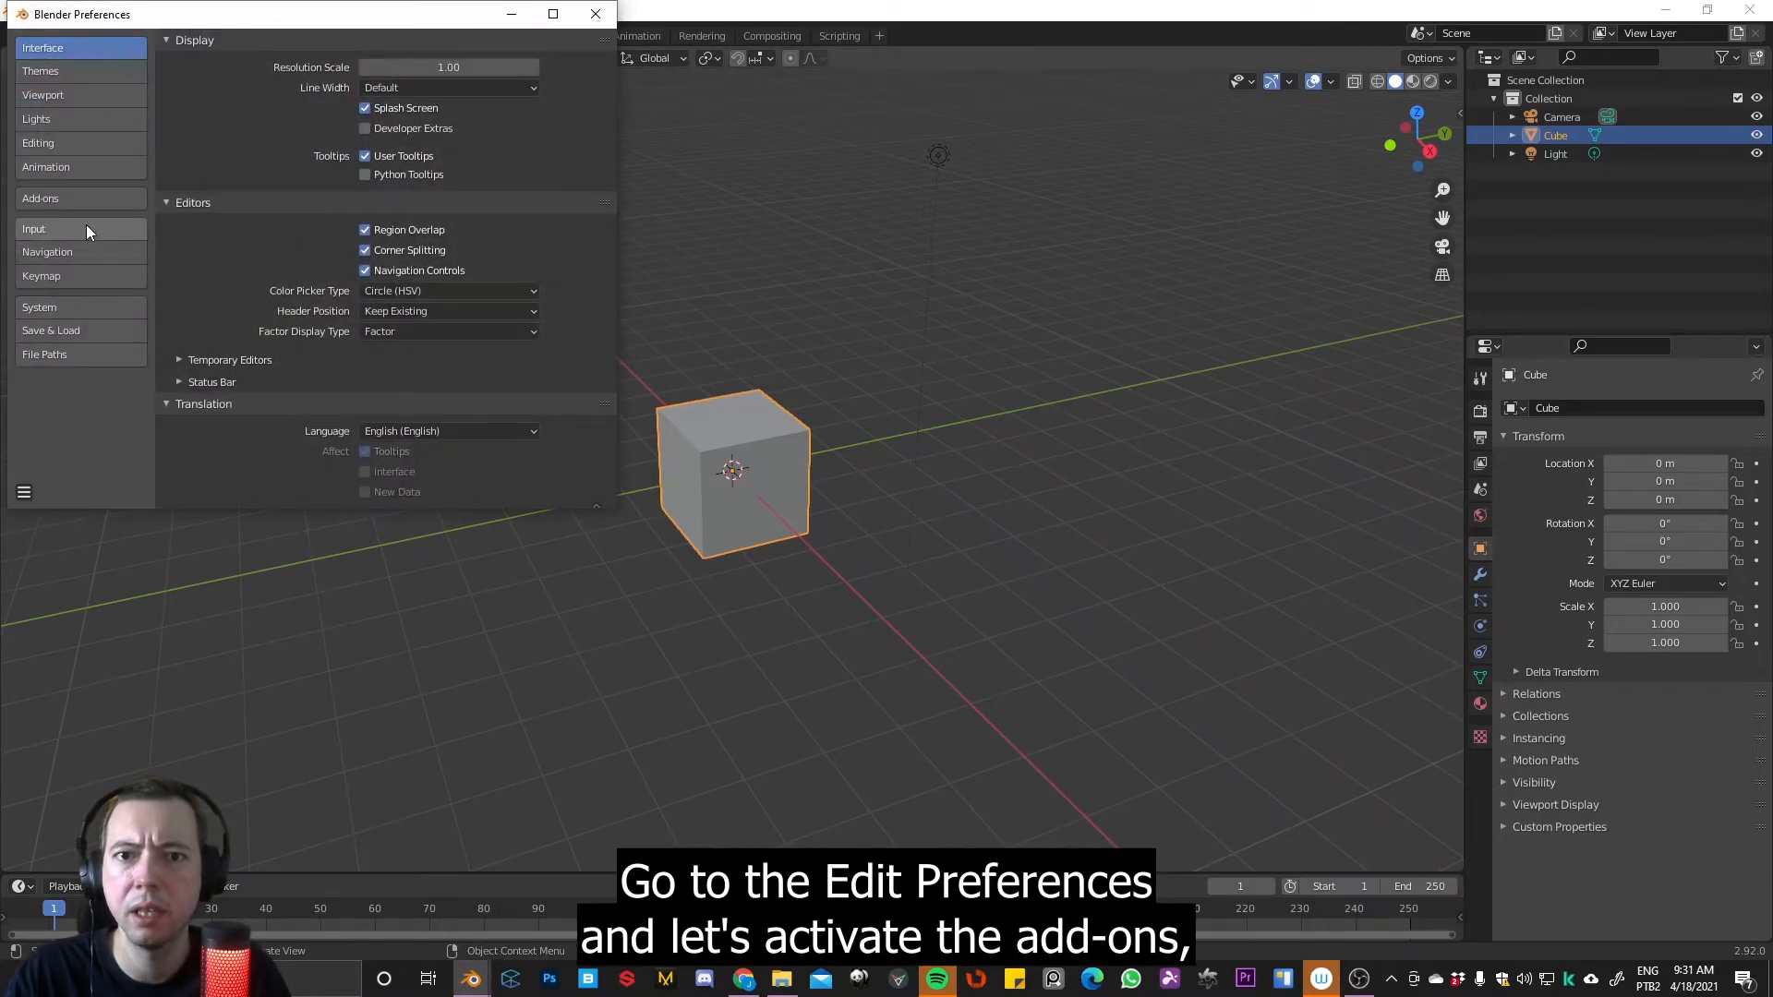
click(41, 197)
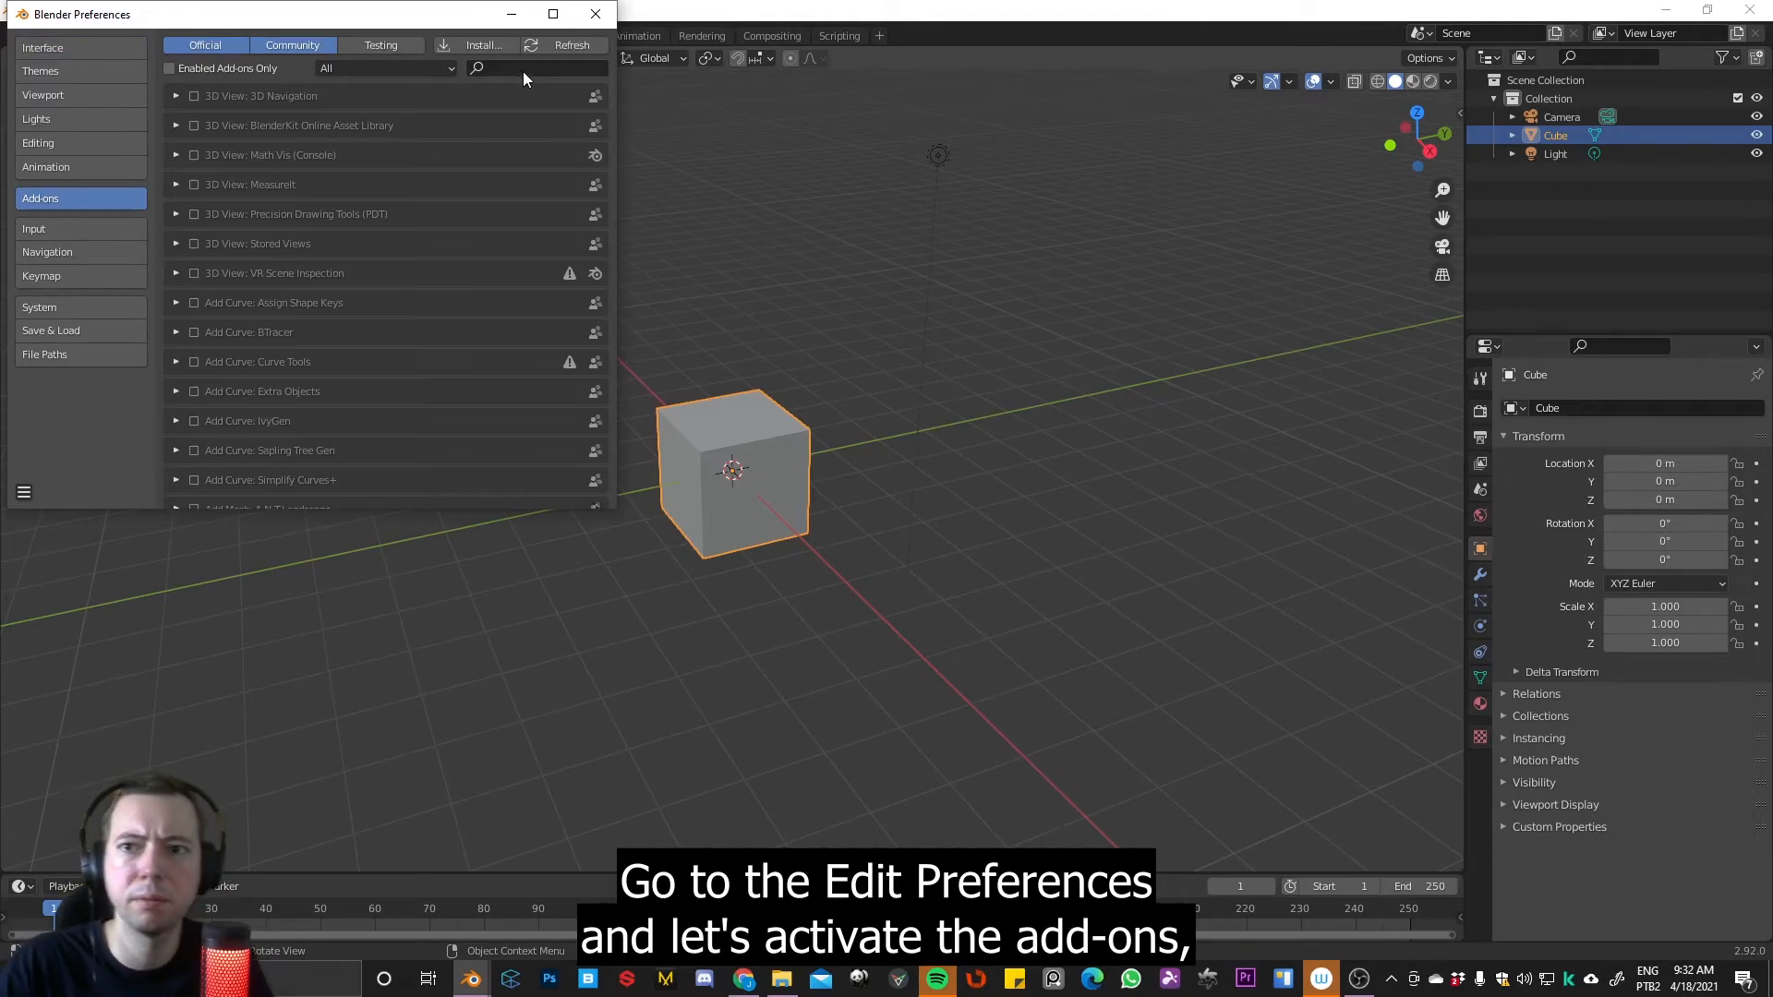
Search 'octa', enable the OctaneRender Engine add-on, expand its details and close Preferences
click(532, 69)
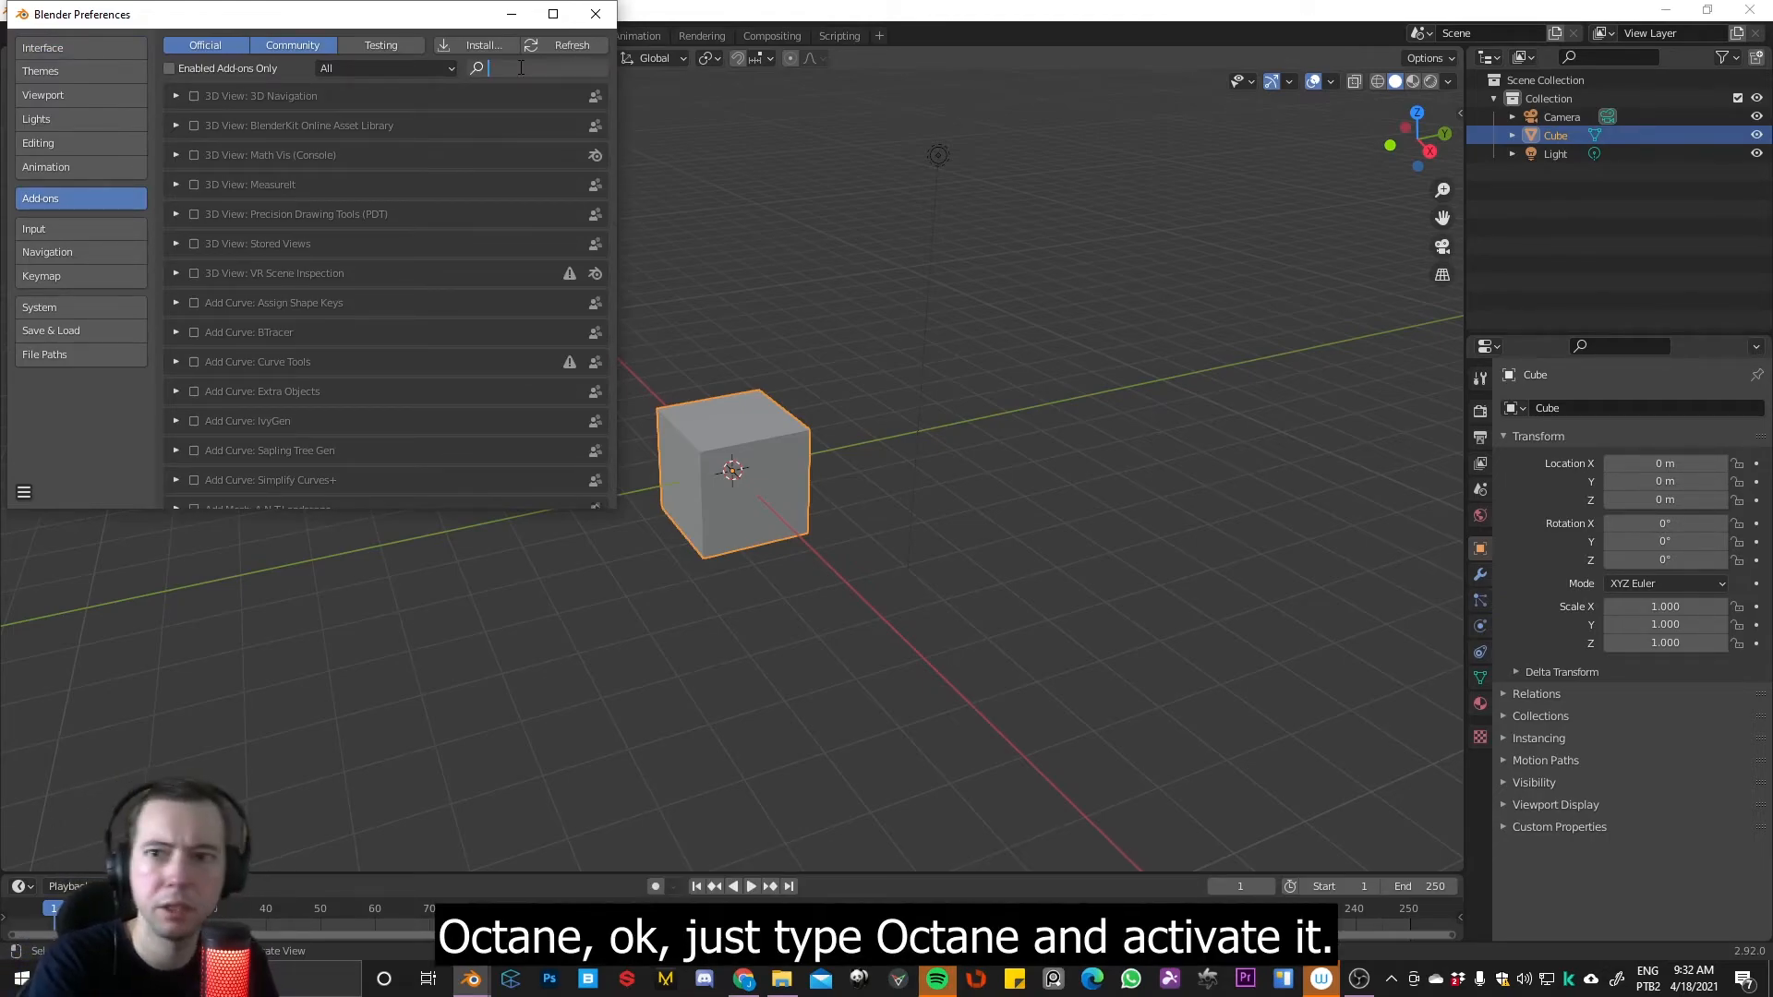
text(octa)
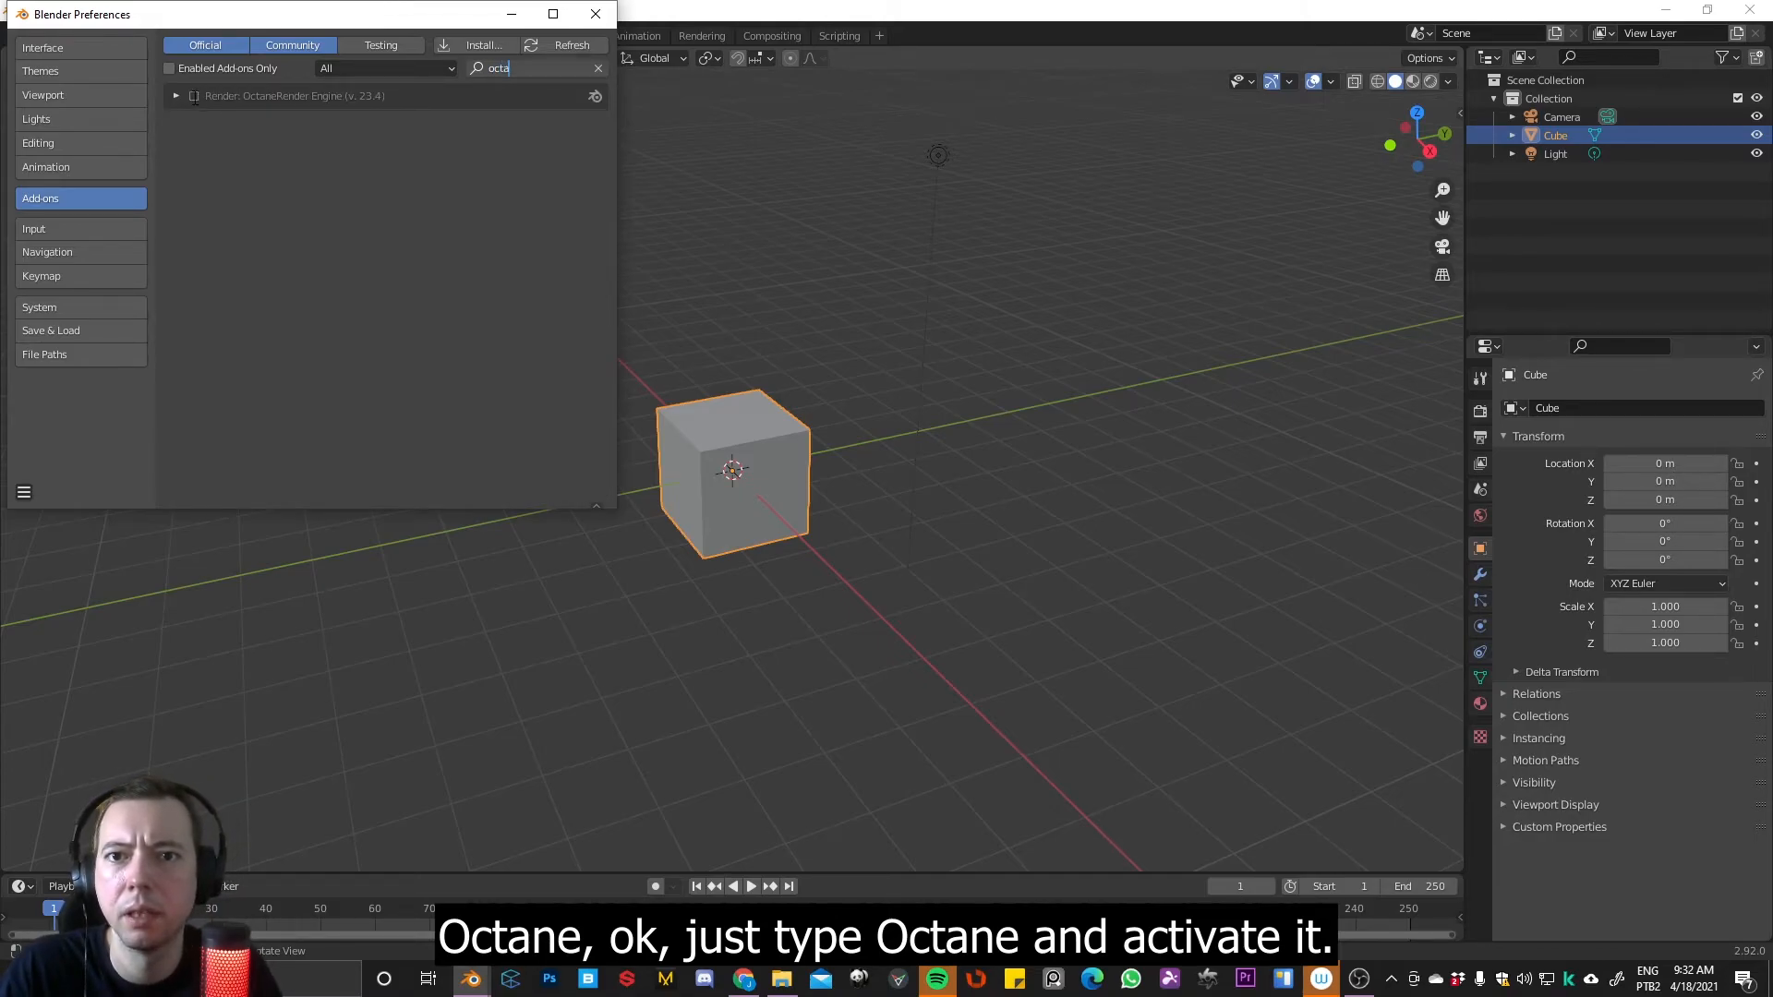
click(194, 94)
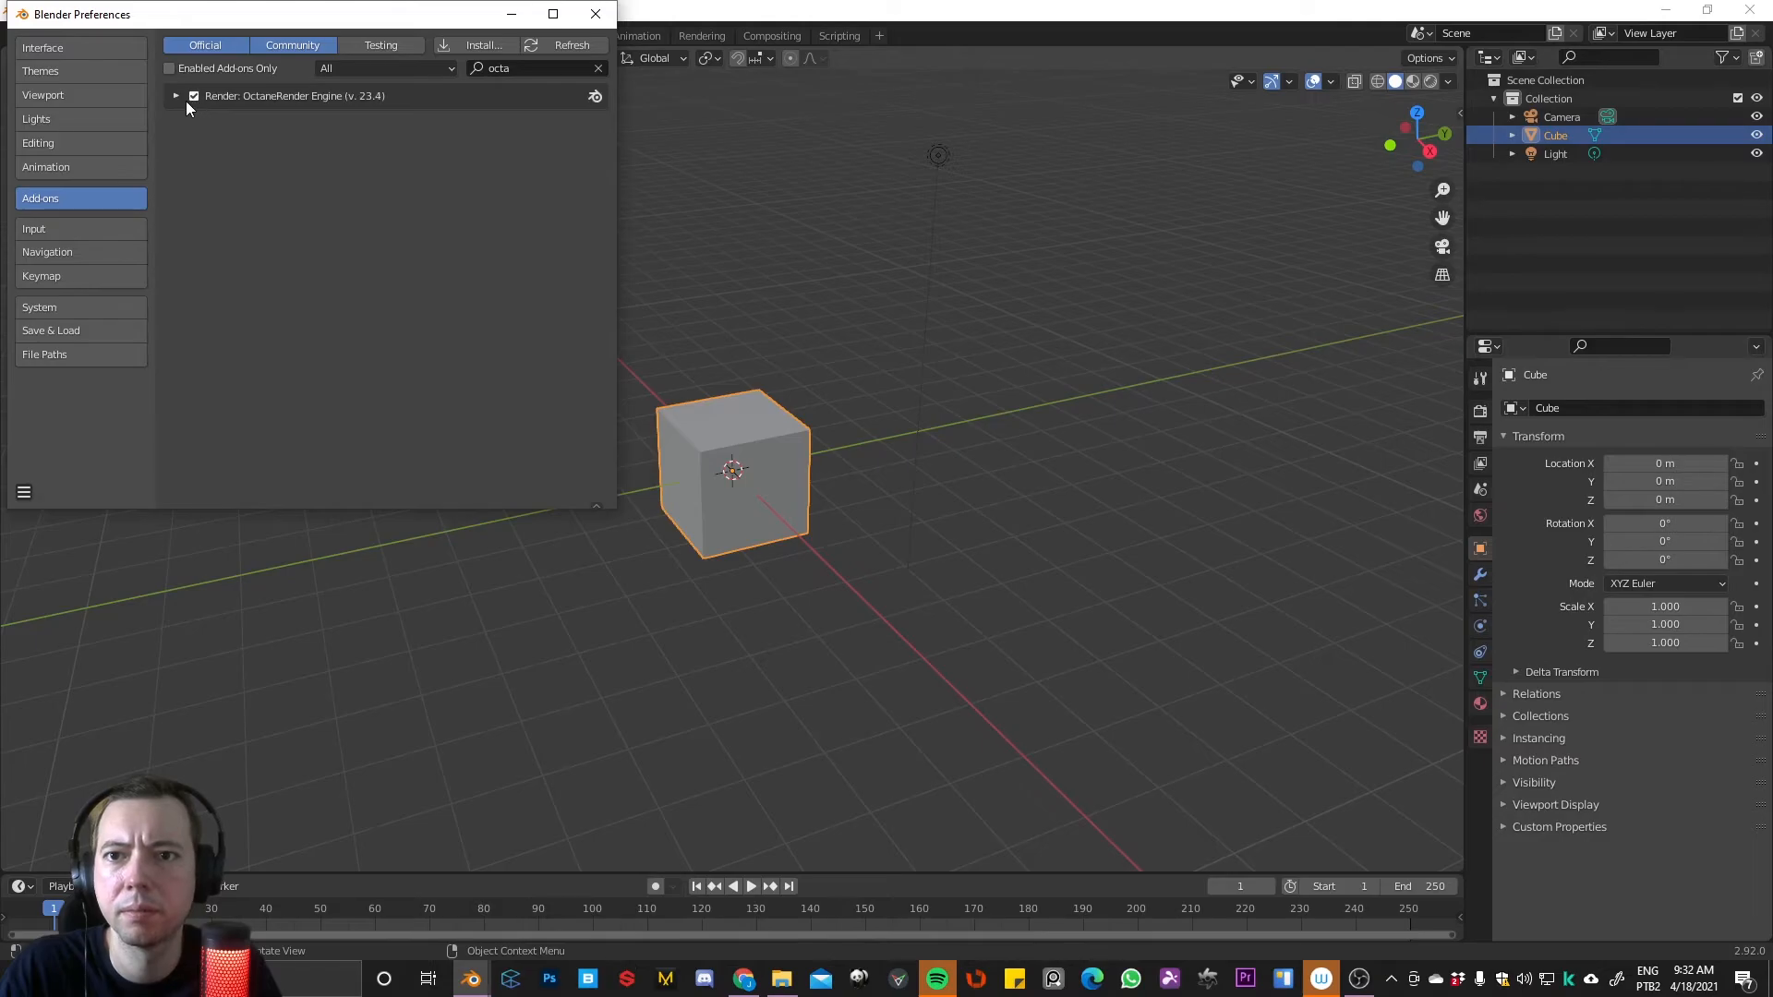
click(176, 94)
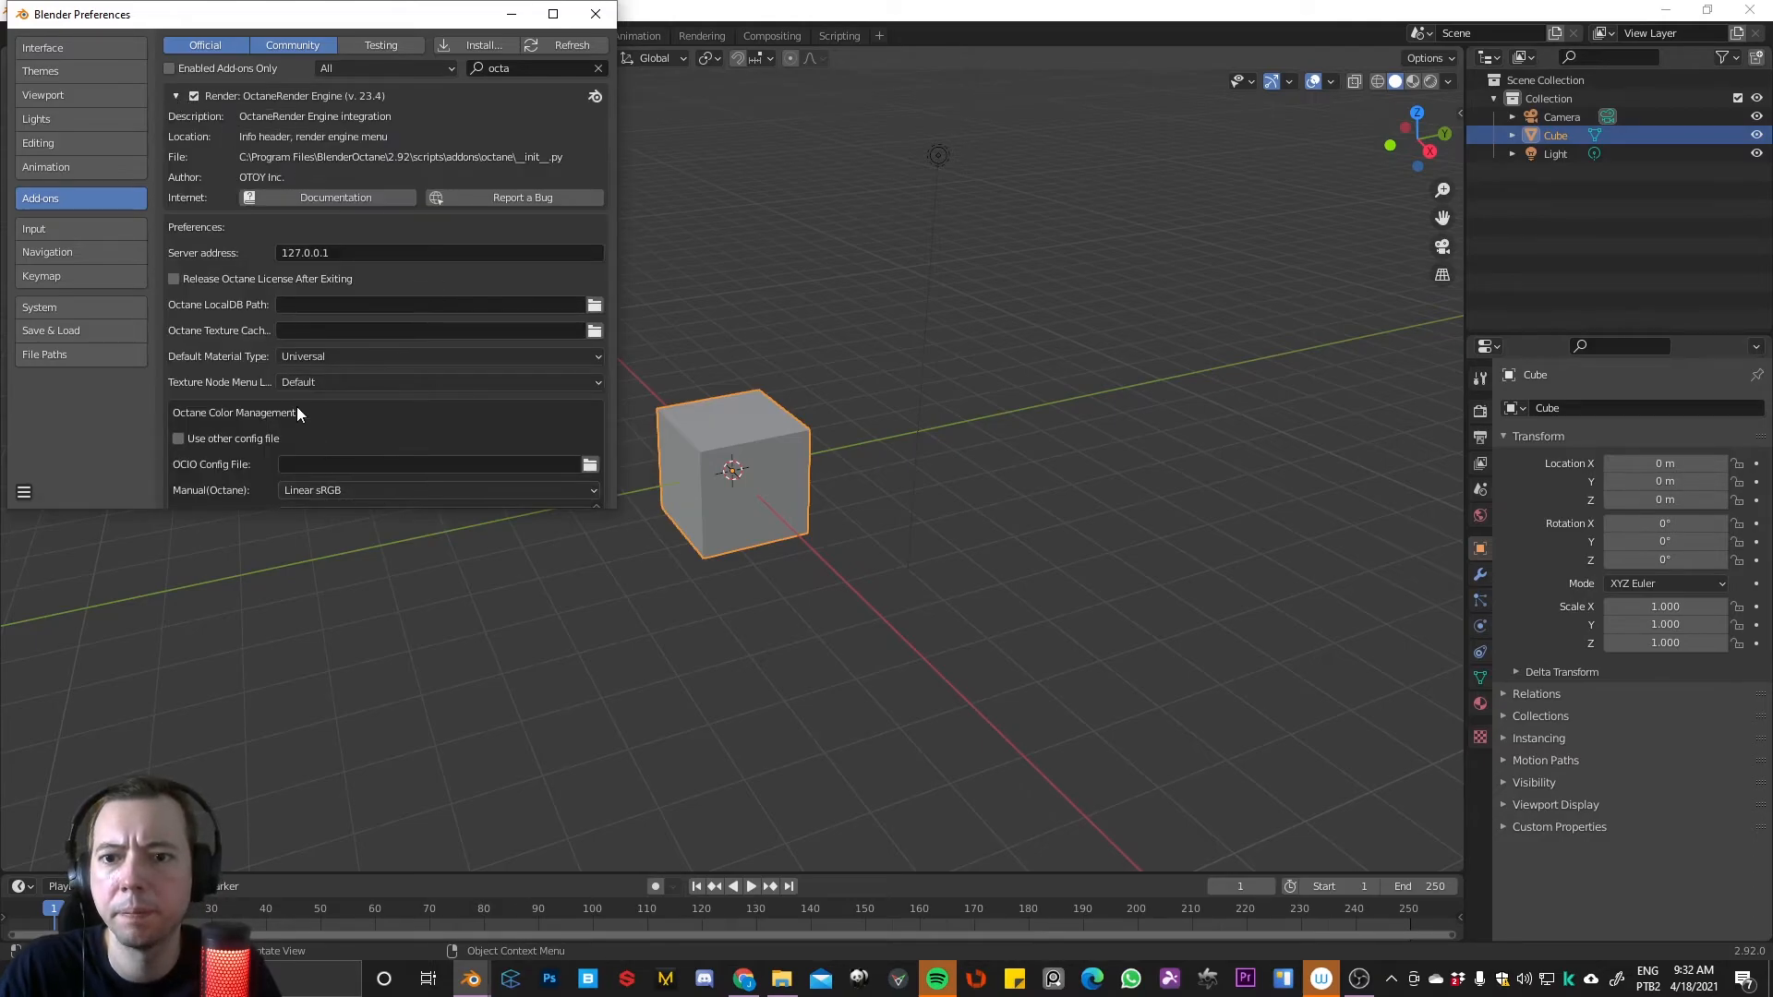
click(595, 13)
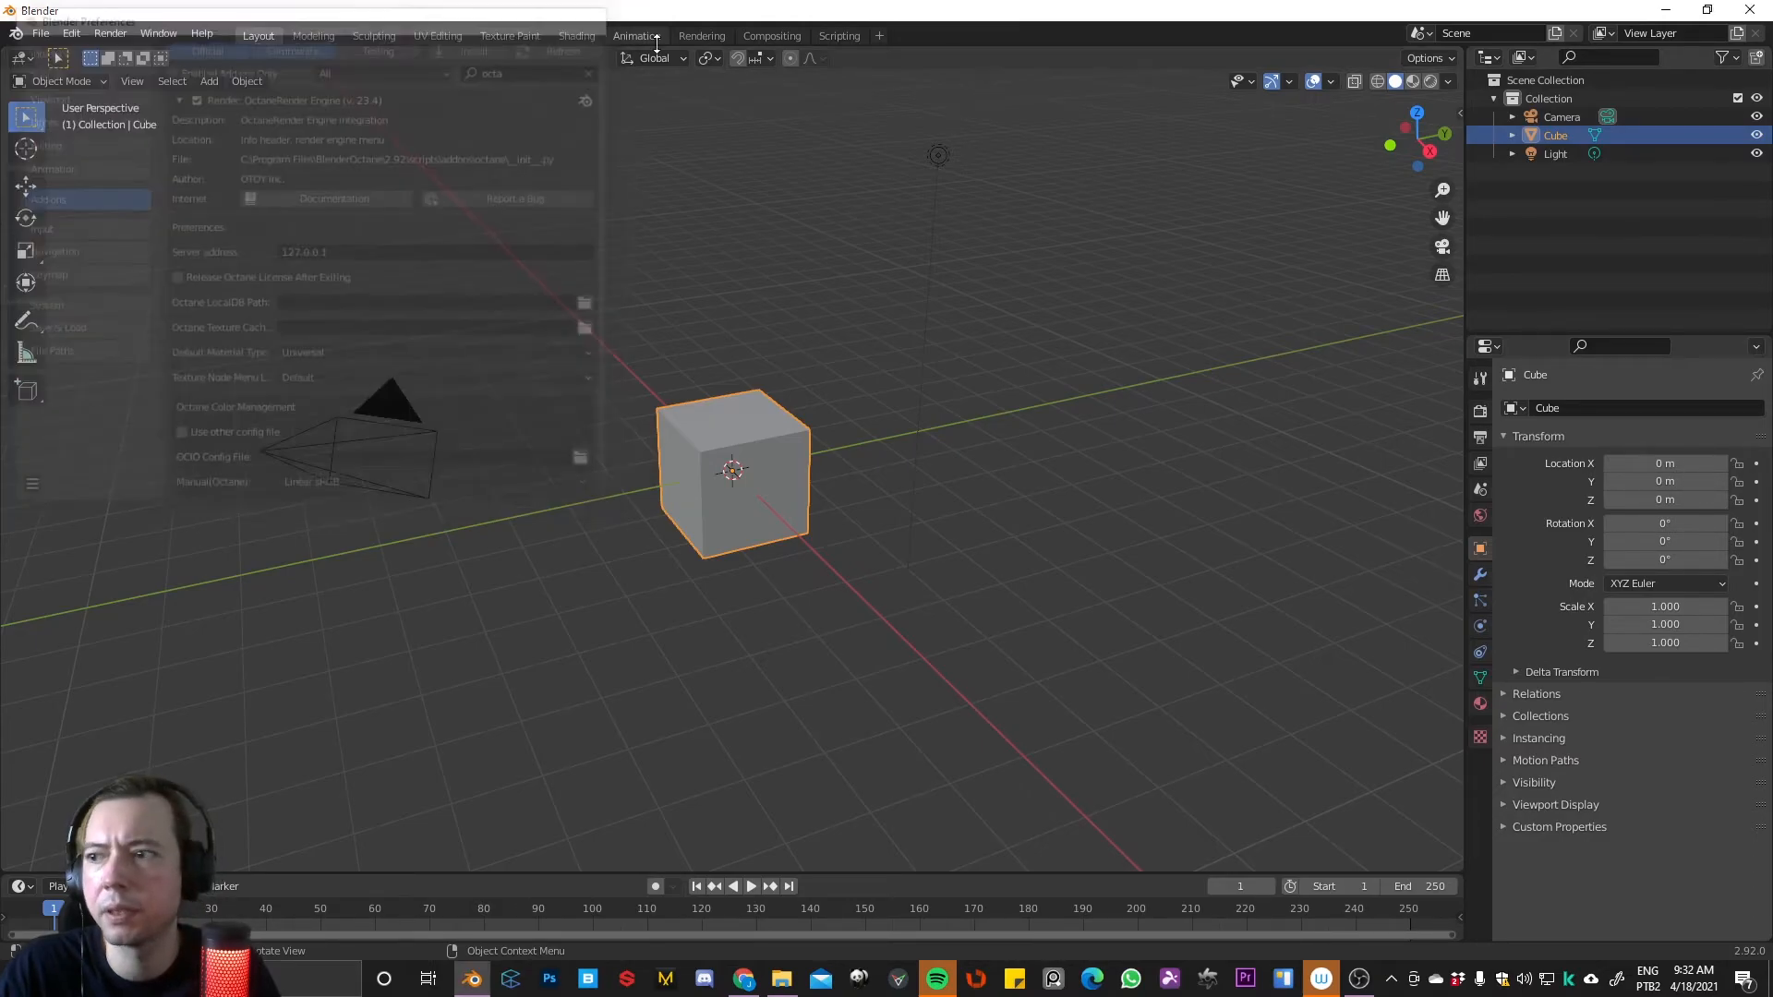
Set the render engine to Octane and view the default cube in Rendered shading while orbiting
click(1479, 410)
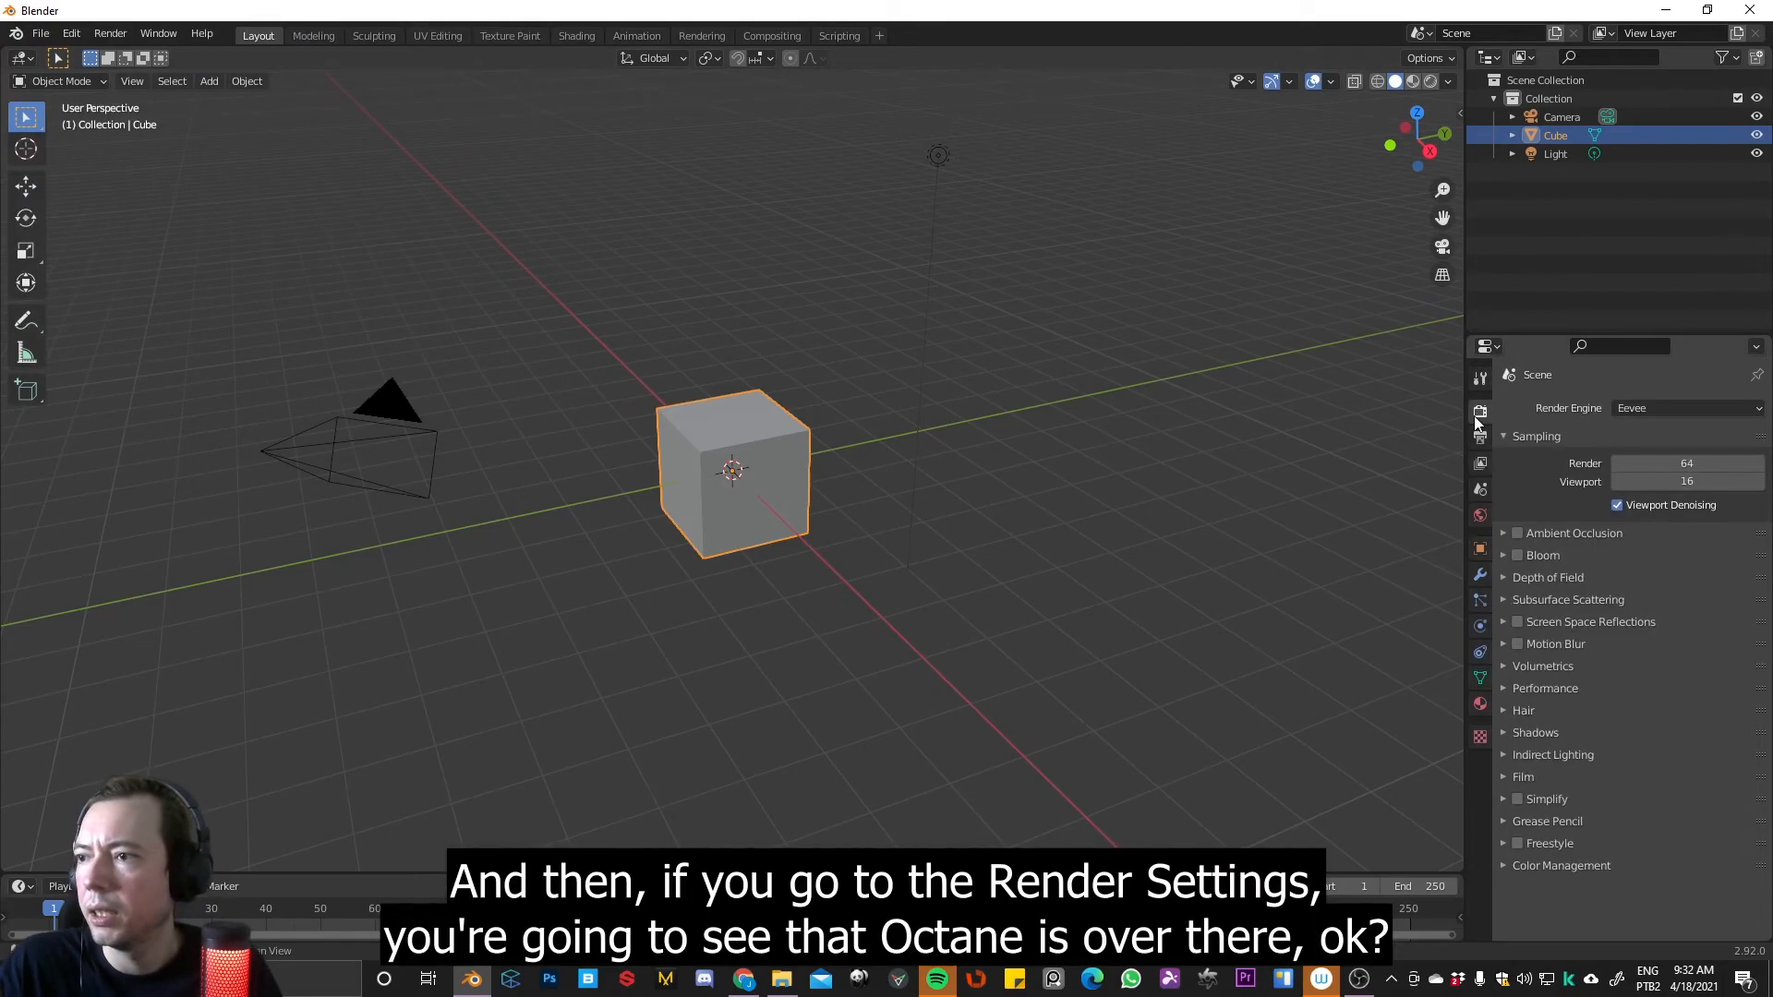
mouse_move(1492, 425)
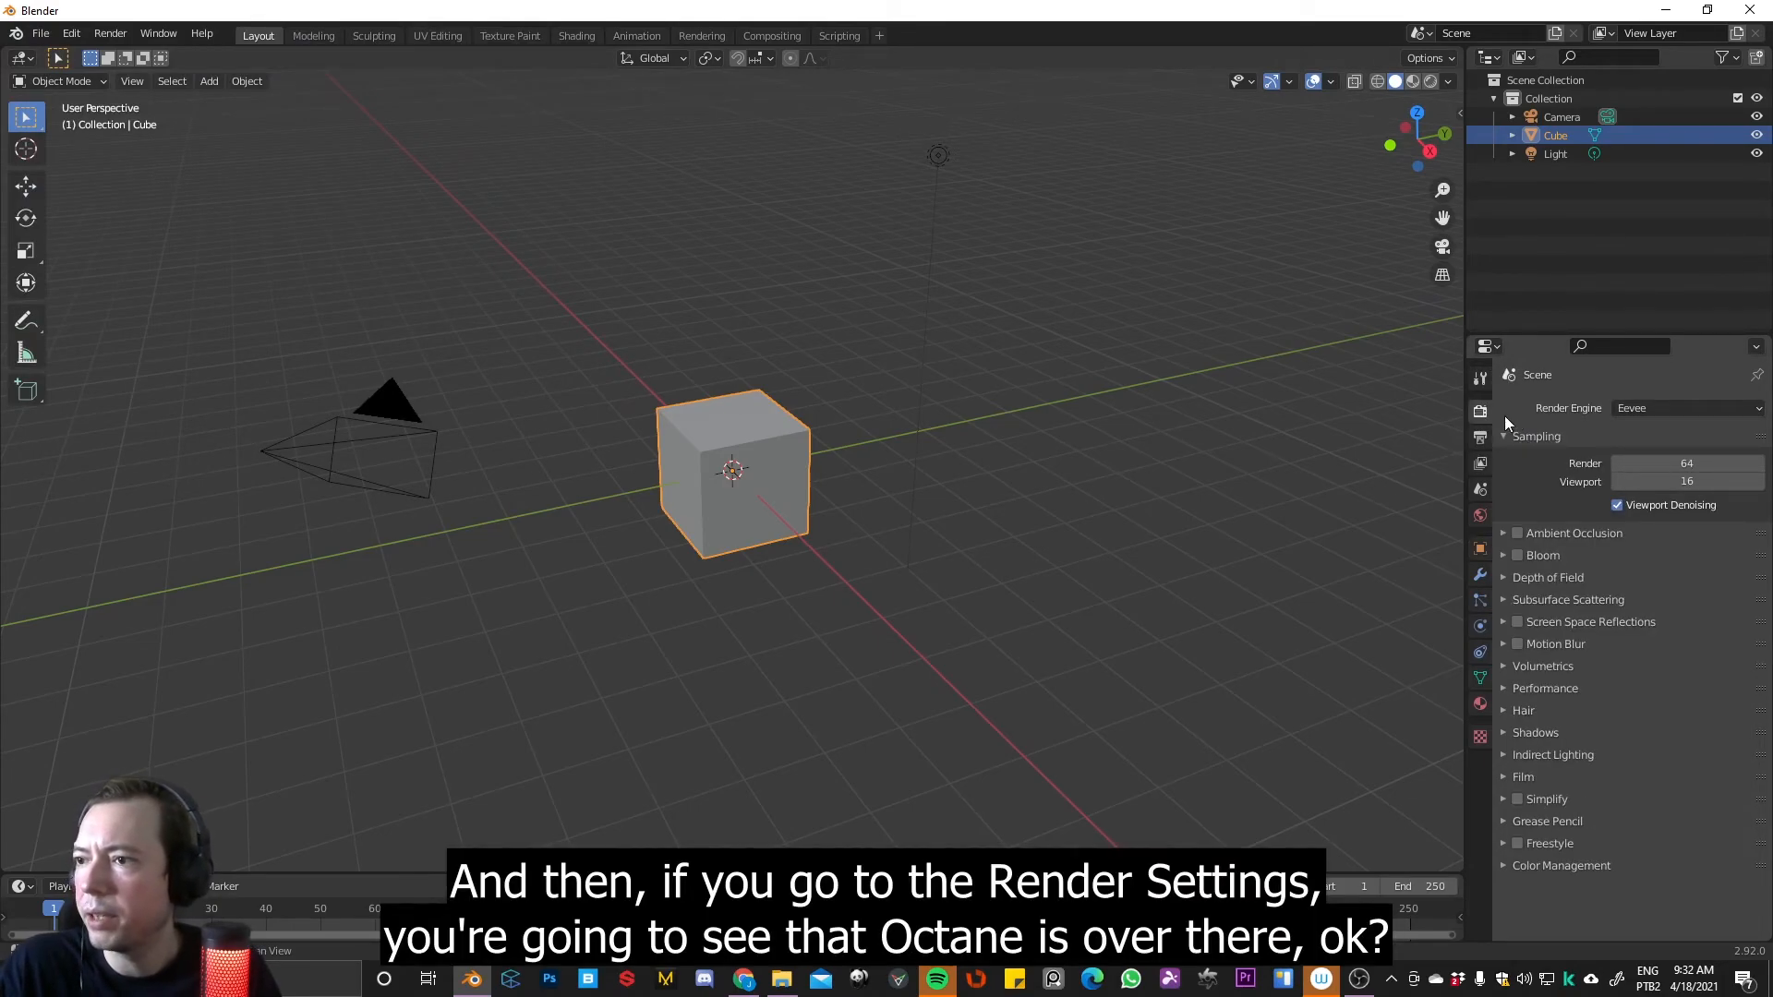
click(1684, 406)
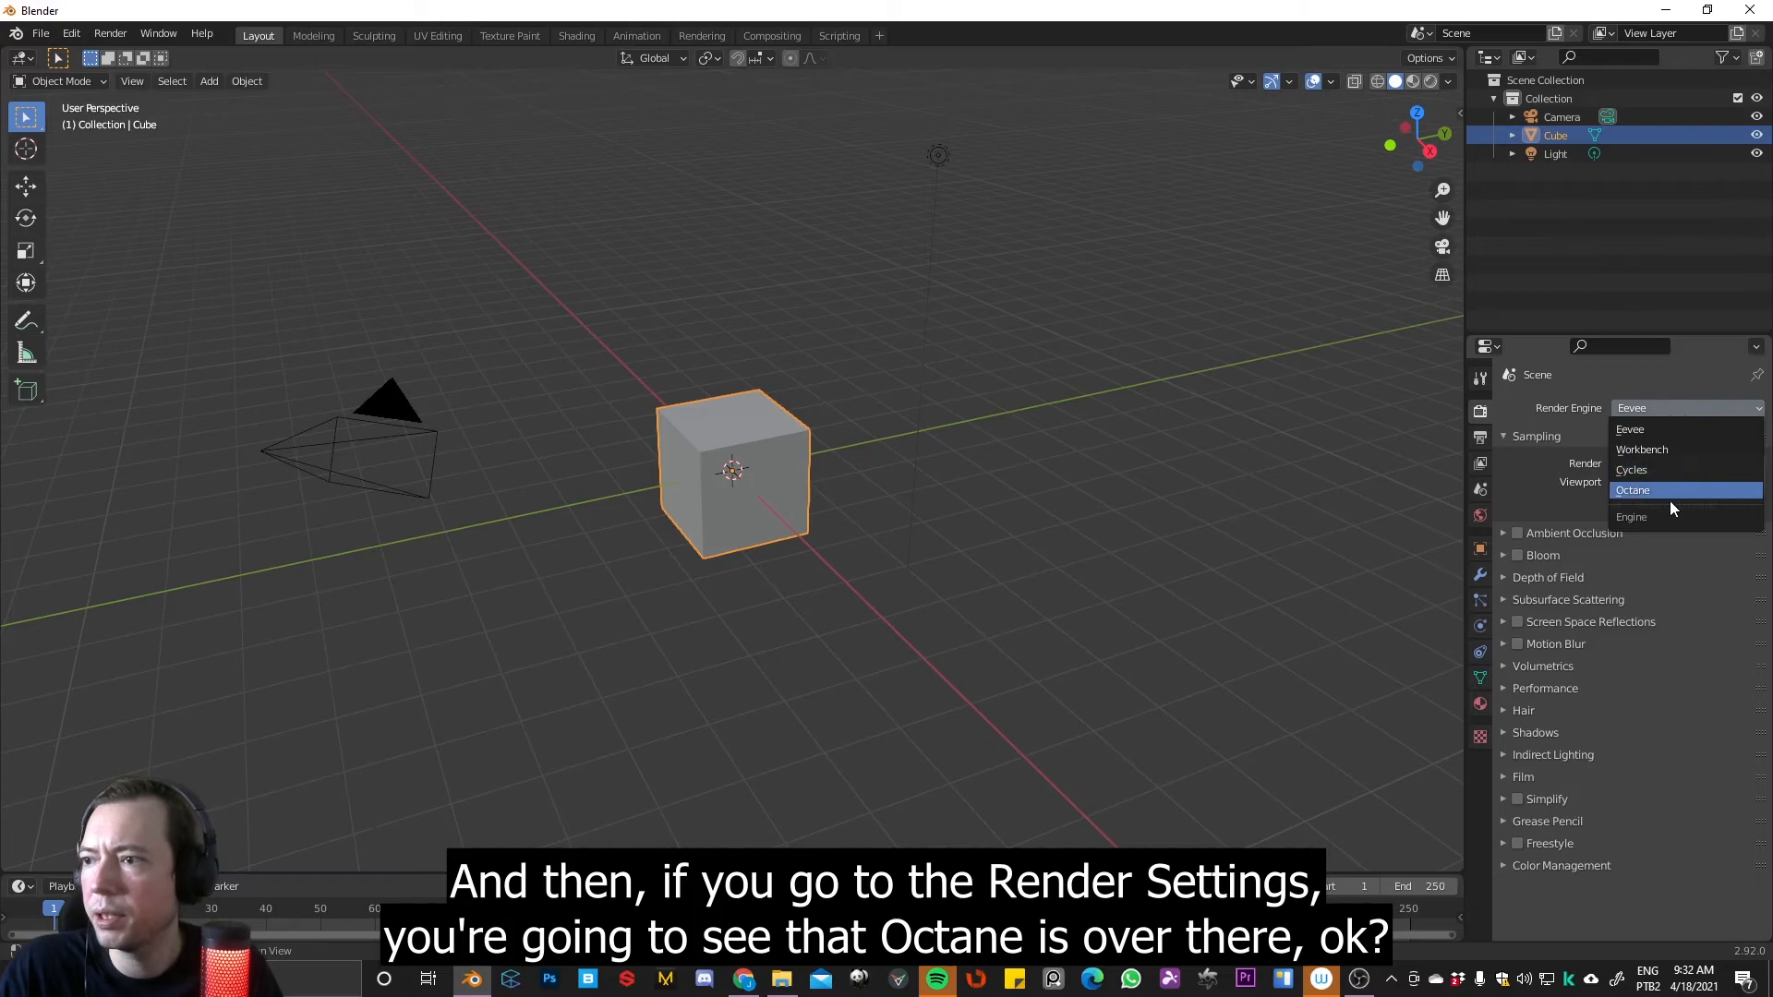
click(1631, 490)
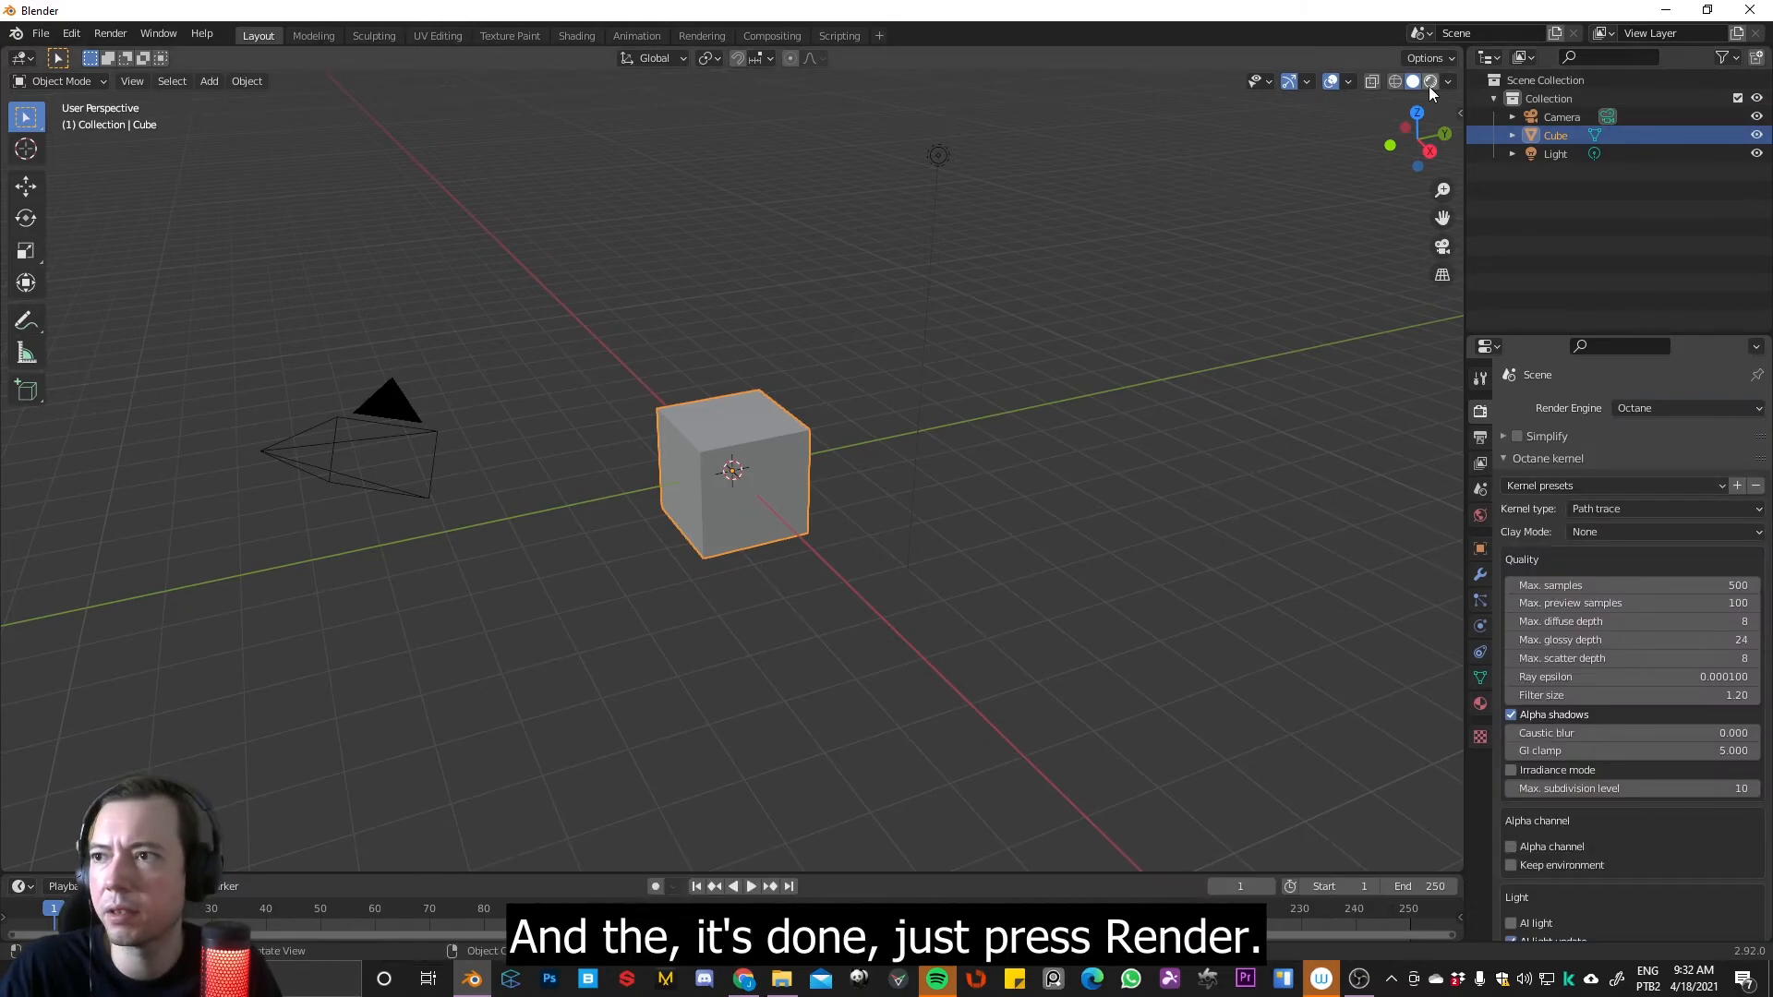
click(1429, 79)
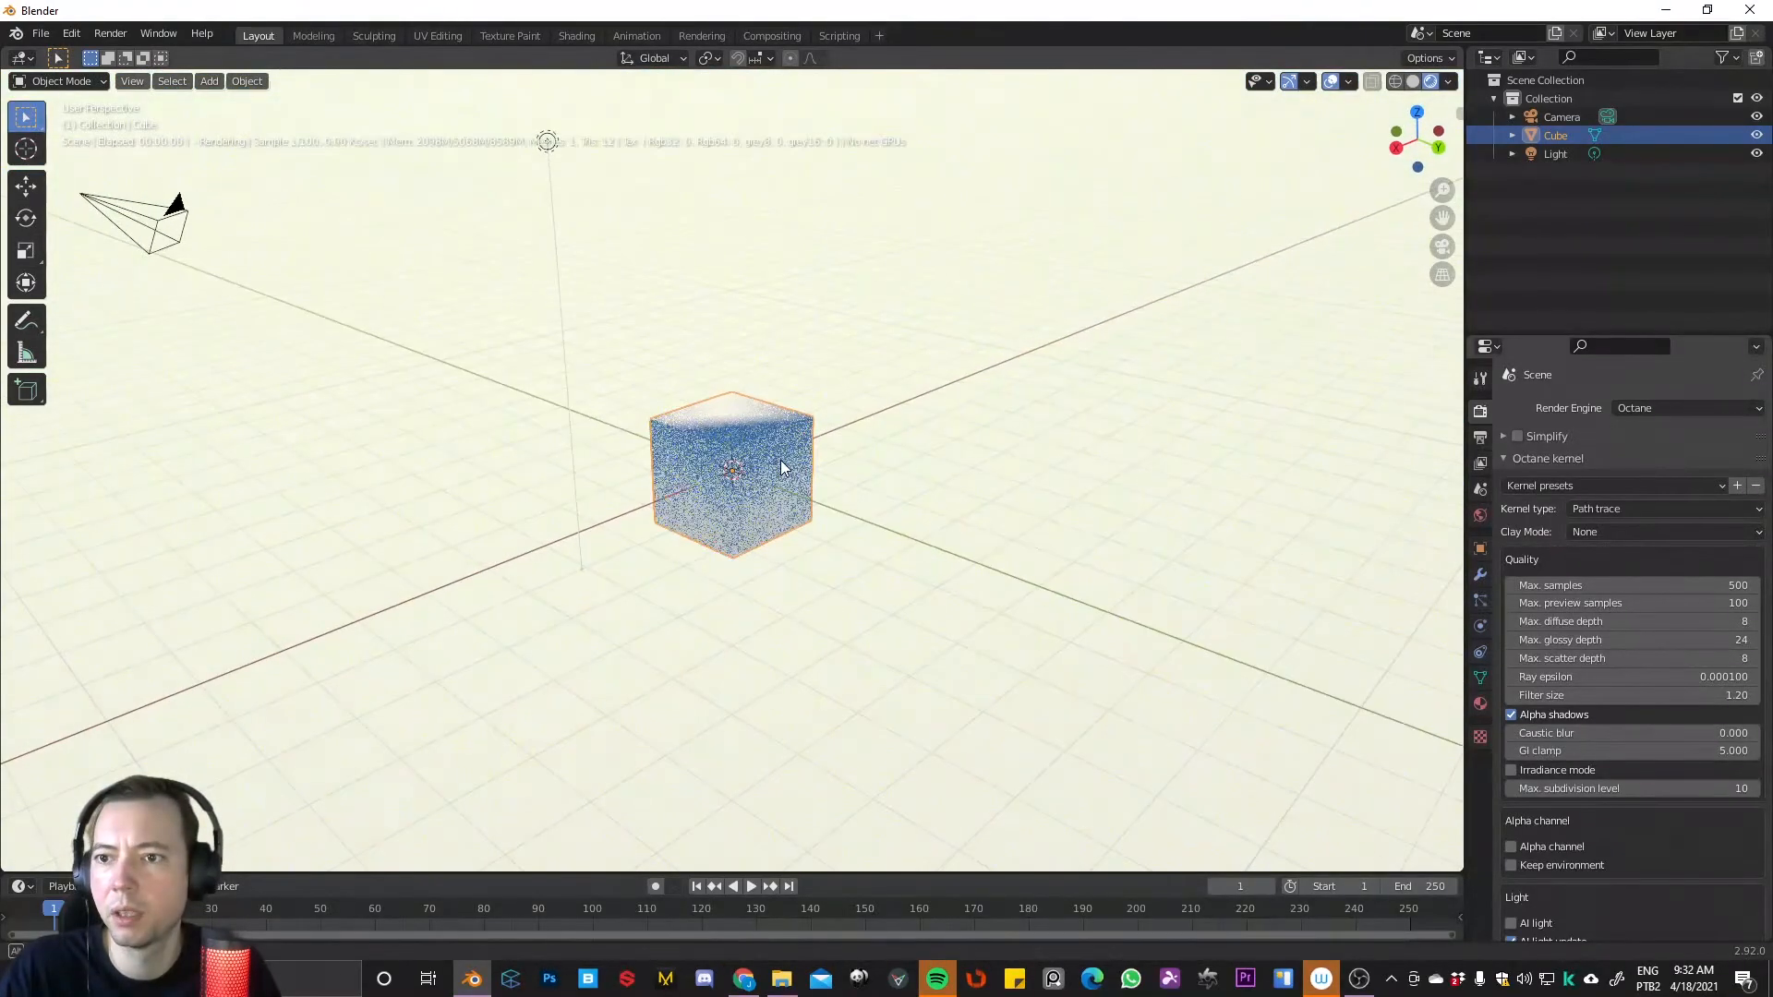
drag(792, 464, 724, 486)
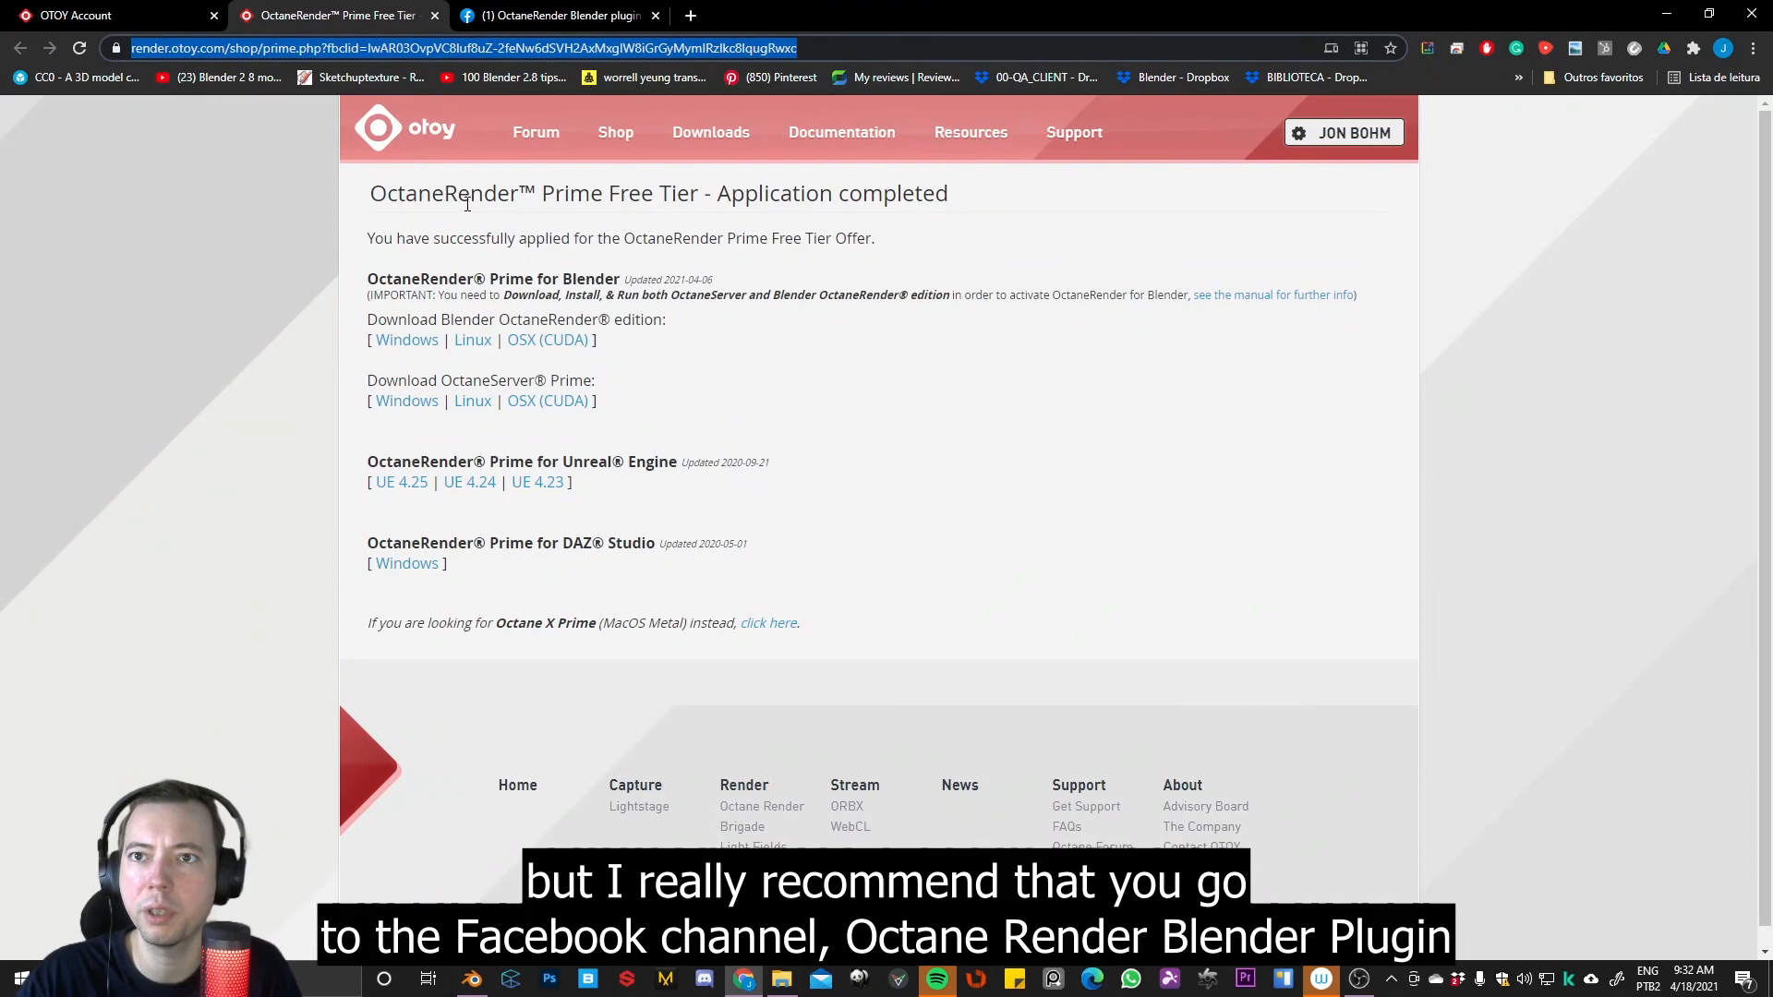
Return to the OctaneRender Blender plugin Facebook group and scroll the 'free tier' results
click(554, 15)
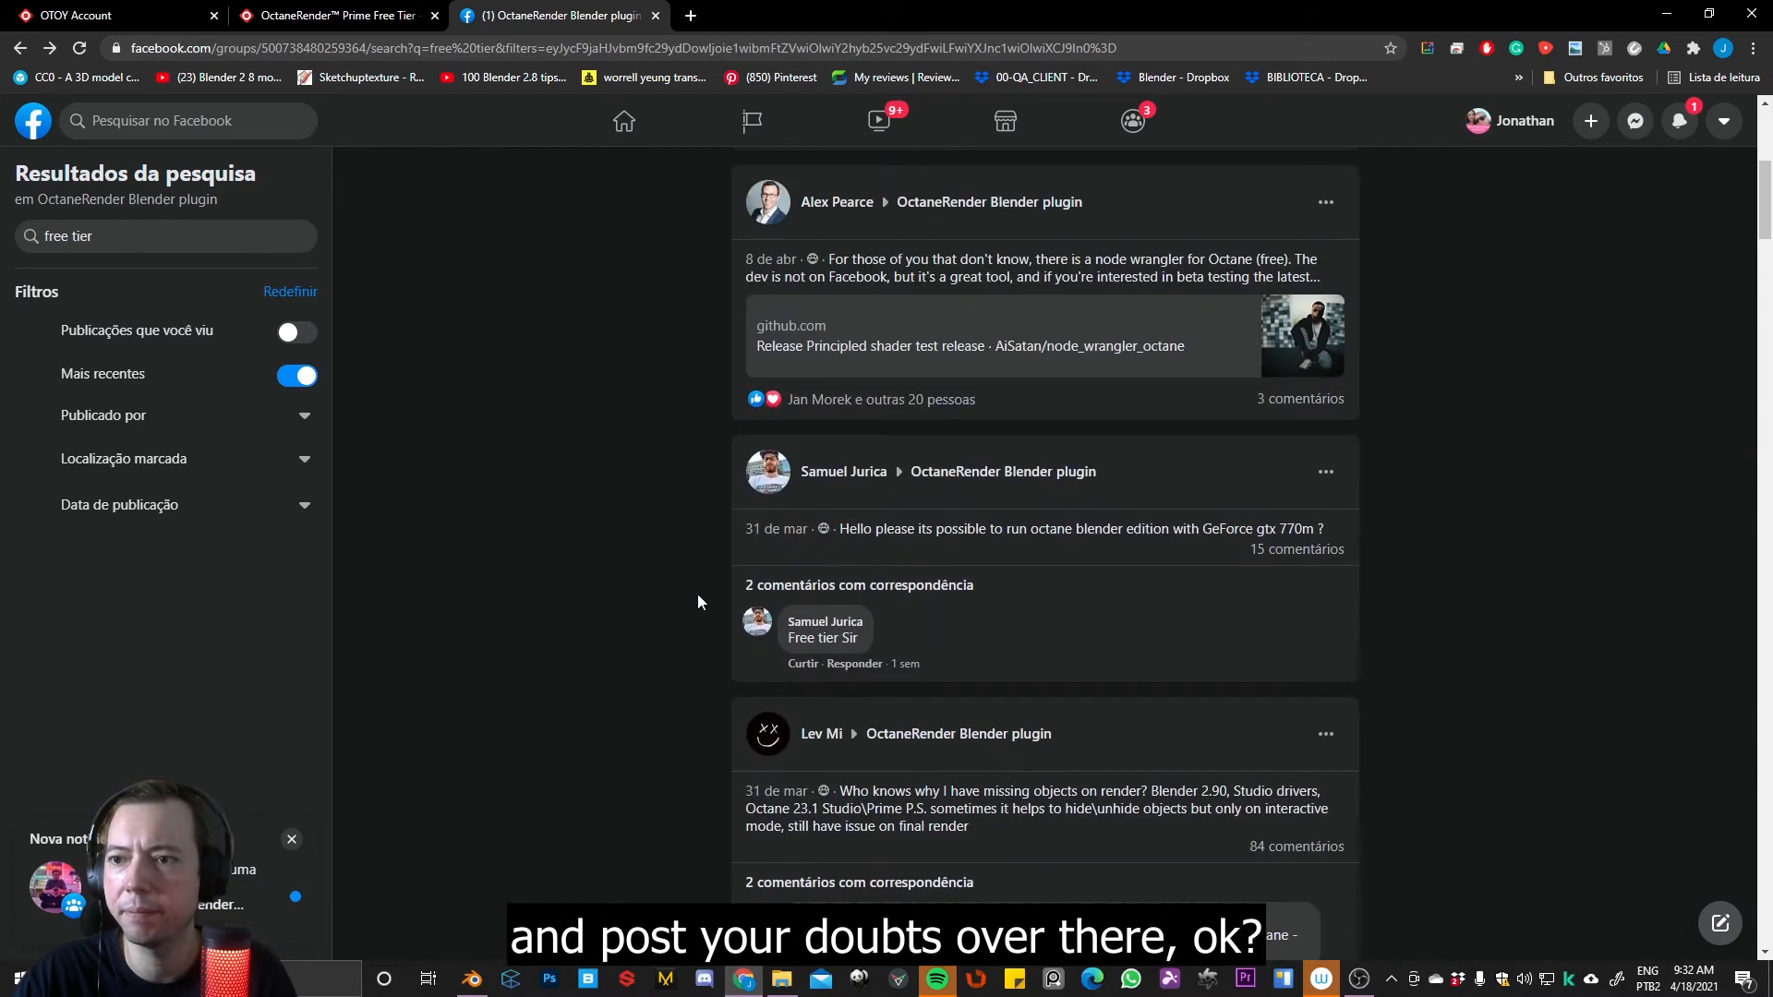
scroll(up, 3)
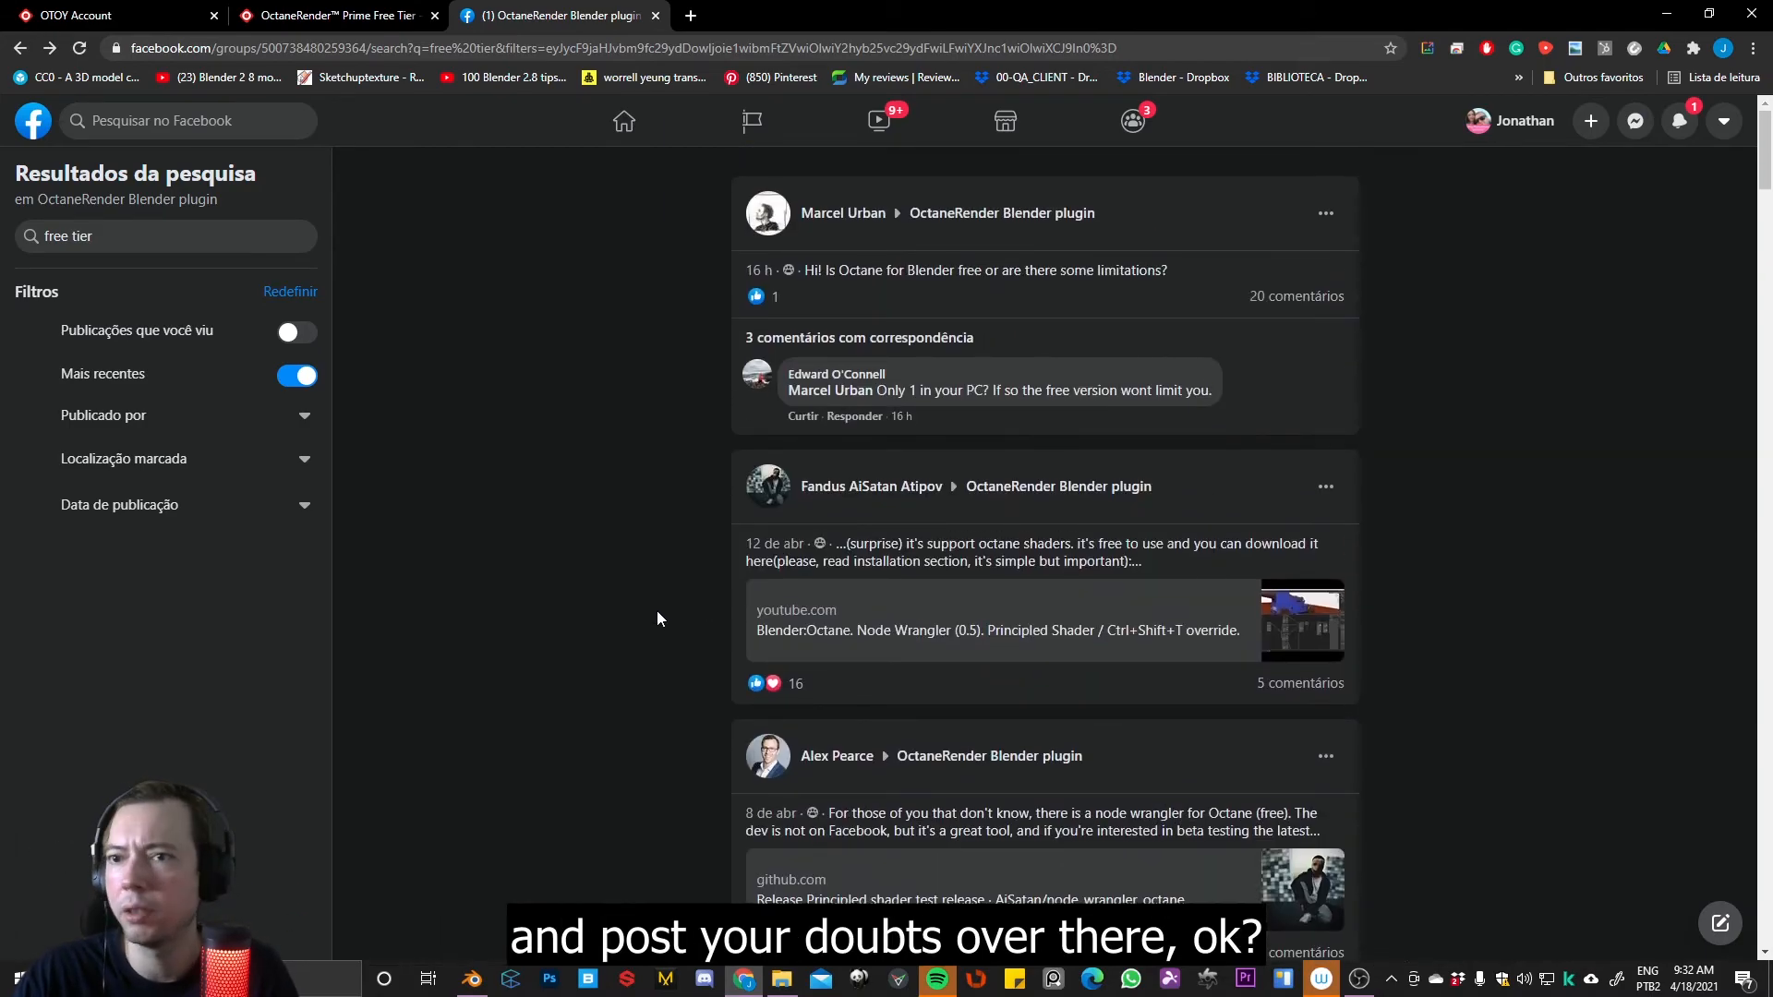